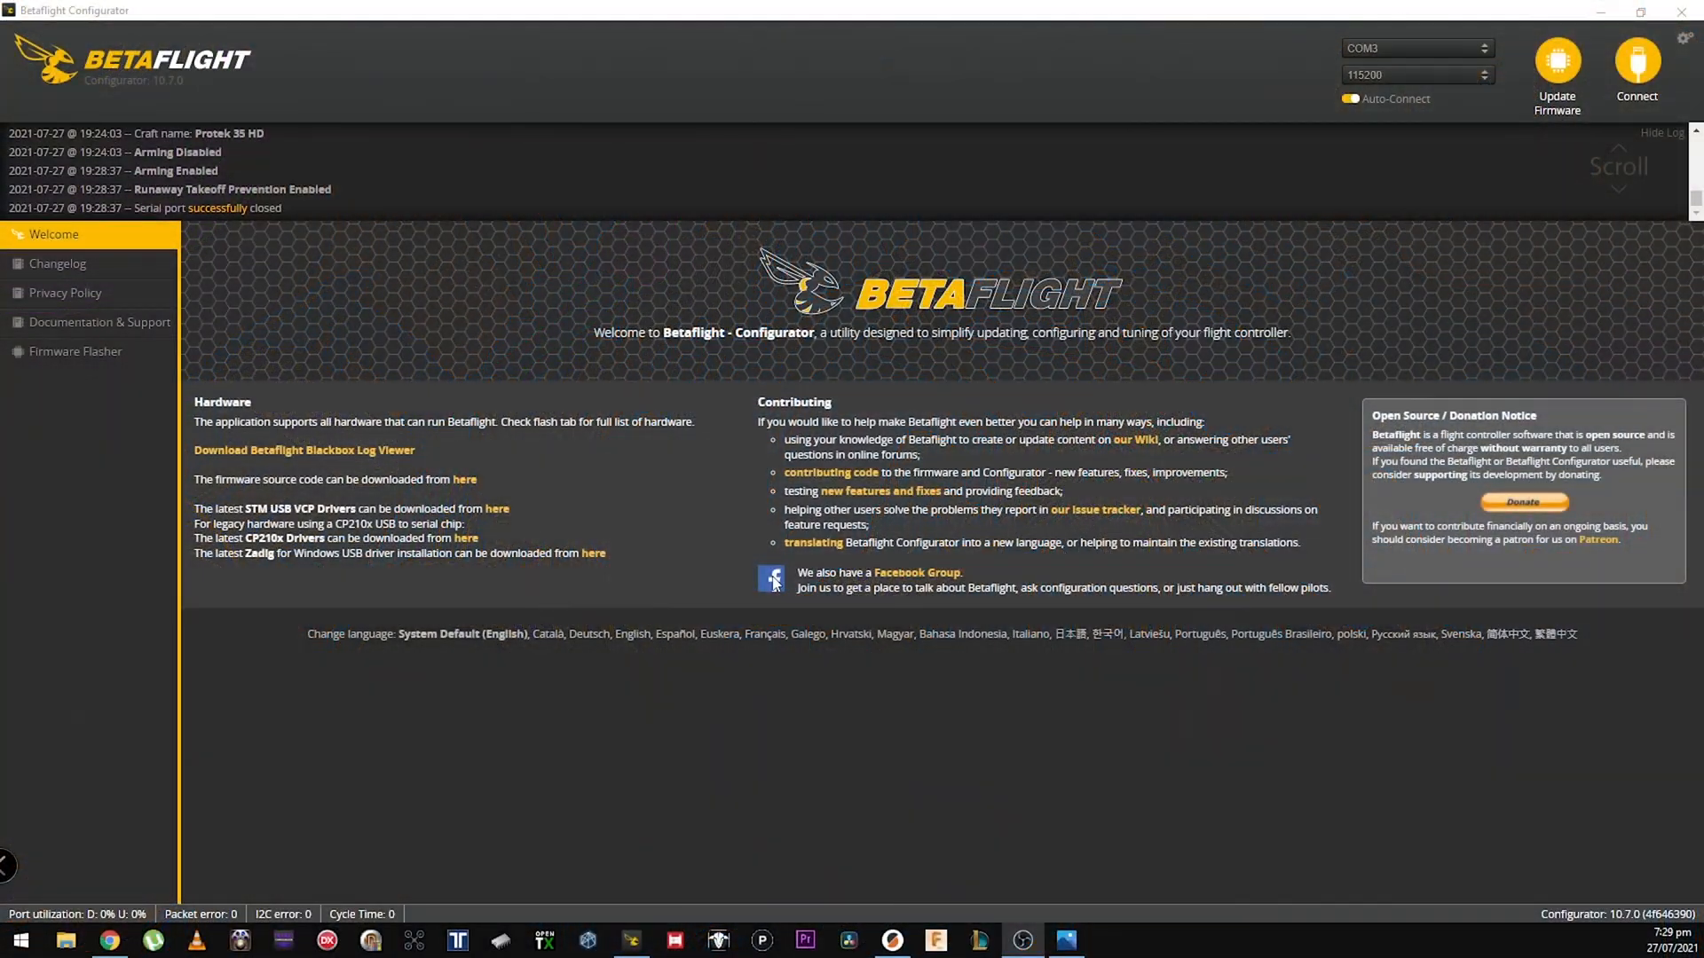
{"action": "mouse_move", "coordinate": [1637, 60]}
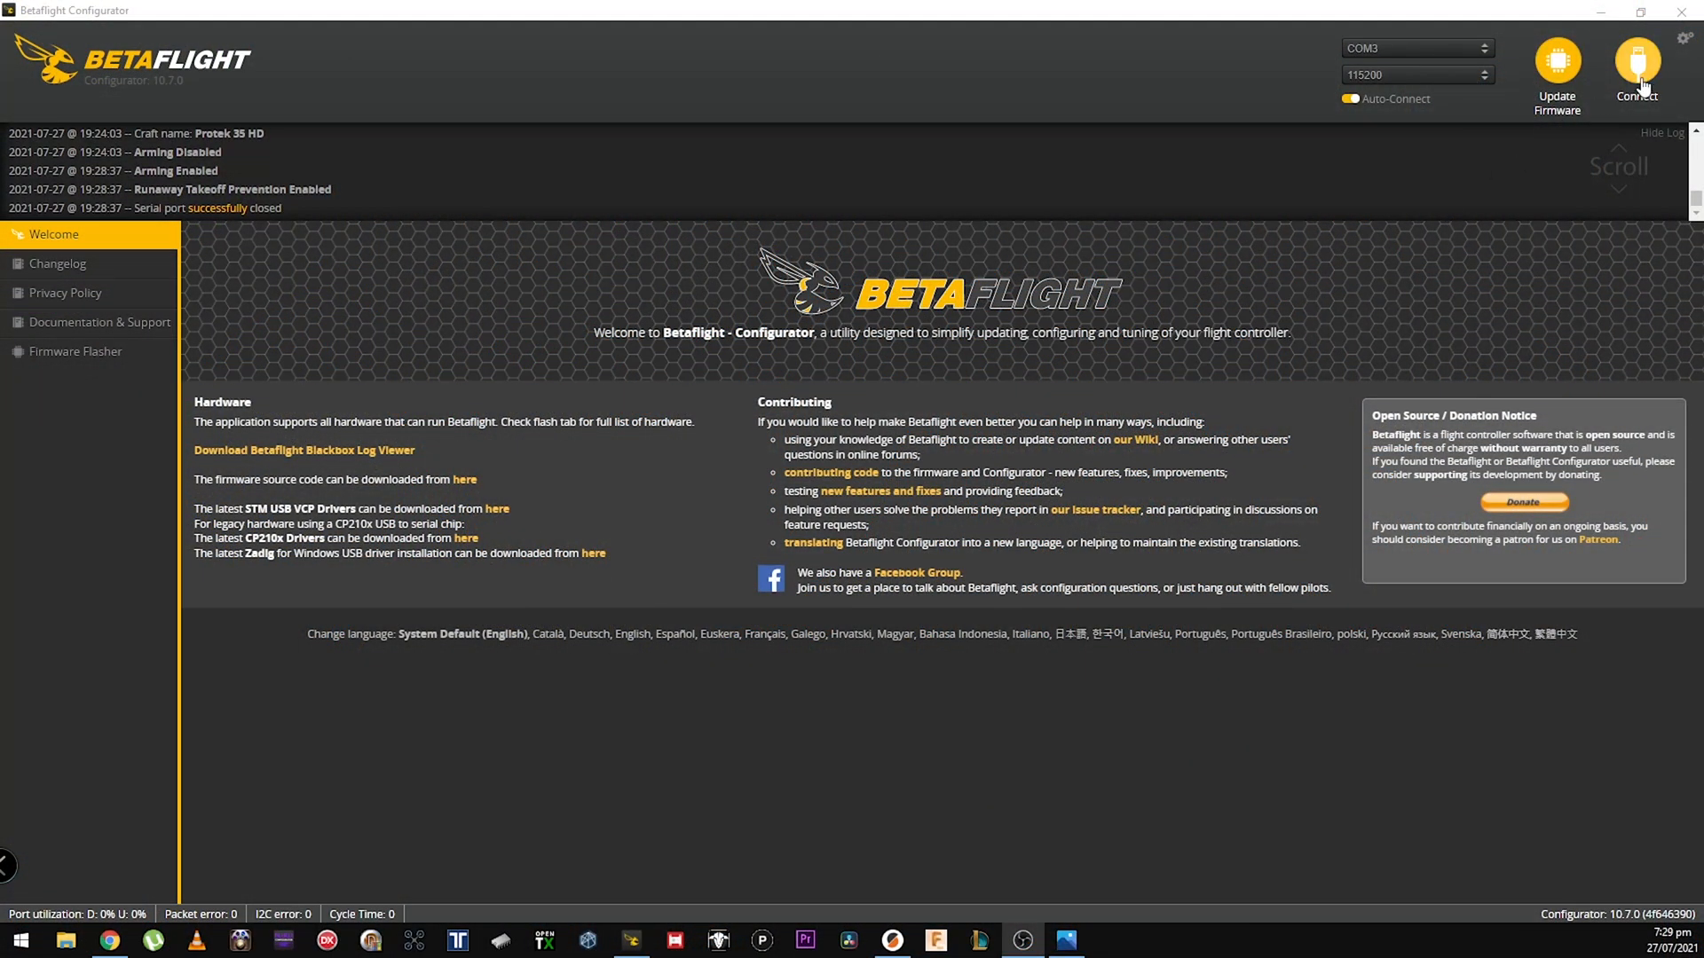
Connect to the IFLIGHT F745 flight controller and show its serial Ports configuration
{"action": "left_click", "coordinate": [1635, 62]}
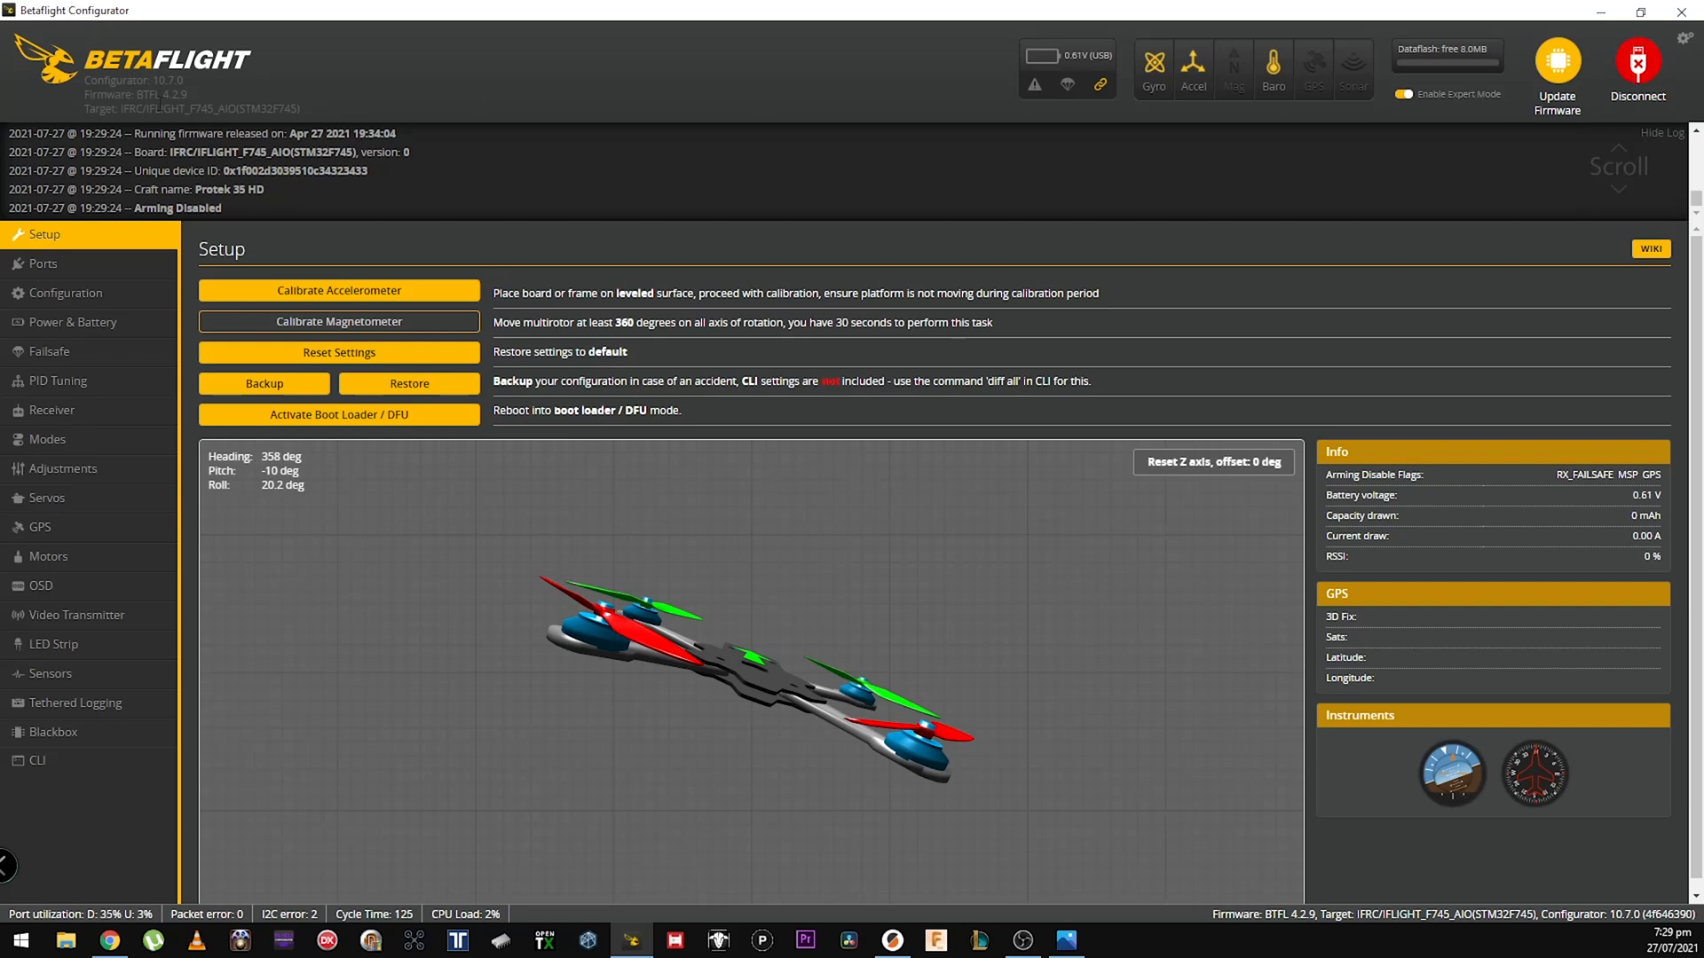
{"action": "left_click", "coordinate": [42, 263]}
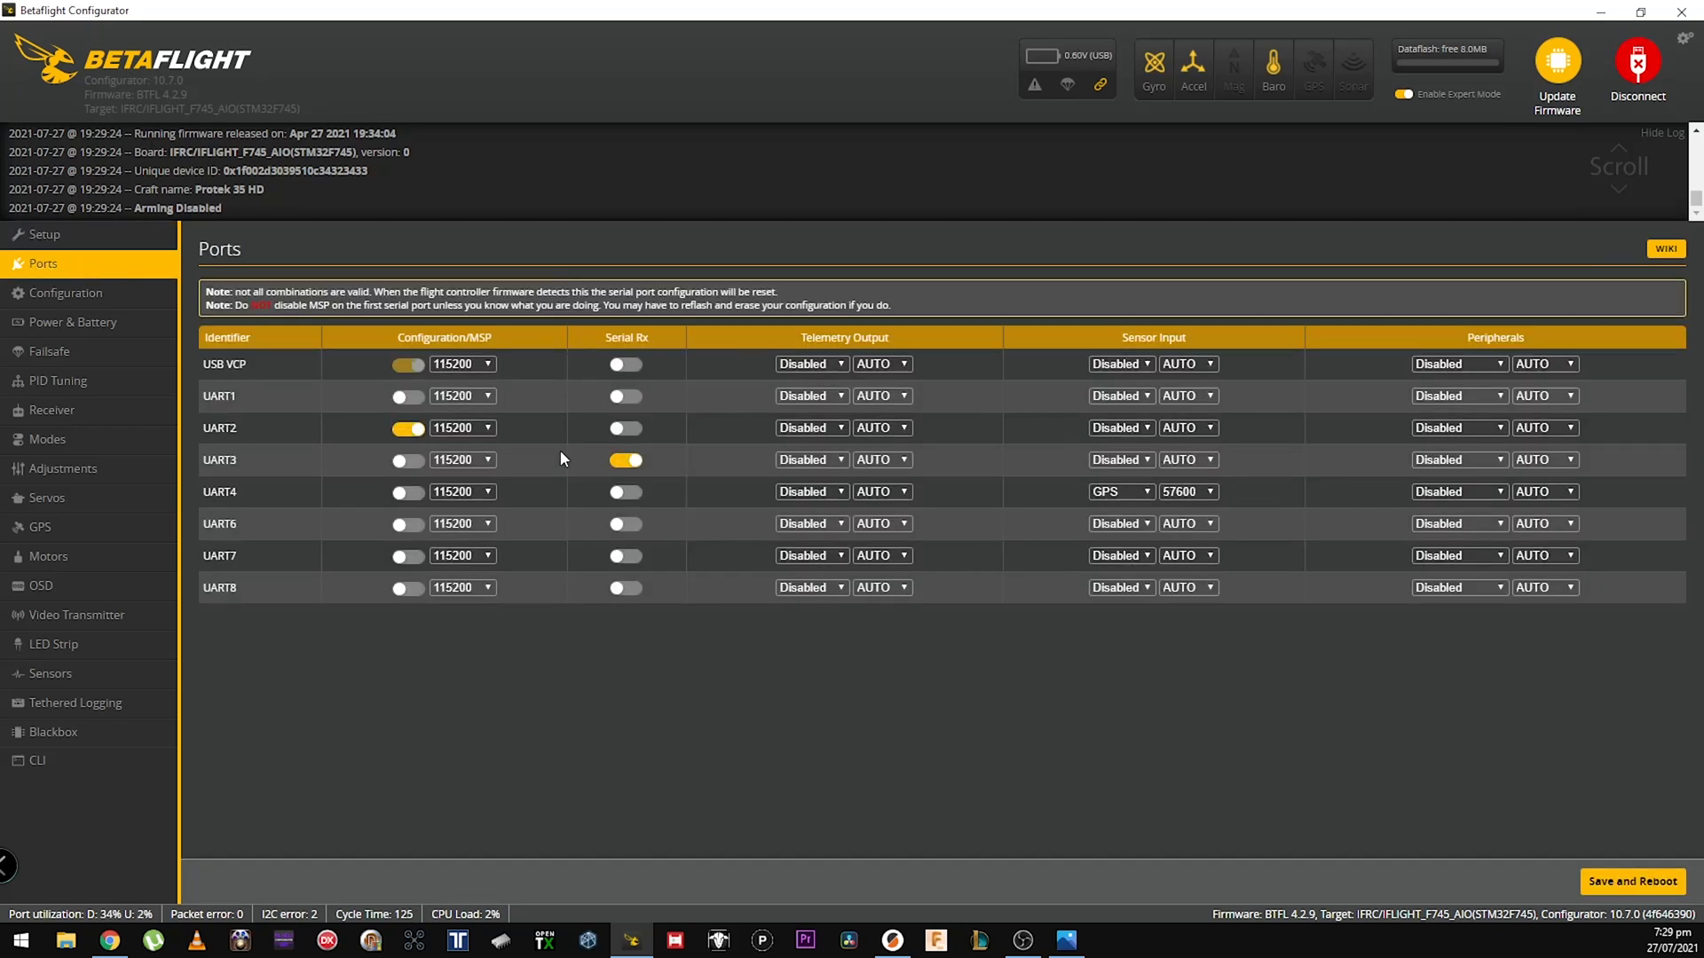
{"action": "mouse_move", "coordinate": [968, 487]}
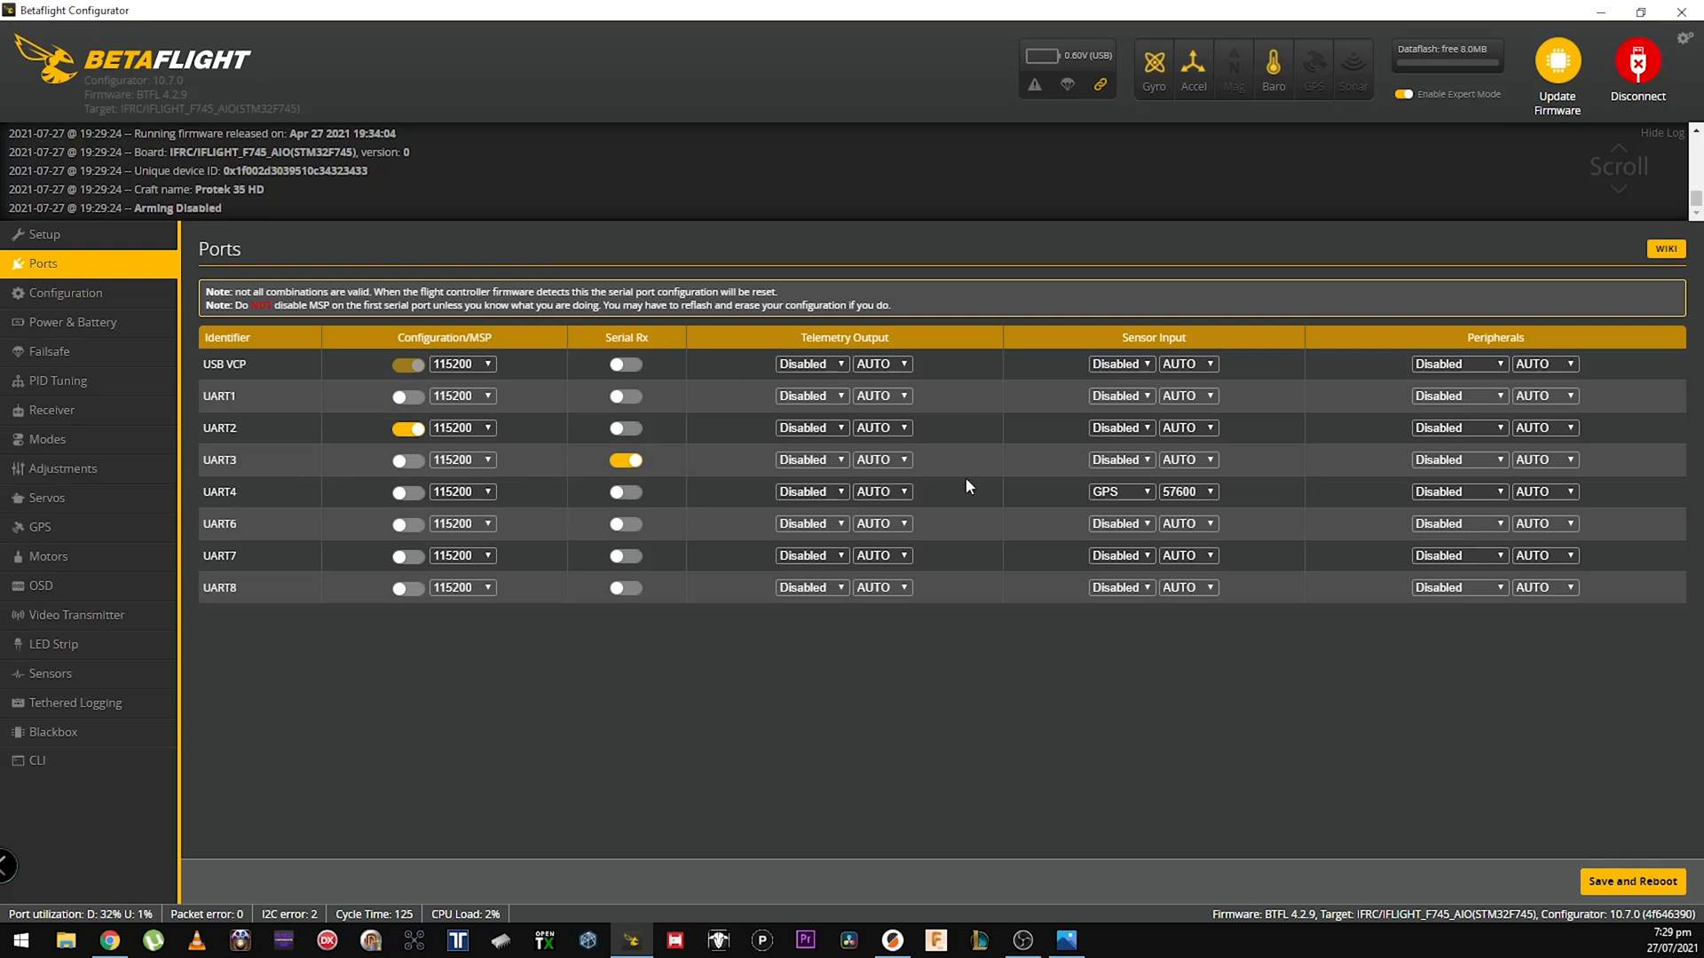
{"action": "left_click", "coordinate": [1120, 491]}
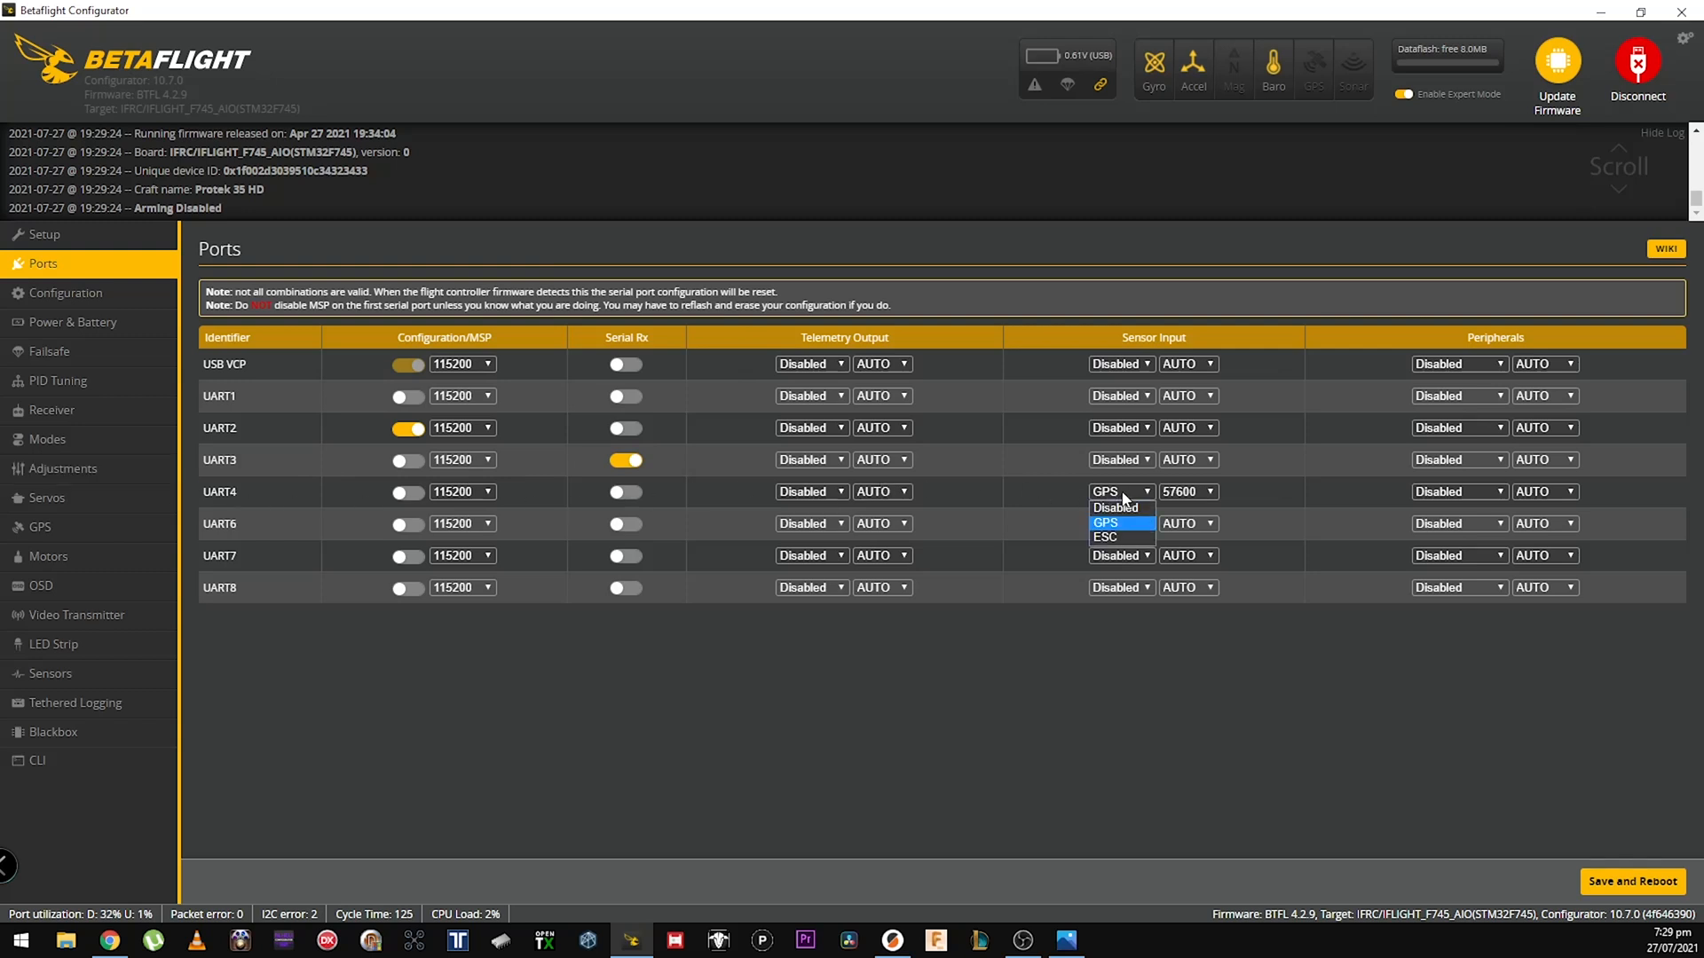
{"action": "left_click", "coordinate": [1105, 522]}
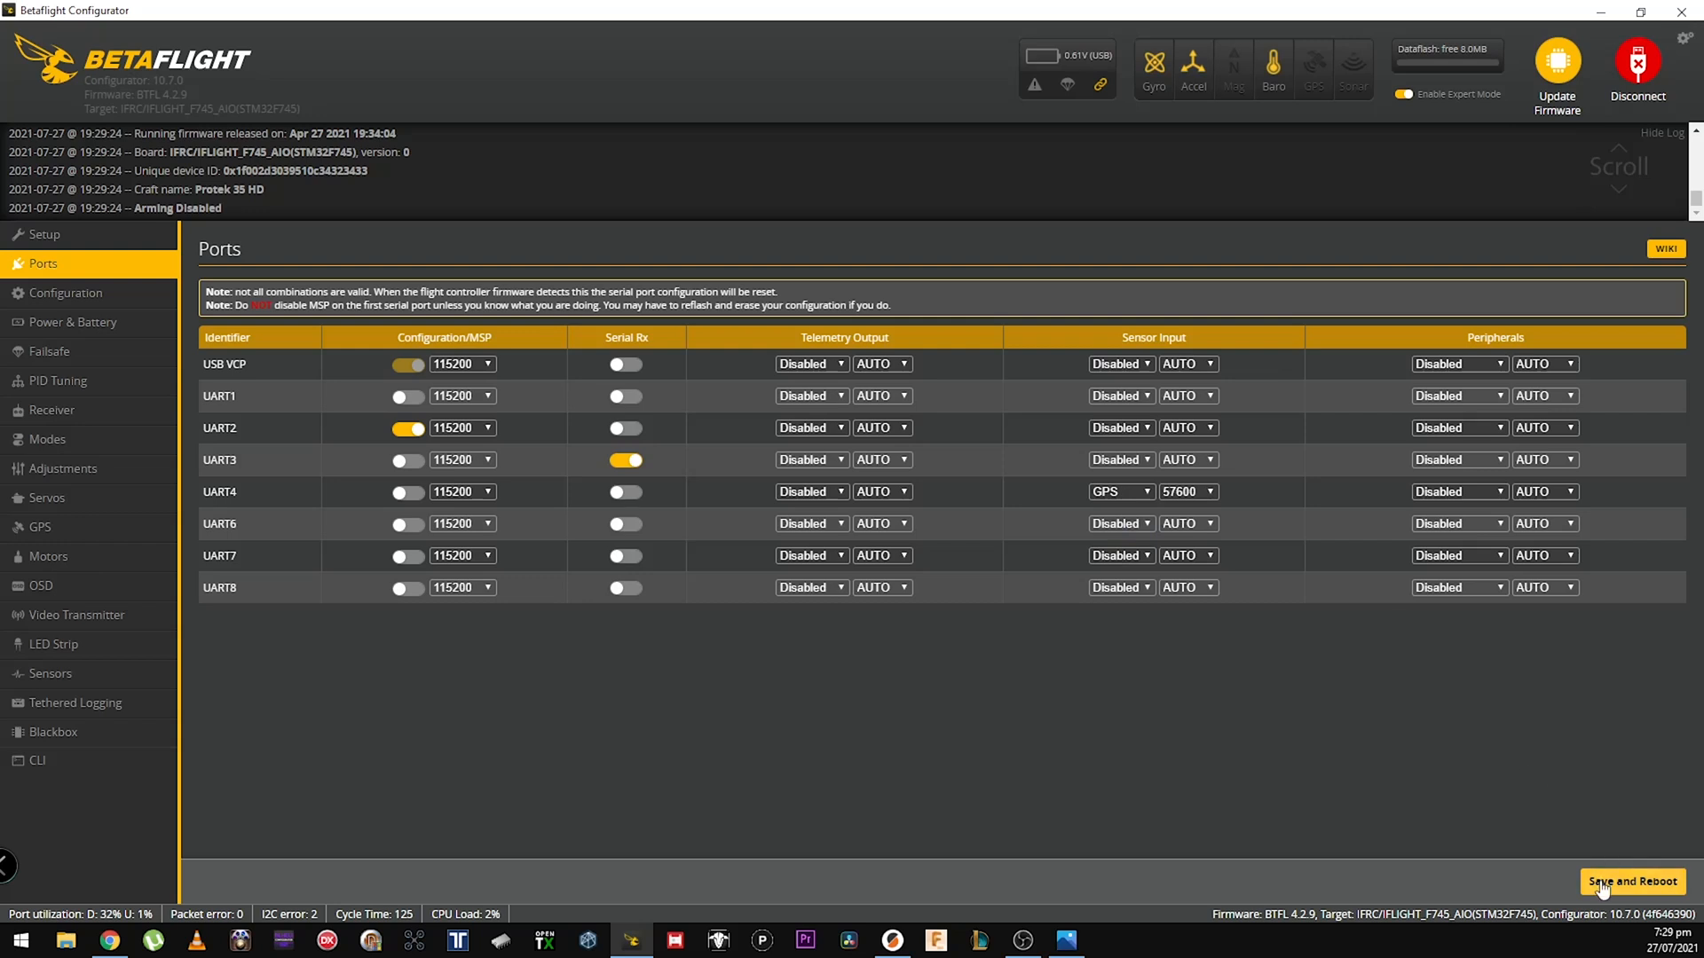
{"action": "mouse_move", "coordinate": [332, 563]}
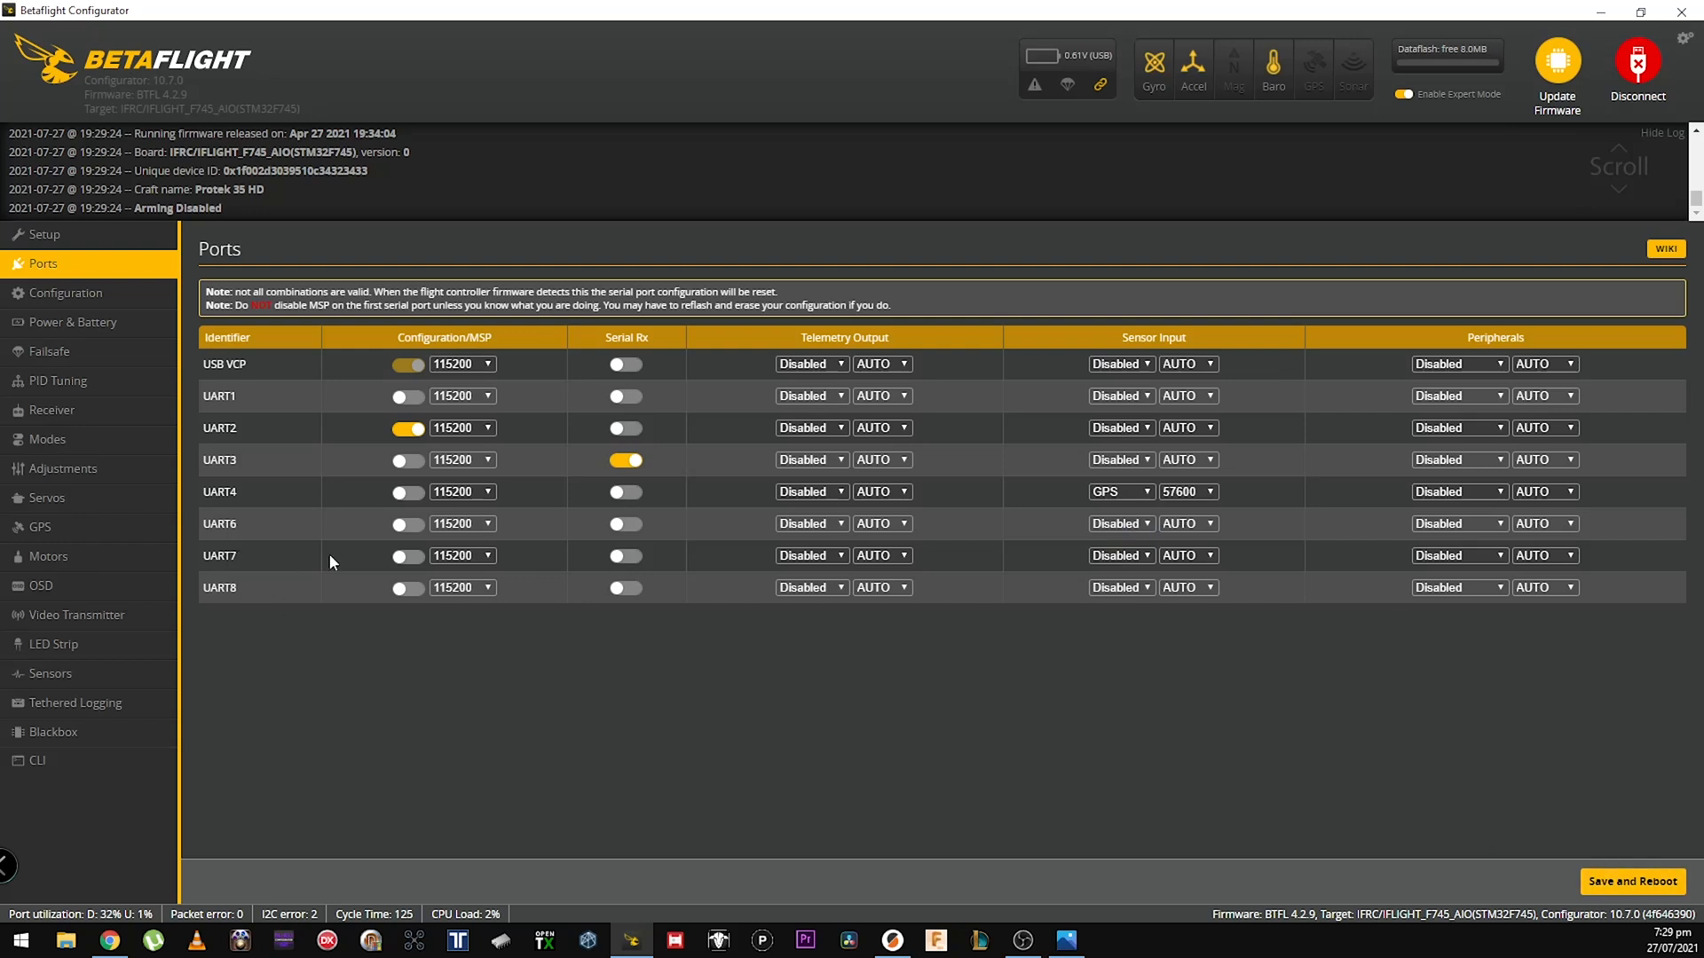
{"action": "left_click", "coordinate": [1120, 556]}
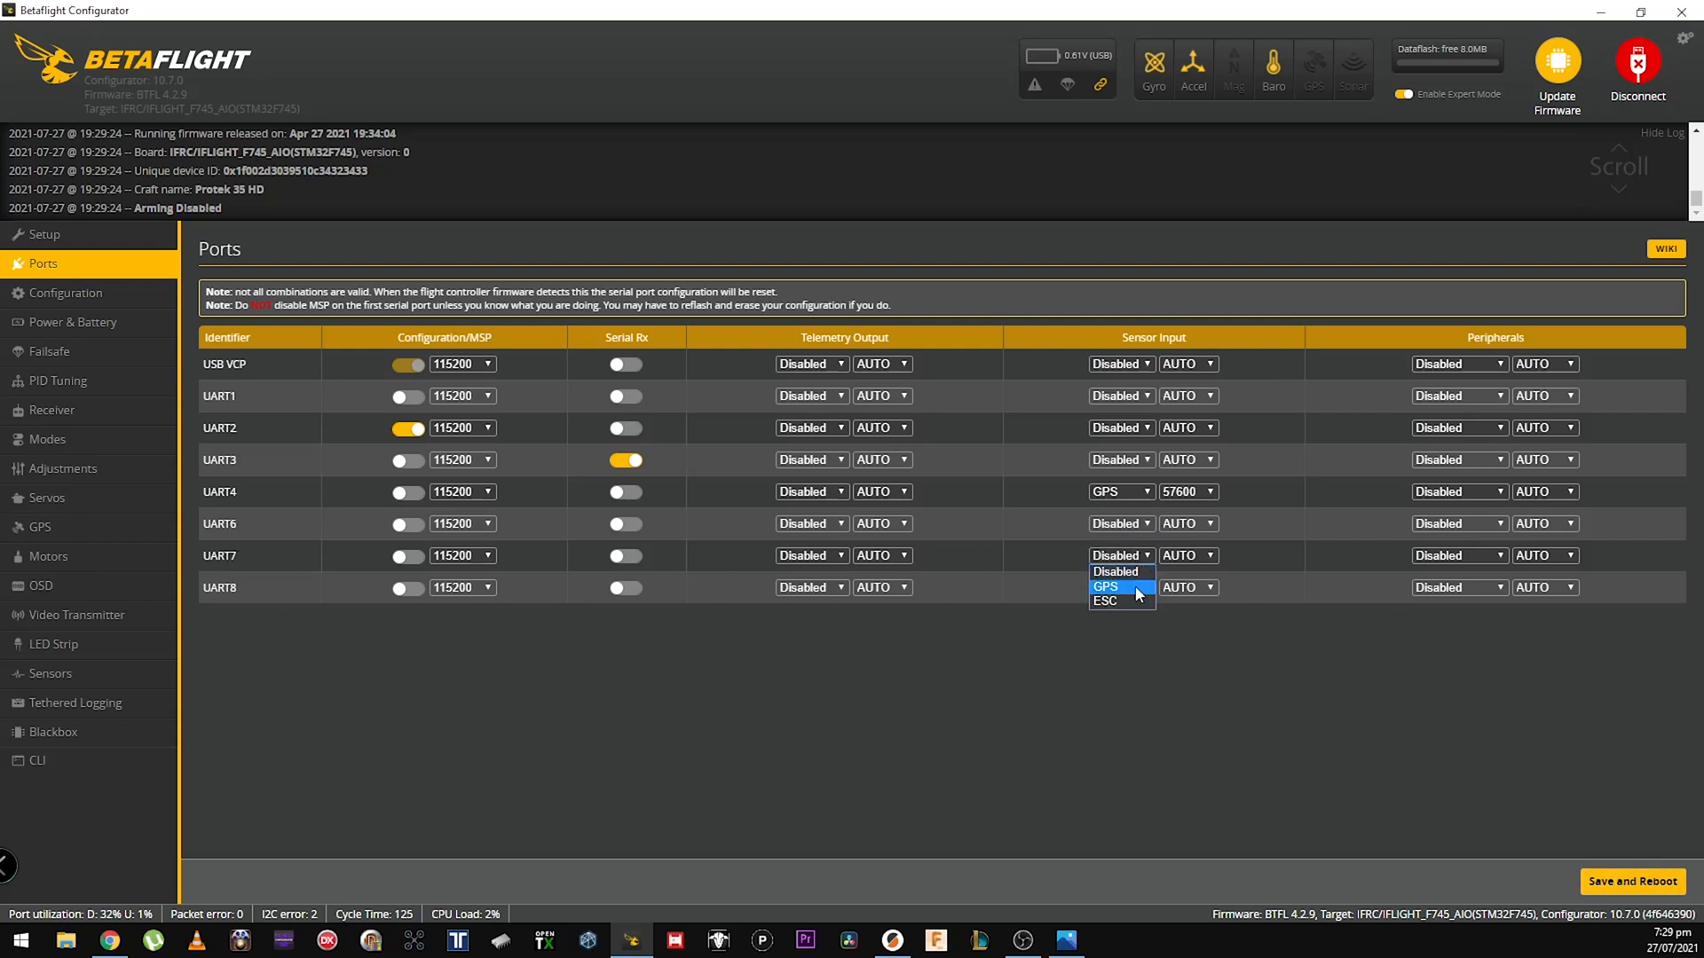
{"action": "mouse_move", "coordinate": [1562, 886]}
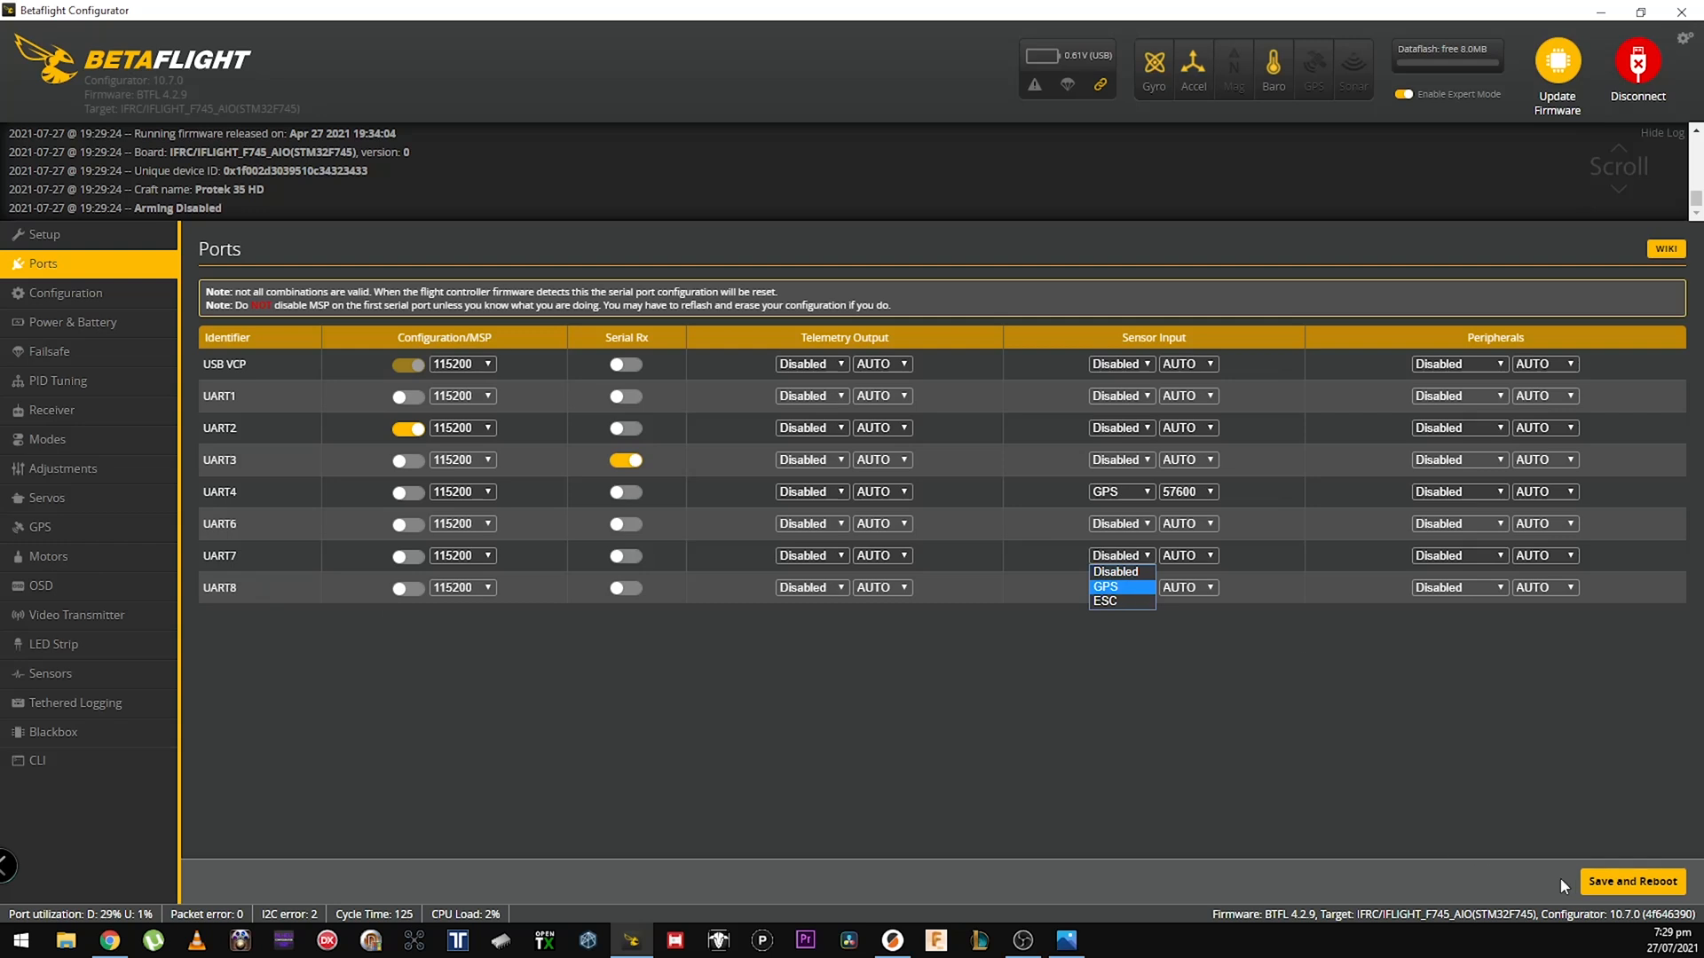
{"action": "left_click", "coordinate": [1116, 572]}
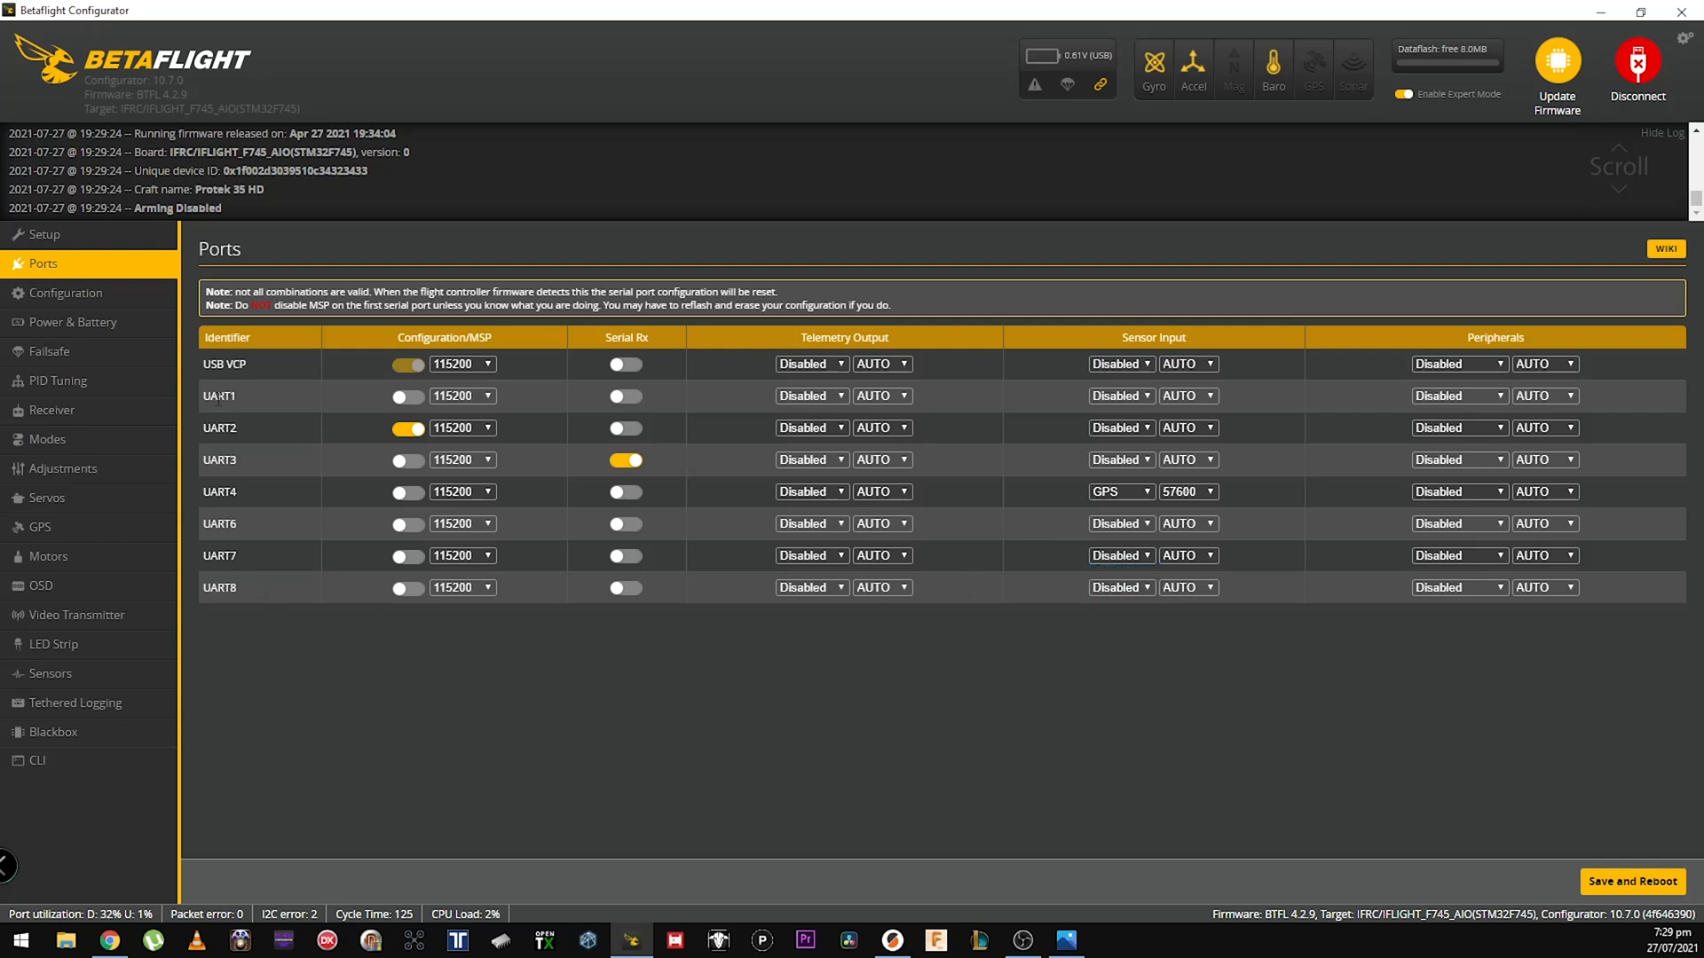
{"action": "mouse_move", "coordinate": [889, 399]}
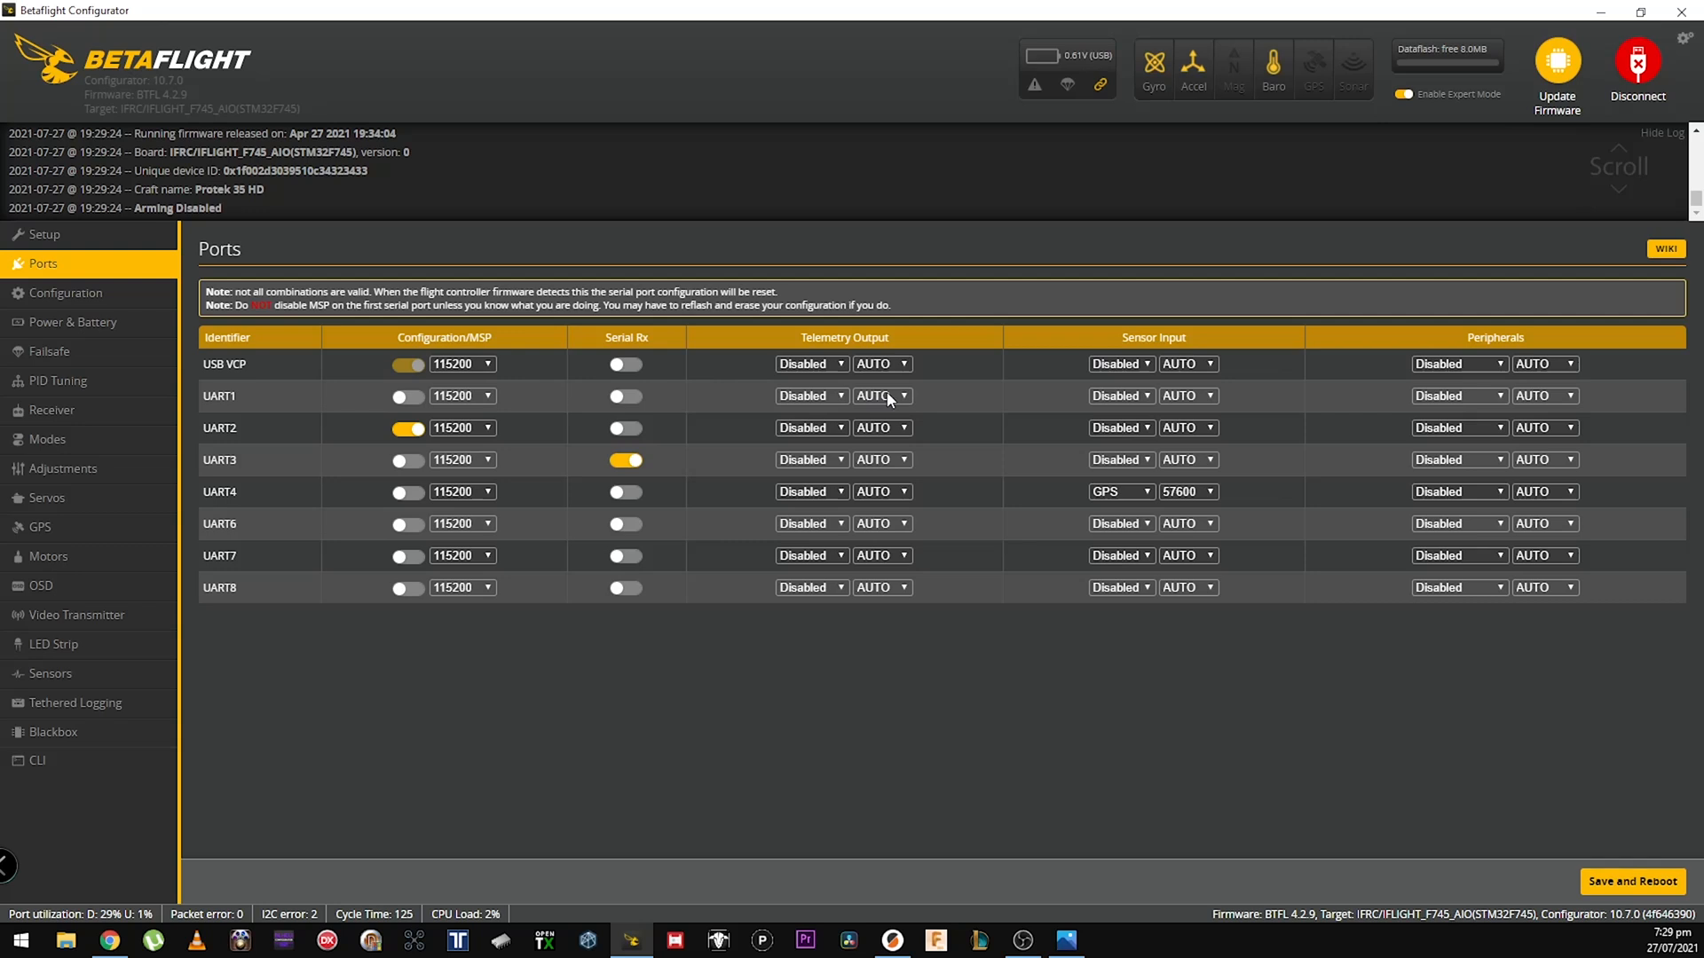
{"action": "left_click", "coordinate": [1117, 396]}
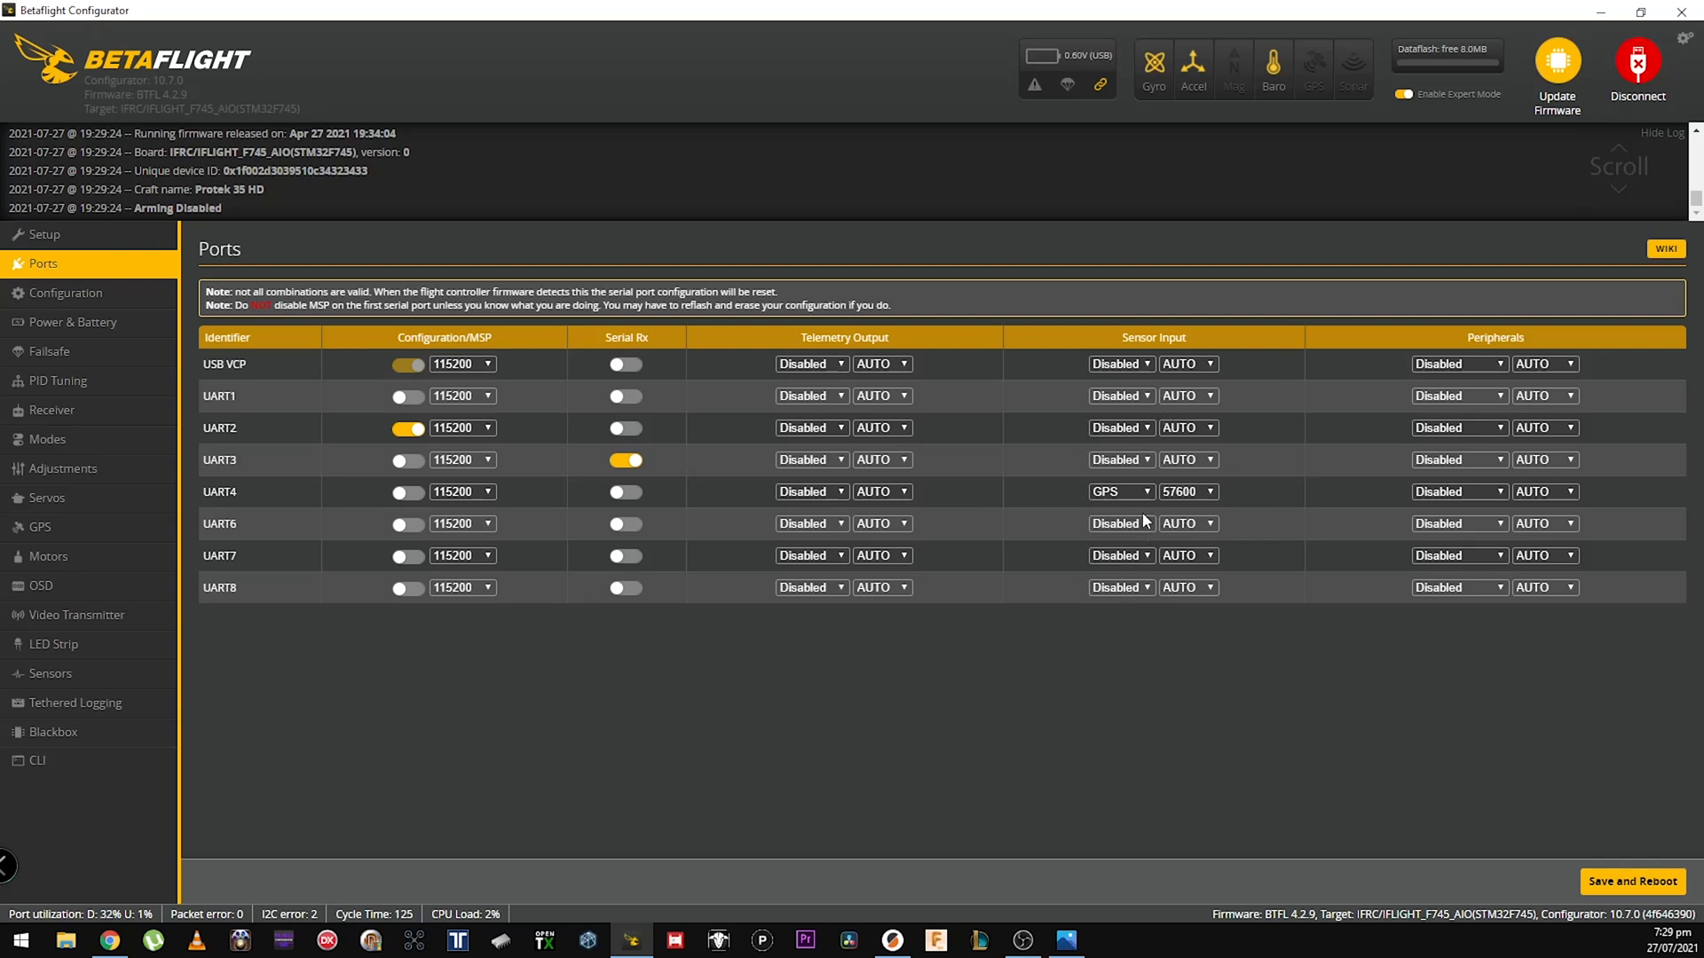
{"action": "mouse_move", "coordinate": [1629, 882]}
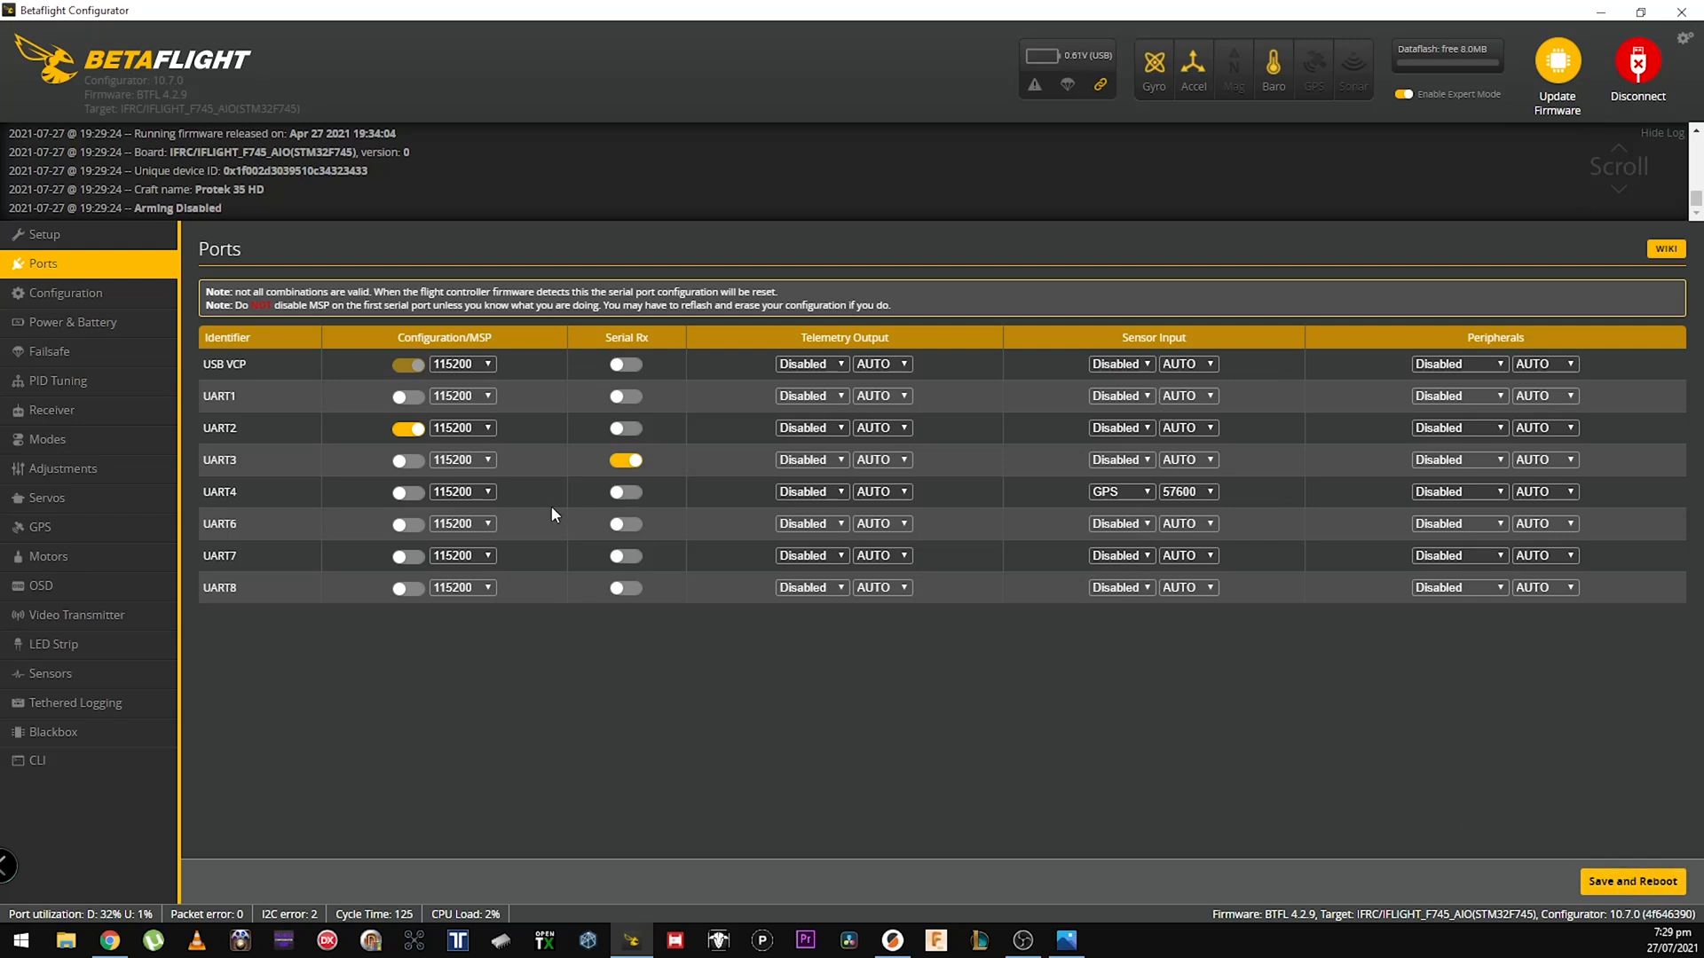
On Configuration, keep GPS on with UBLOX protocol and enable Auto Config and Galileo
{"action": "left_click", "coordinate": [66, 293]}
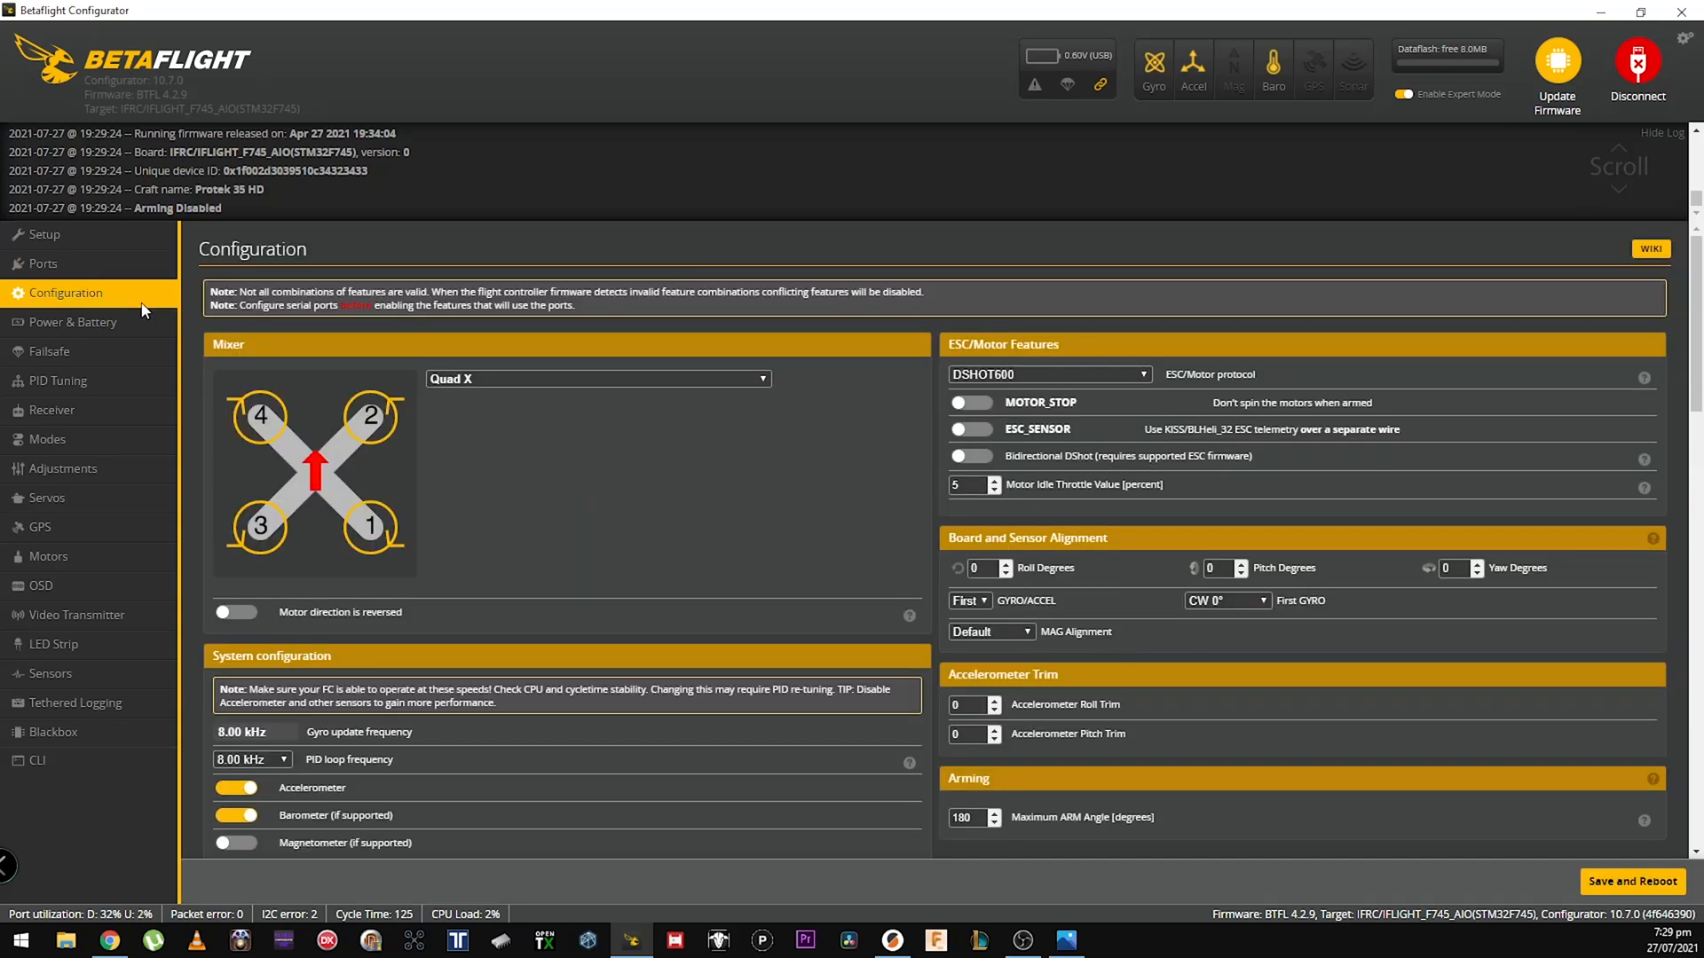
{"action": "scroll", "scroll_direction": "down", "scroll_amount": 3}
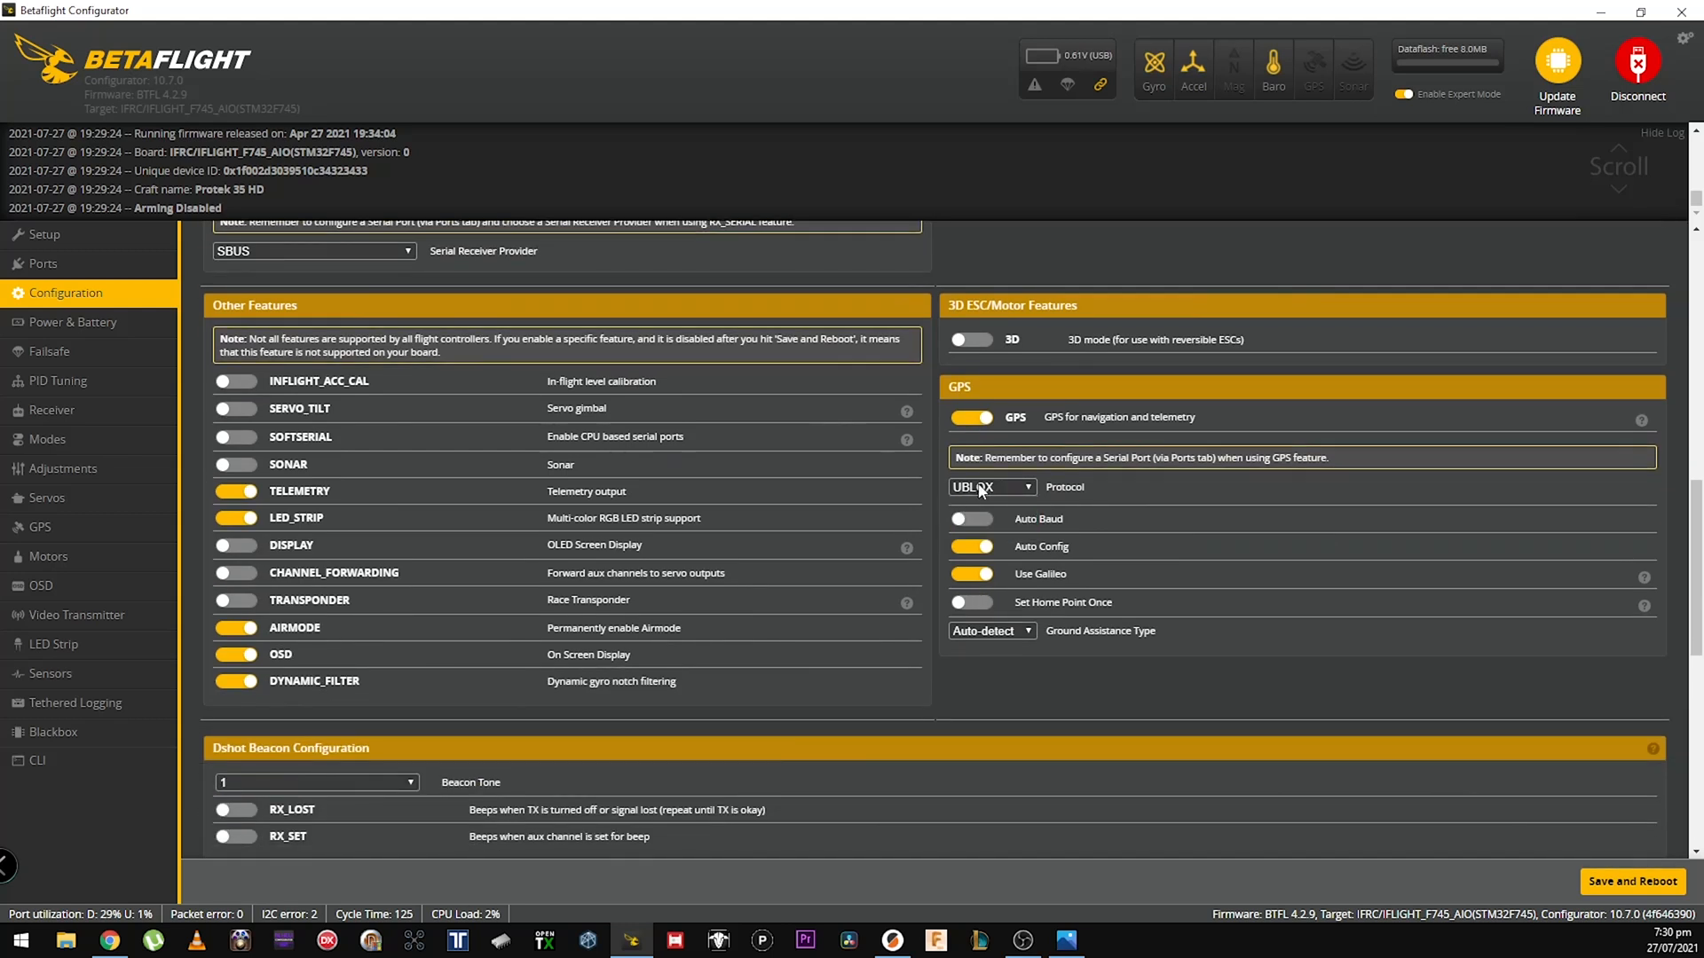
{"action": "left_click", "coordinate": [989, 486]}
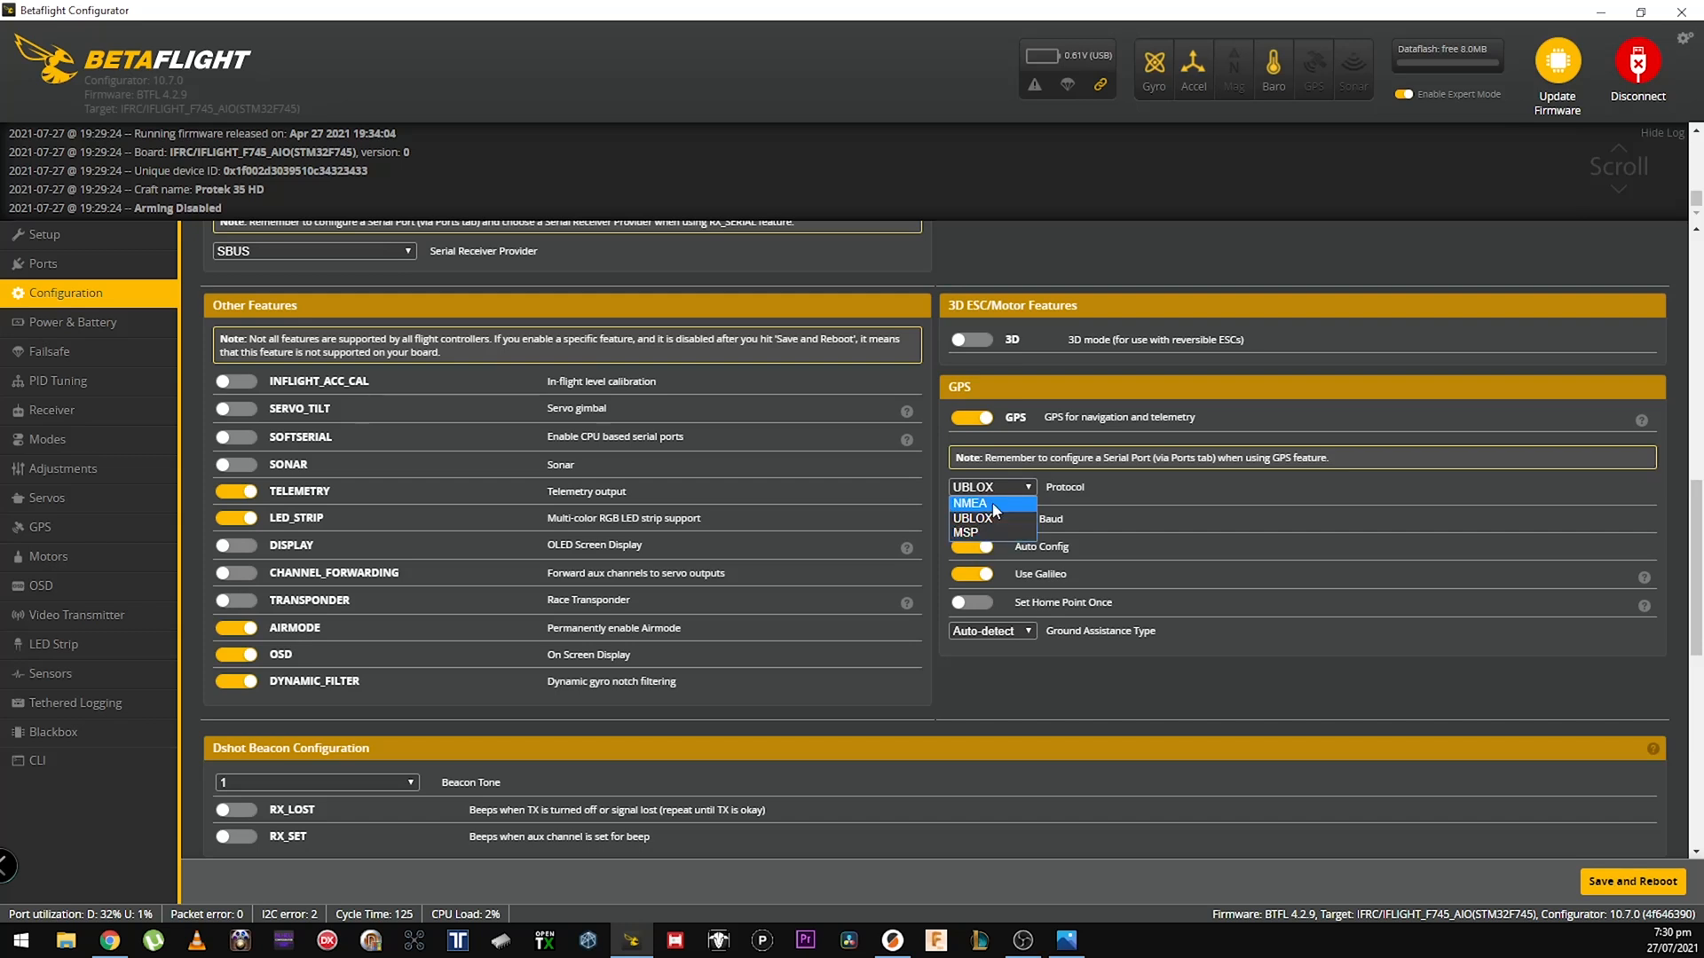
{"action": "mouse_move", "coordinate": [1022, 518]}
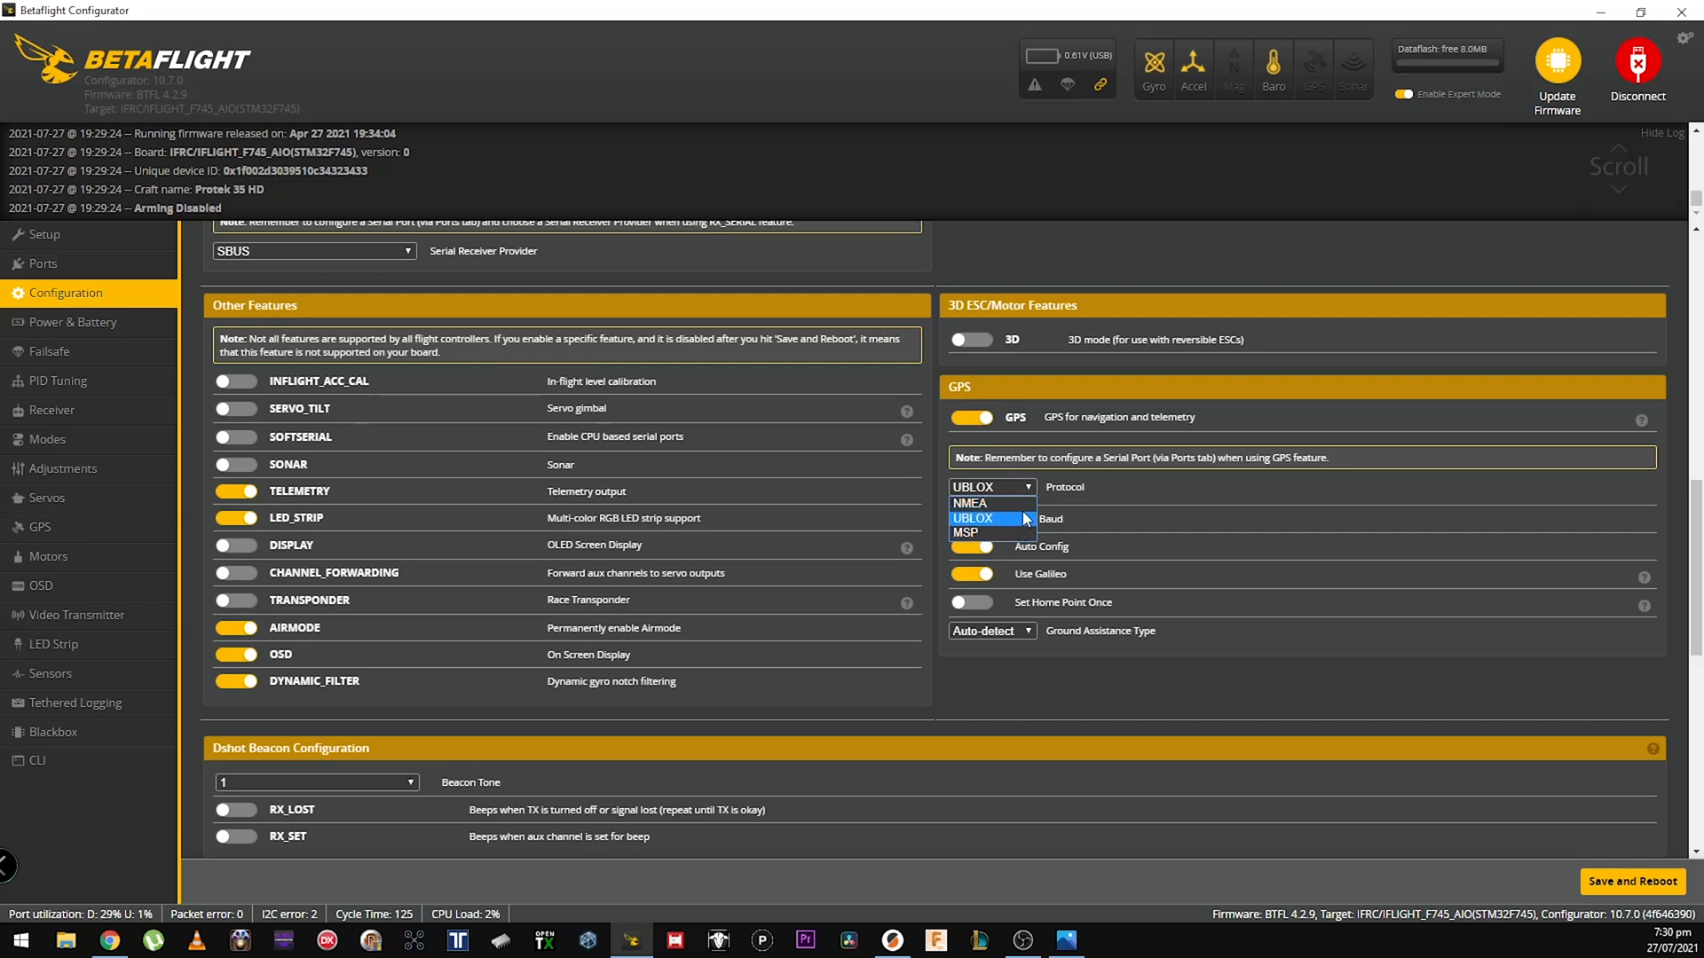
{"action": "left_click", "coordinate": [971, 518]}
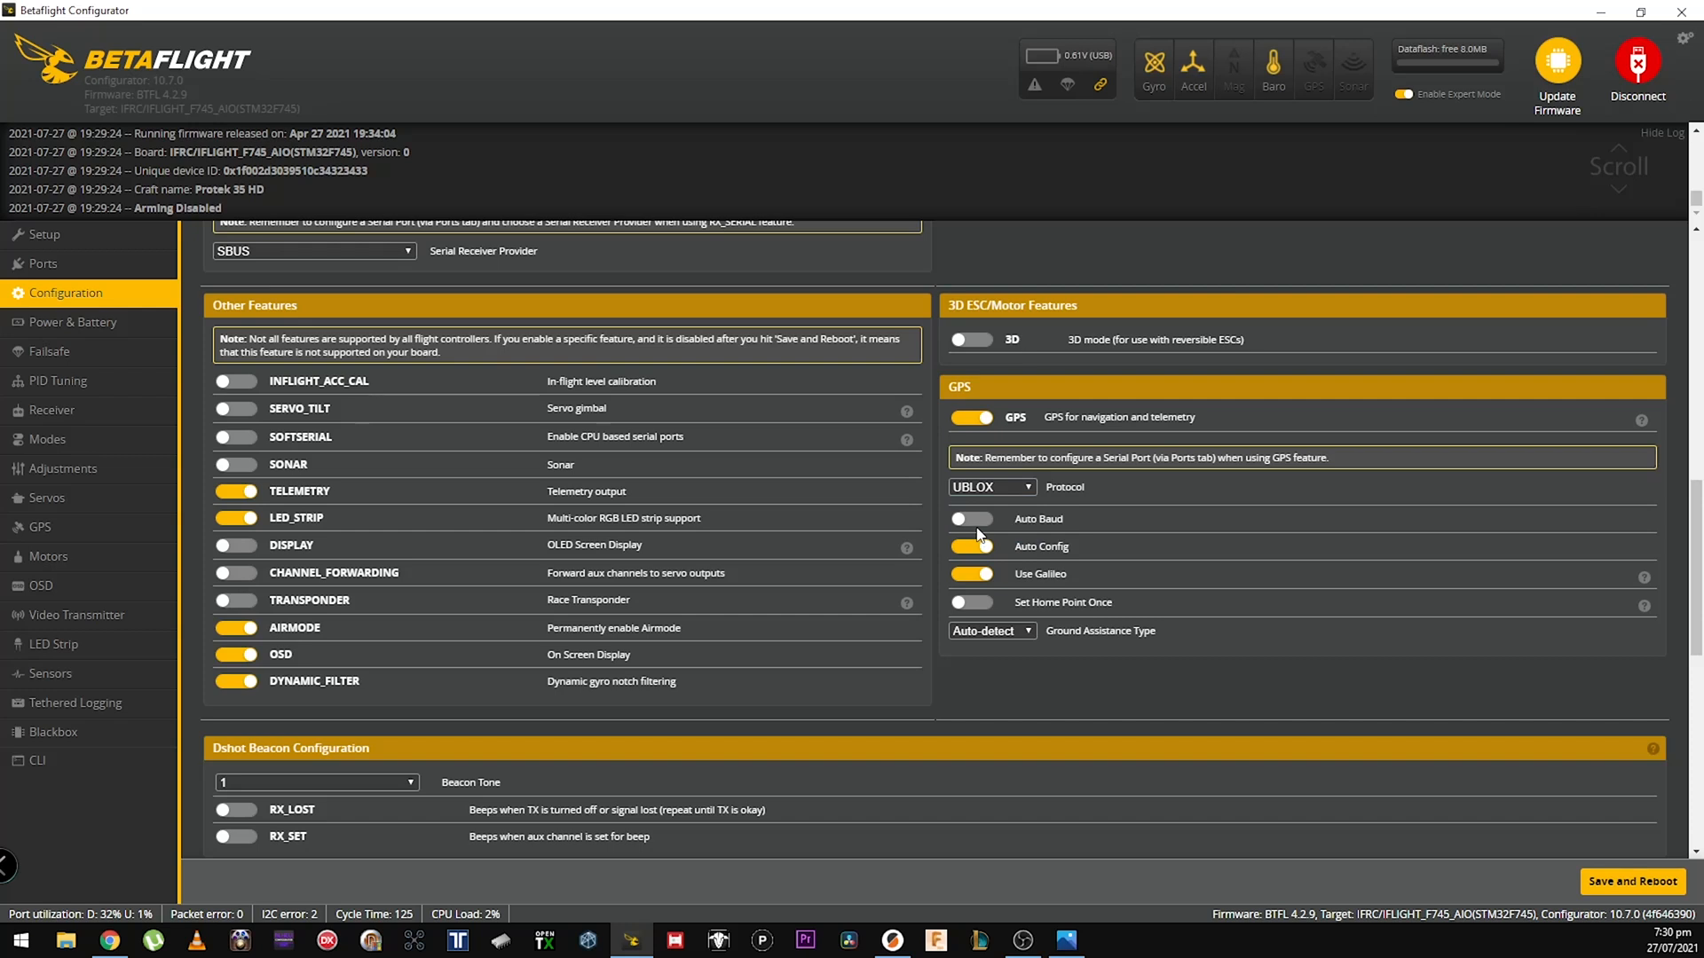
{"action": "left_click", "coordinate": [971, 545]}
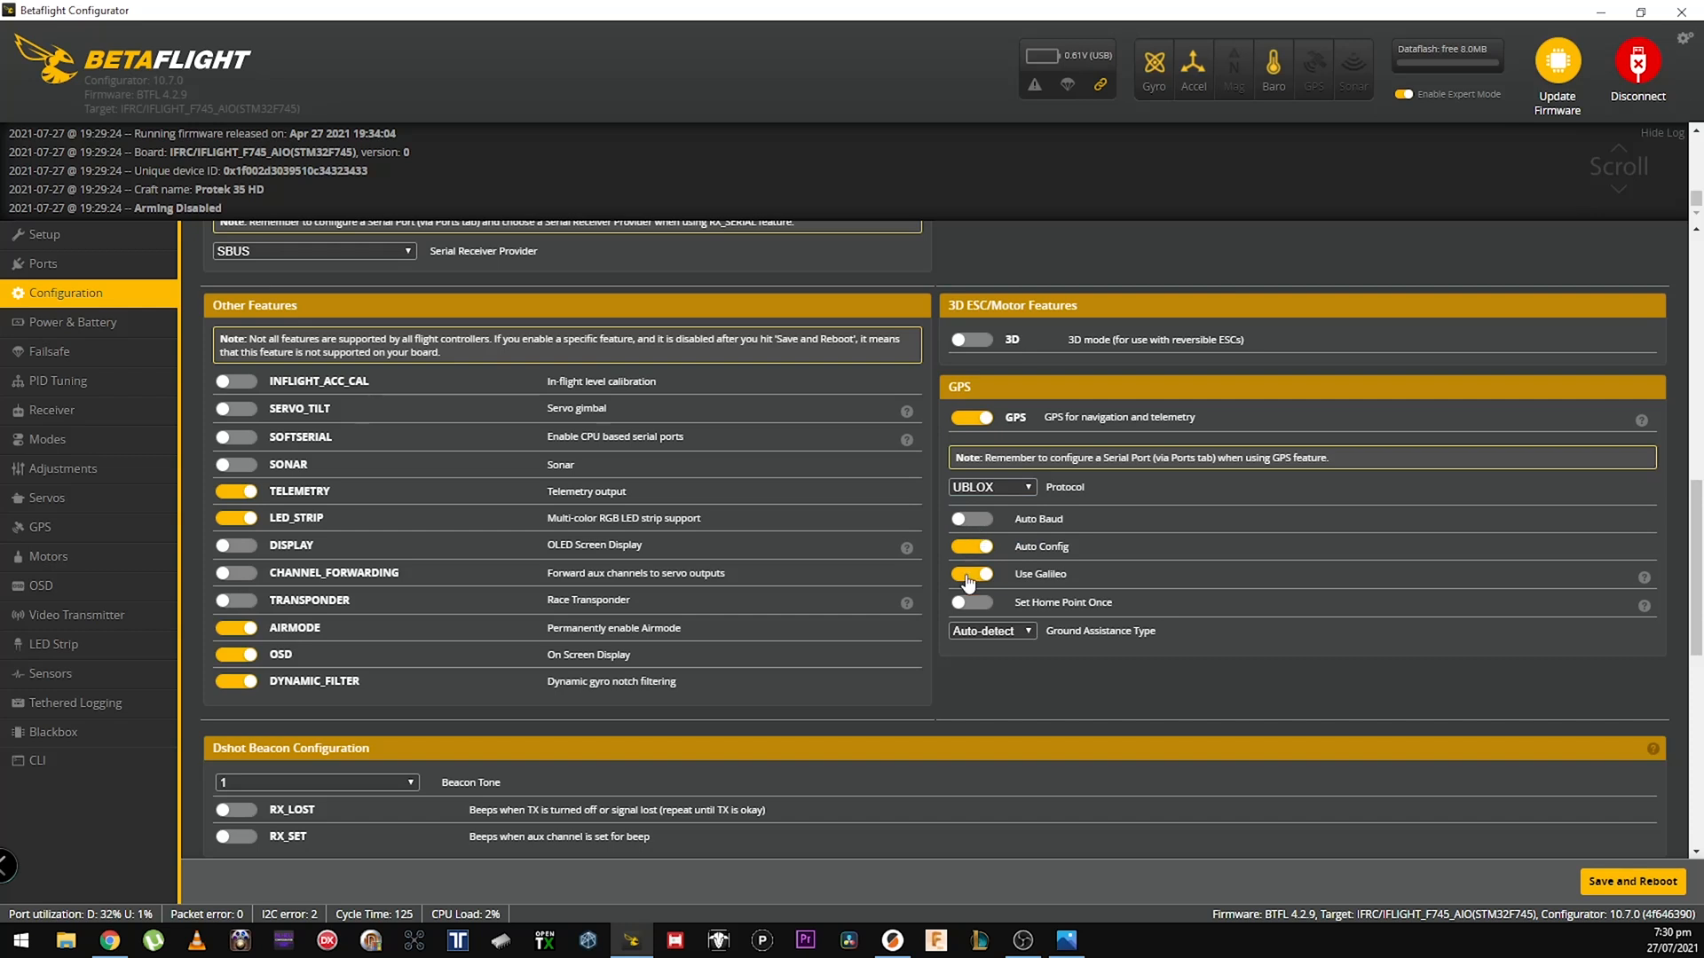
{"action": "left_click", "coordinate": [971, 573]}
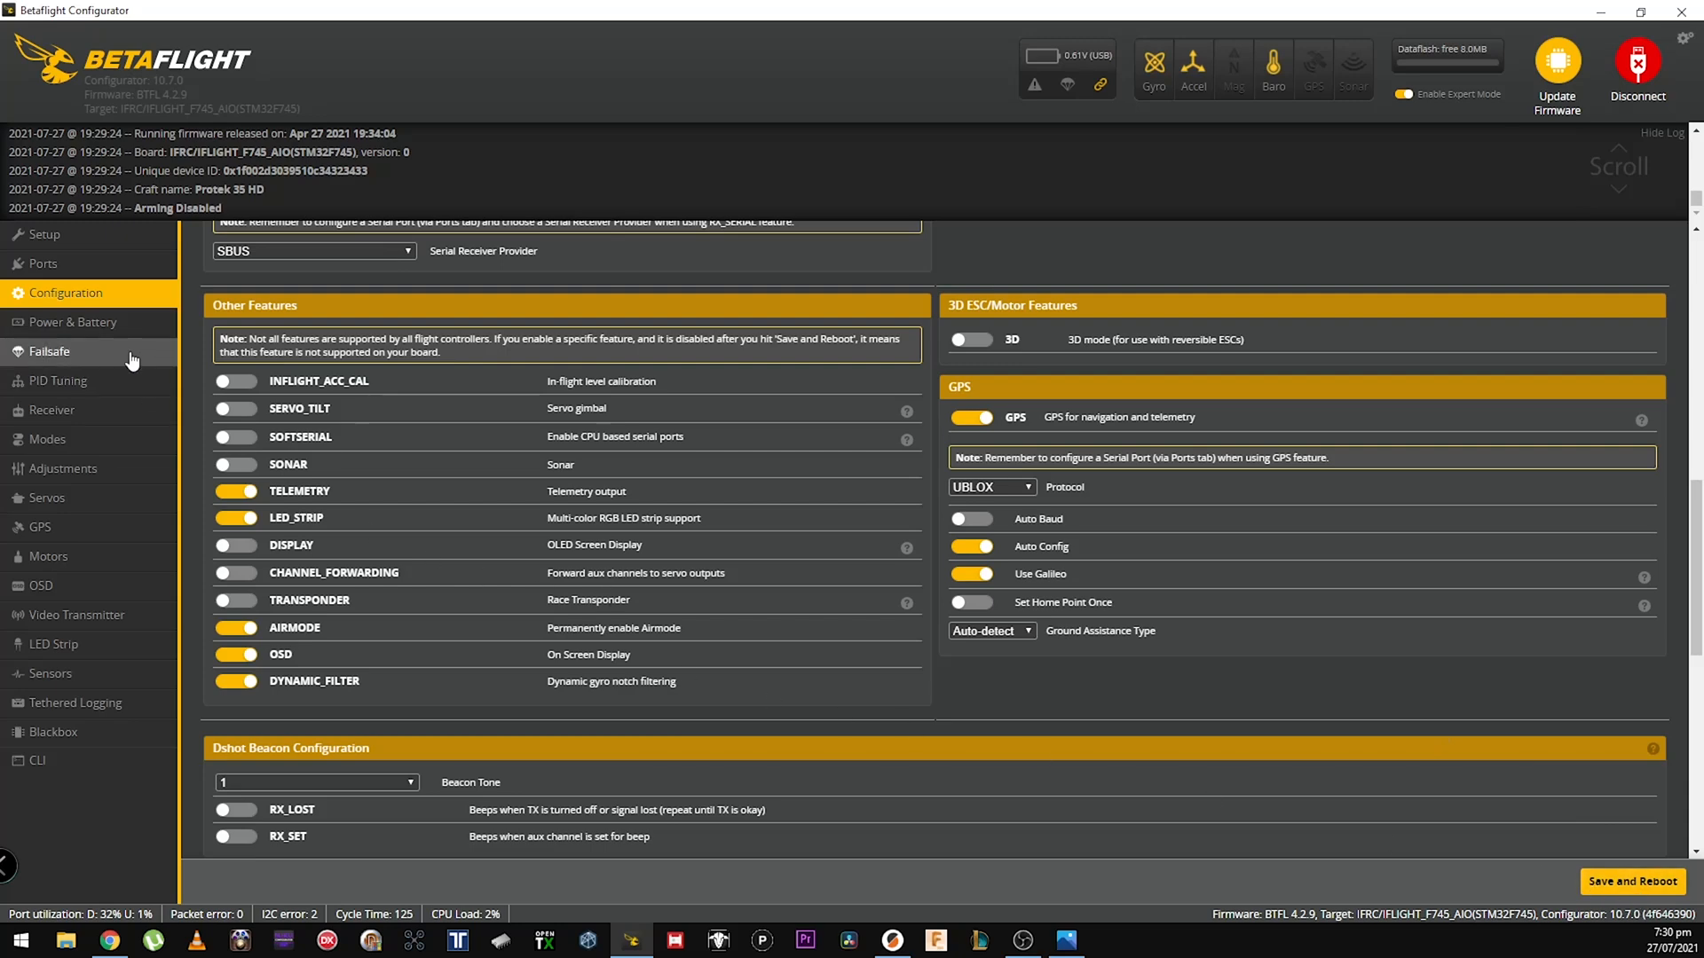
In Failsafe, set GPS Rescue's Minimum satellites to 5
{"action": "left_click", "coordinate": [50, 351]}
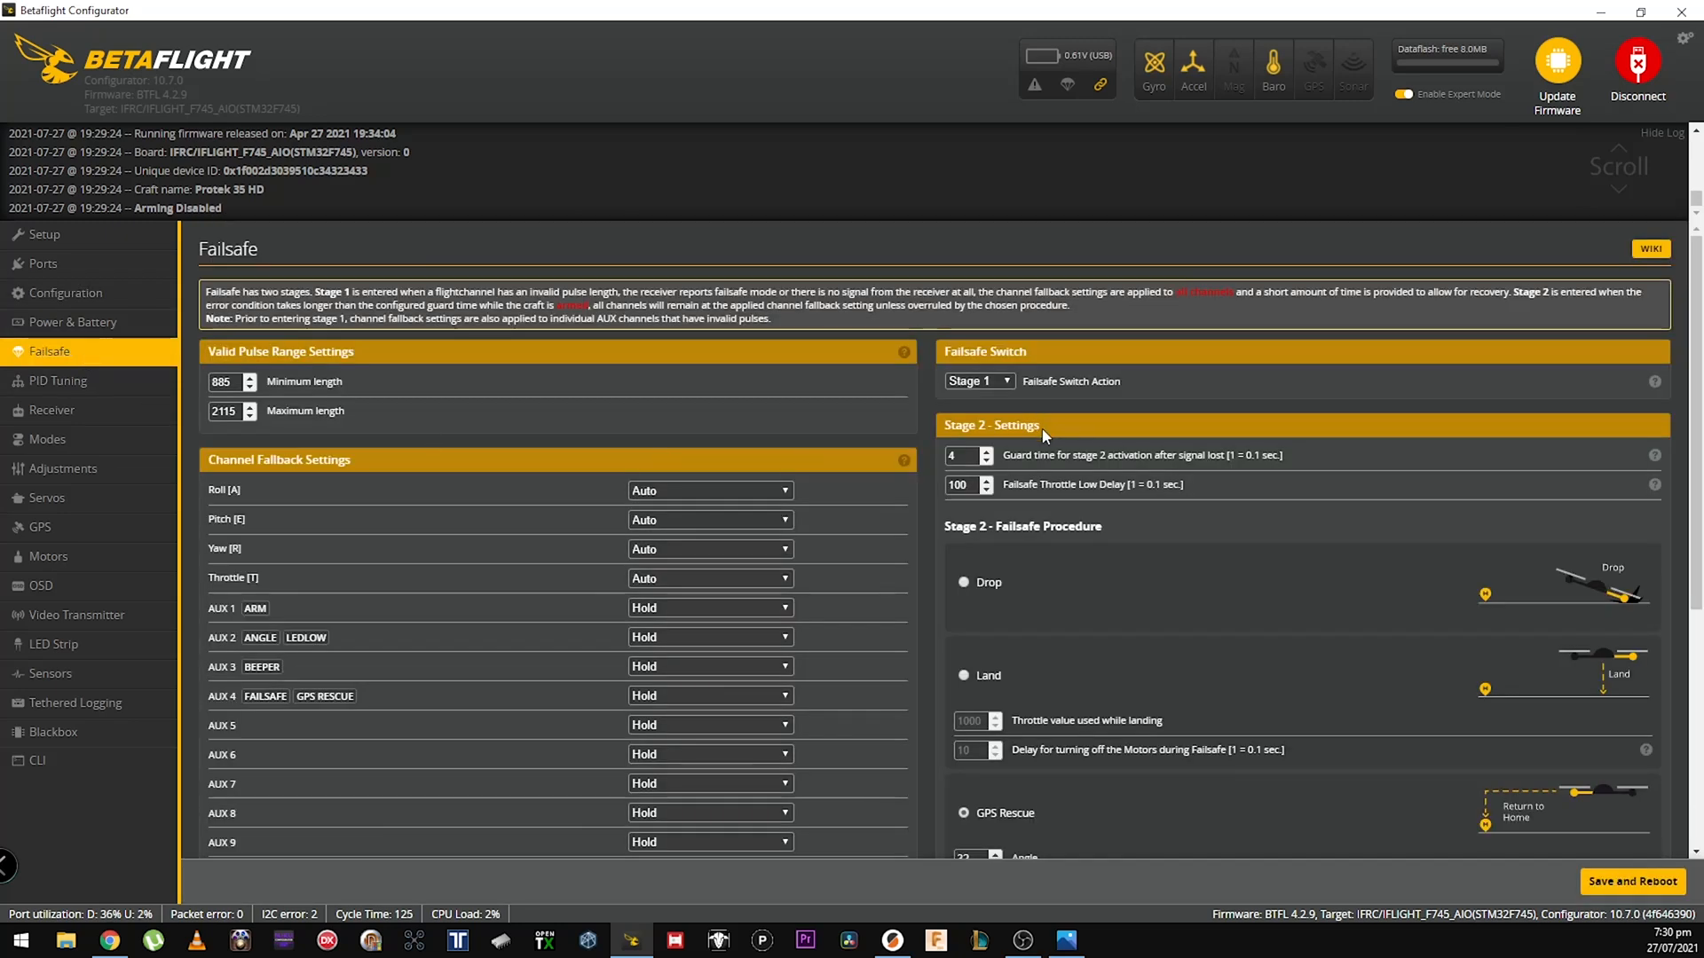
{"action": "mouse_move", "coordinate": [1043, 550]}
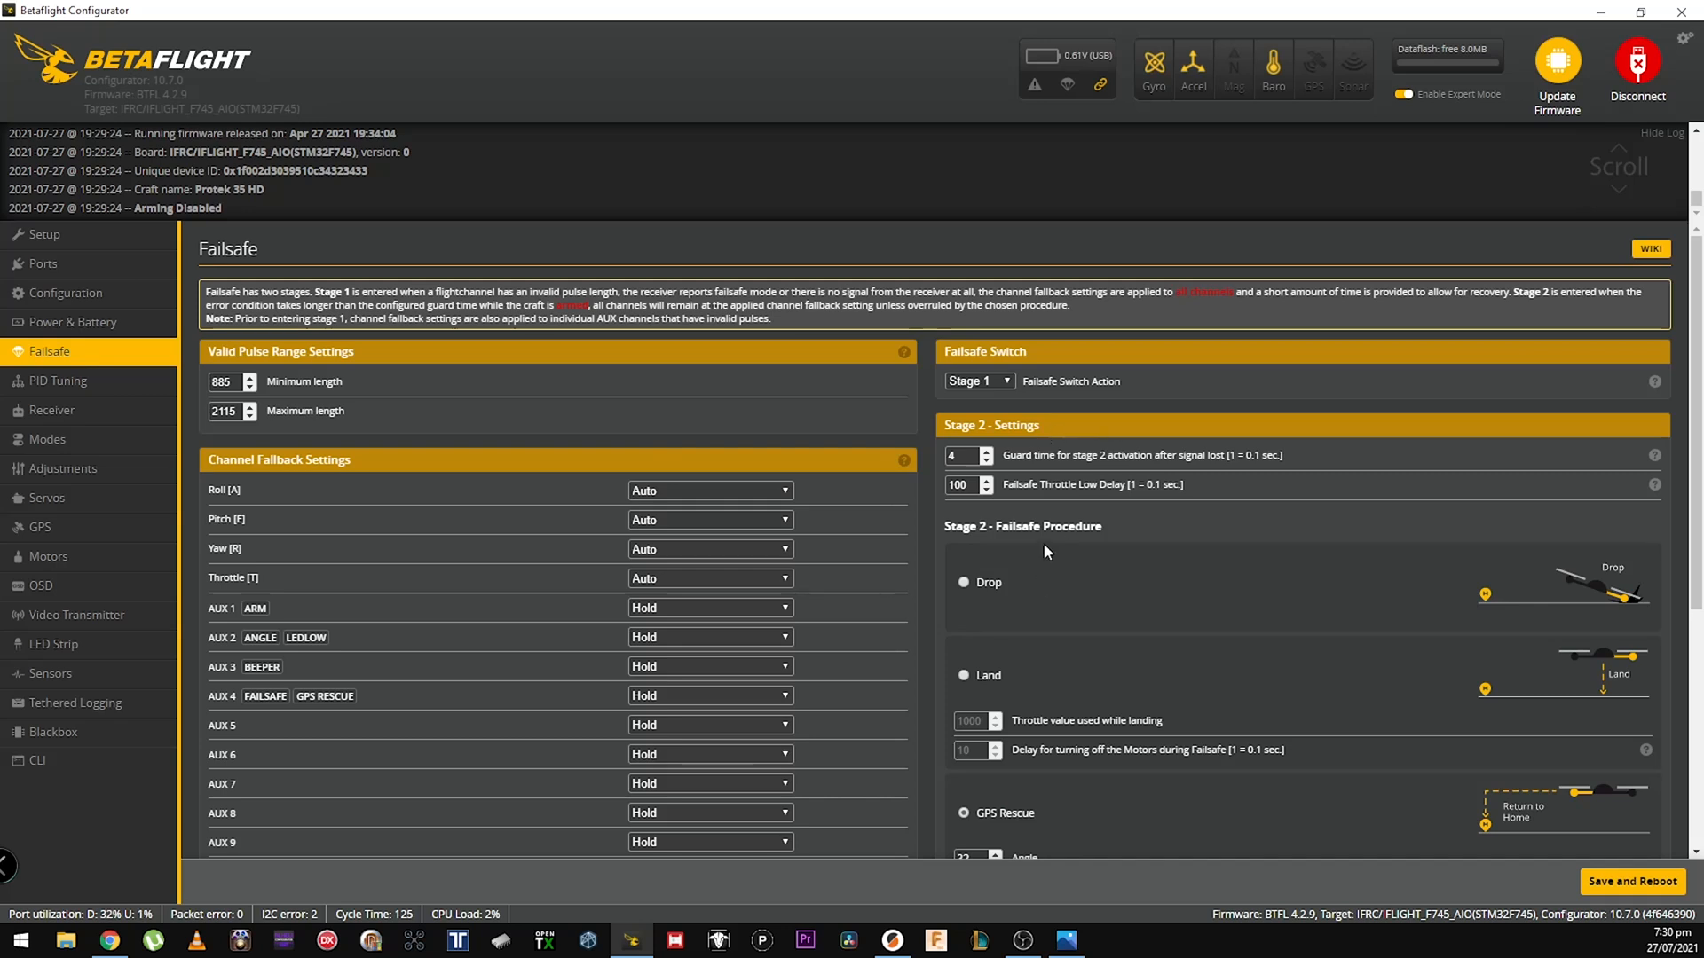
{"action": "scroll", "scroll_direction": "down", "scroll_amount": 3}
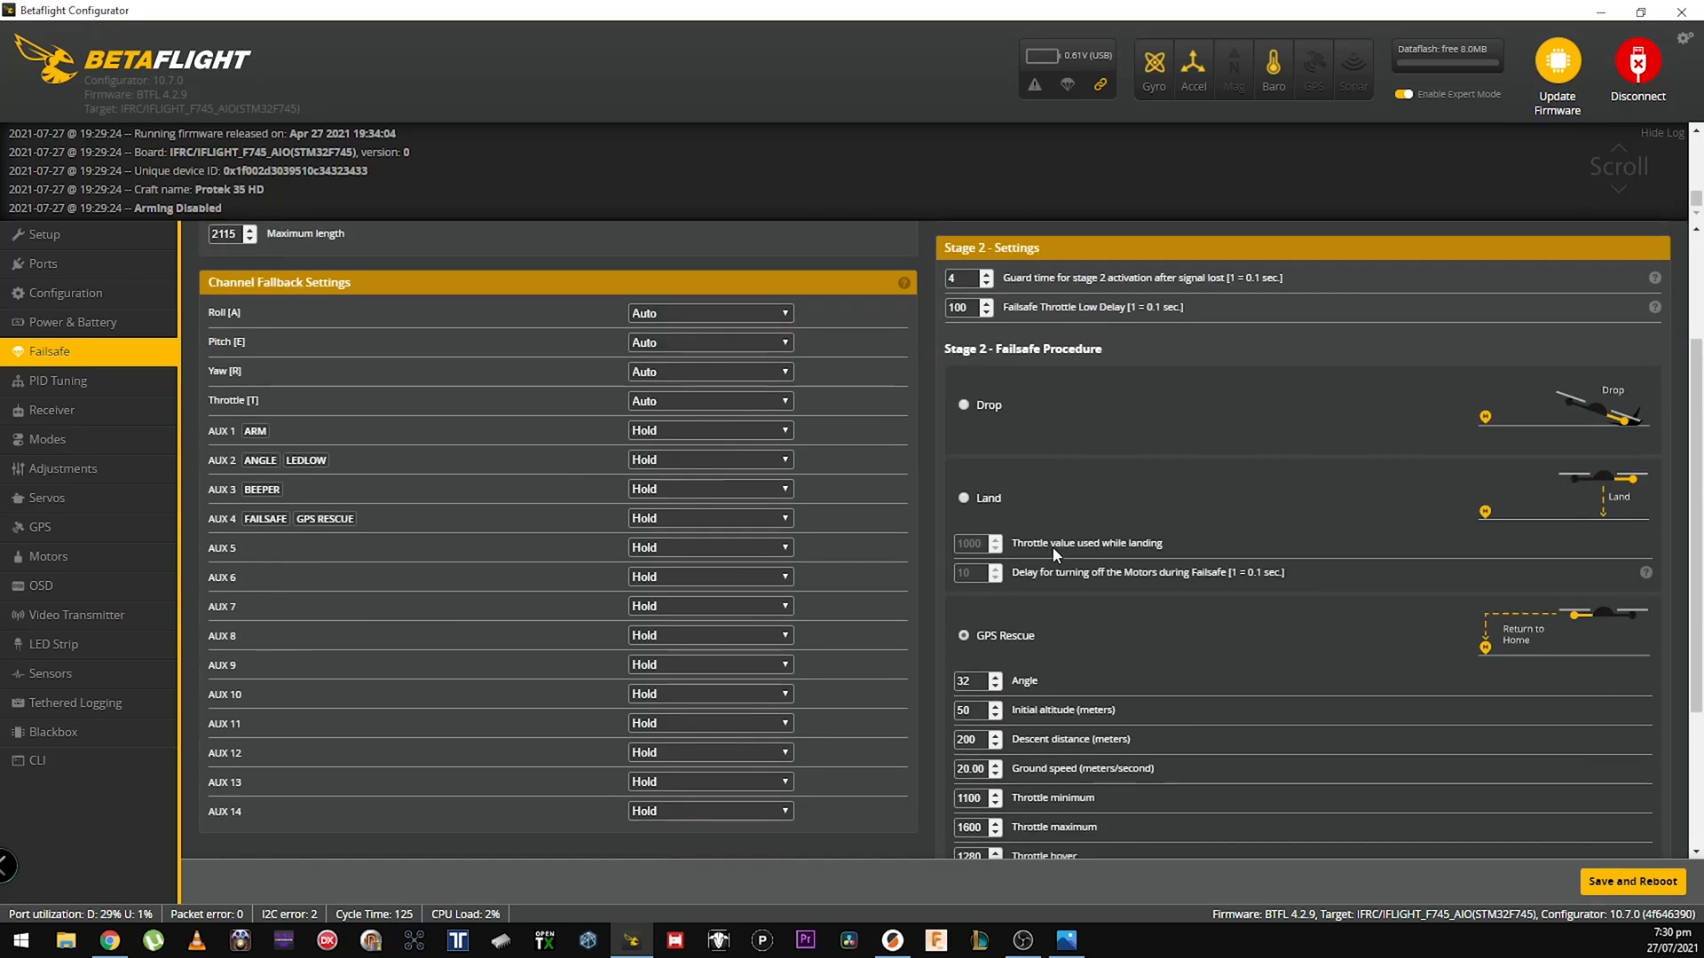
{"action": "scroll", "scroll_direction": "down", "scroll_amount": 3}
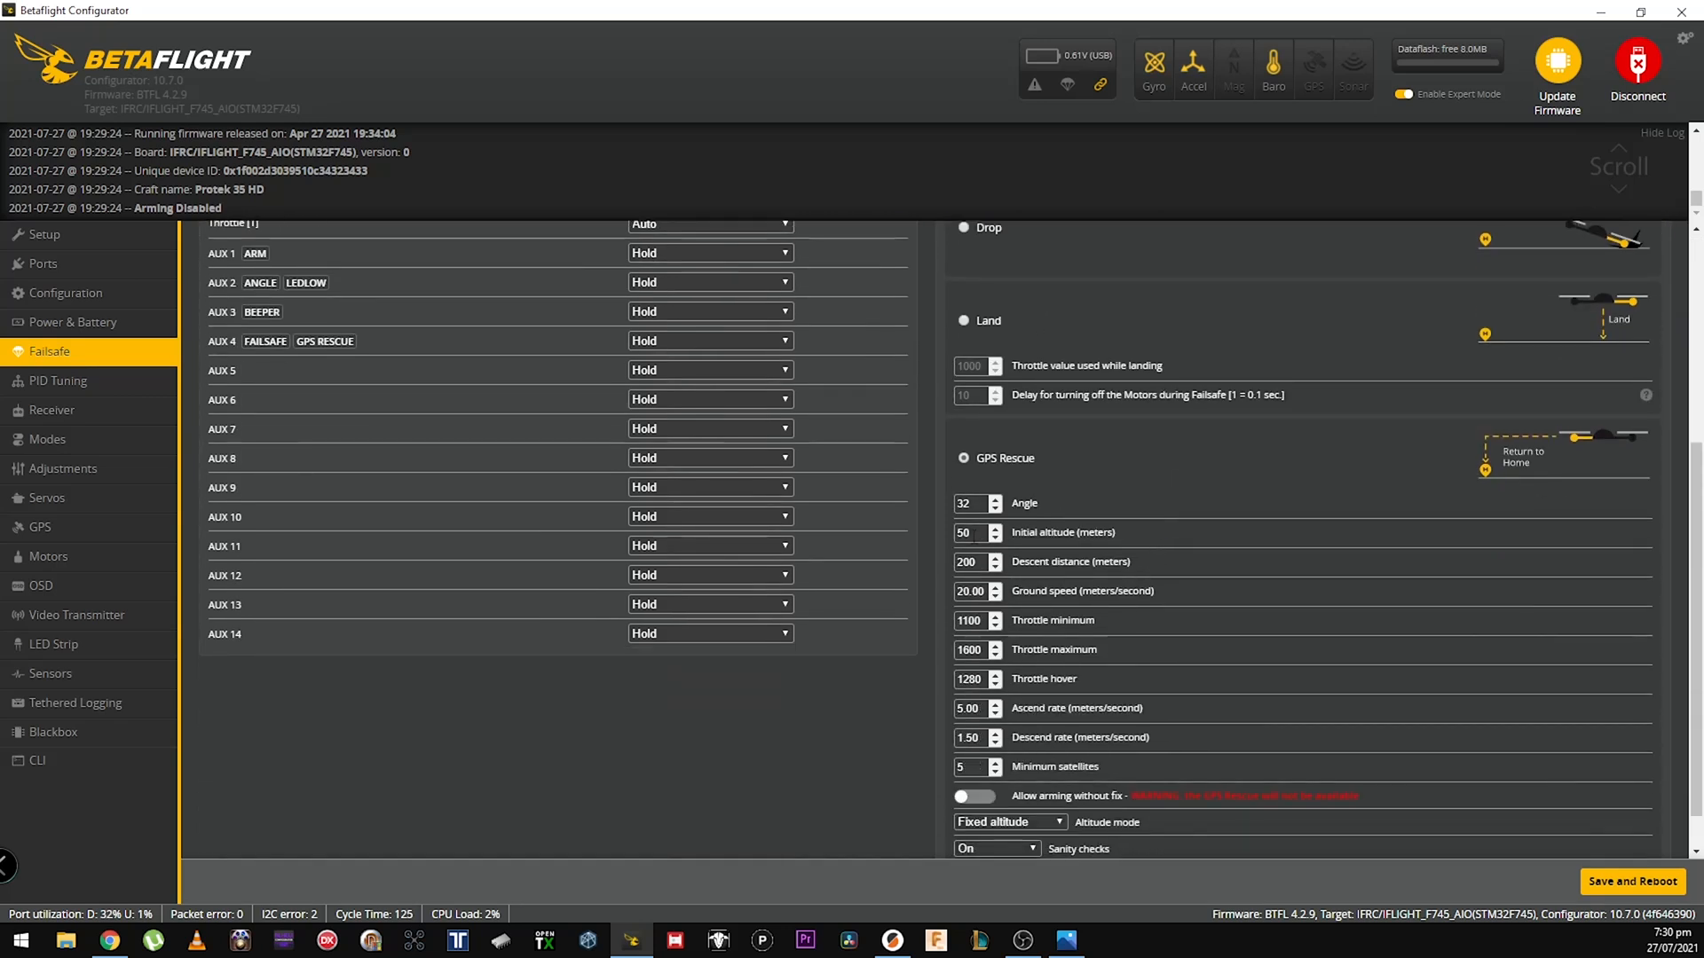
{"action": "left_click", "coordinate": [971, 532]}
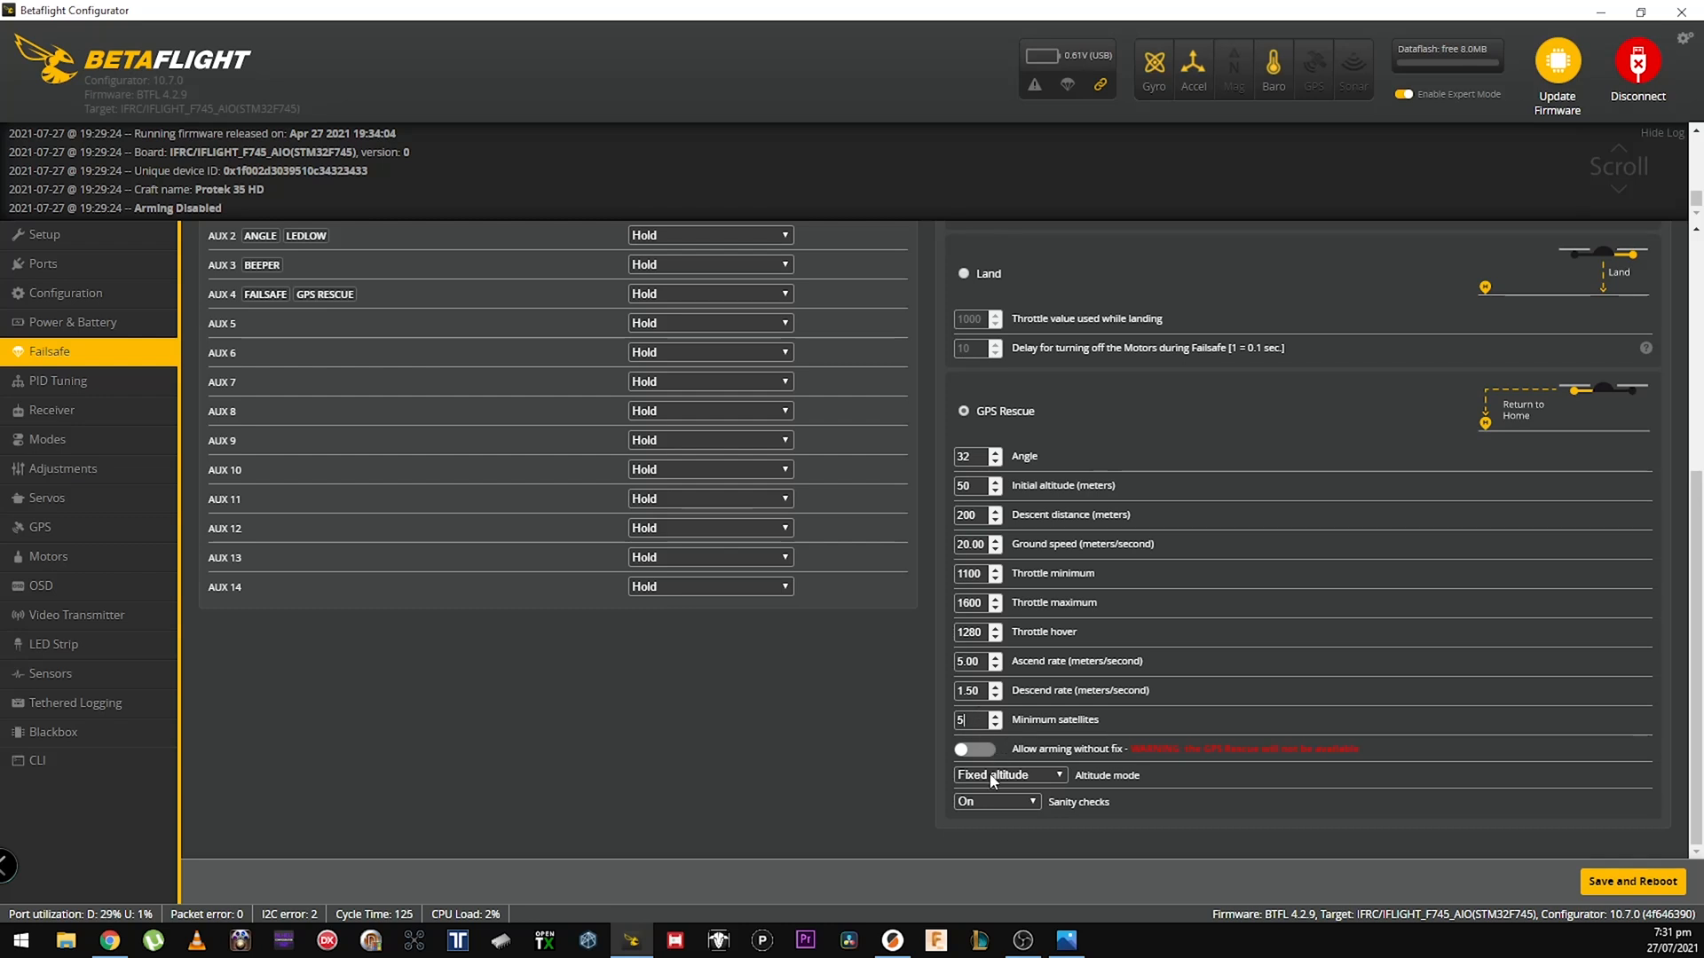
Set GPS Rescue altitude mode to Maximum altitude, leaving Sanity checks On
{"action": "left_click", "coordinate": [1006, 776]}
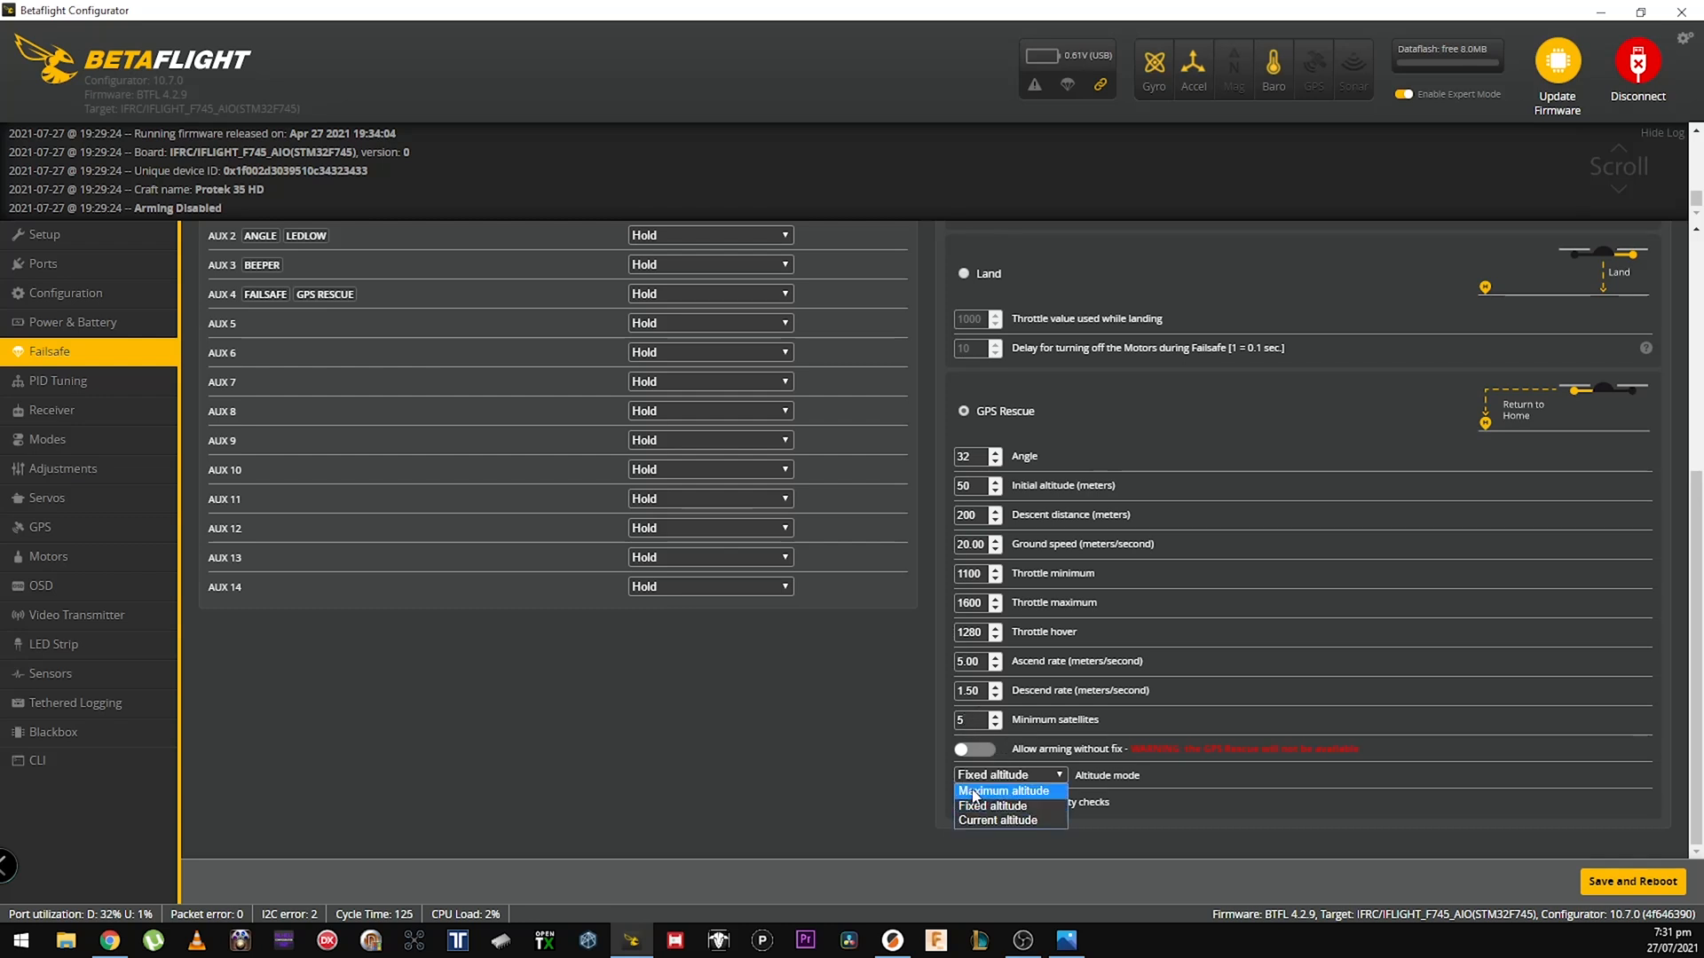
{"action": "mouse_move", "coordinate": [990, 806]}
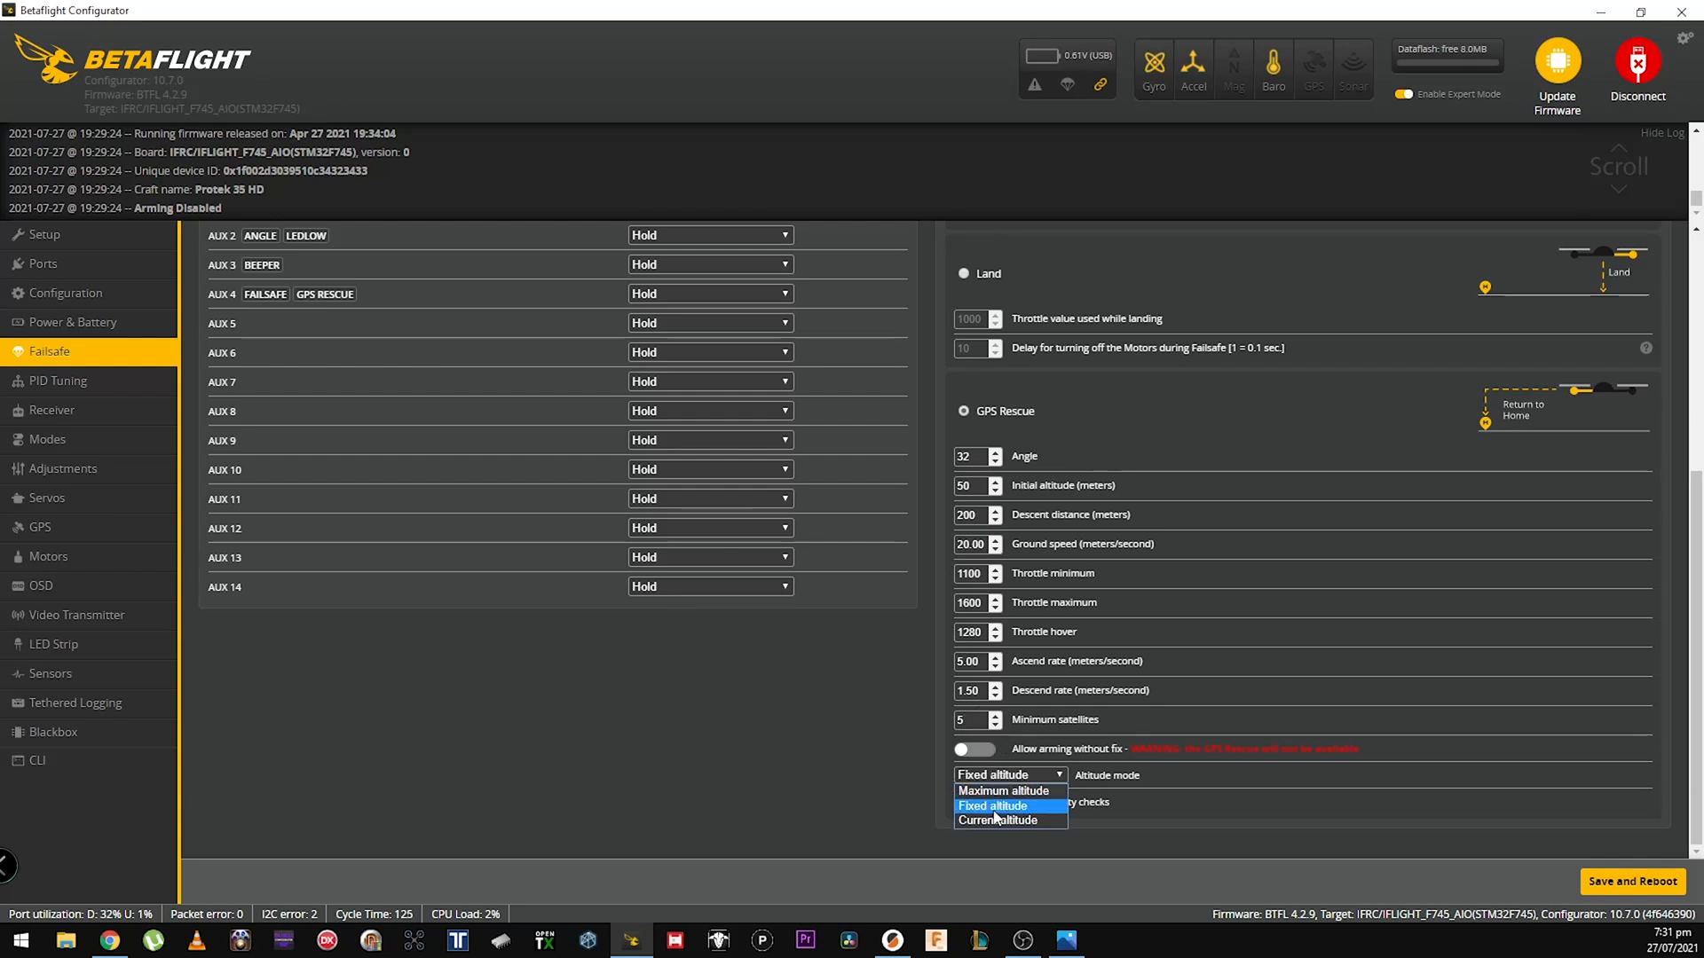
{"action": "mouse_move", "coordinate": [996, 790]}
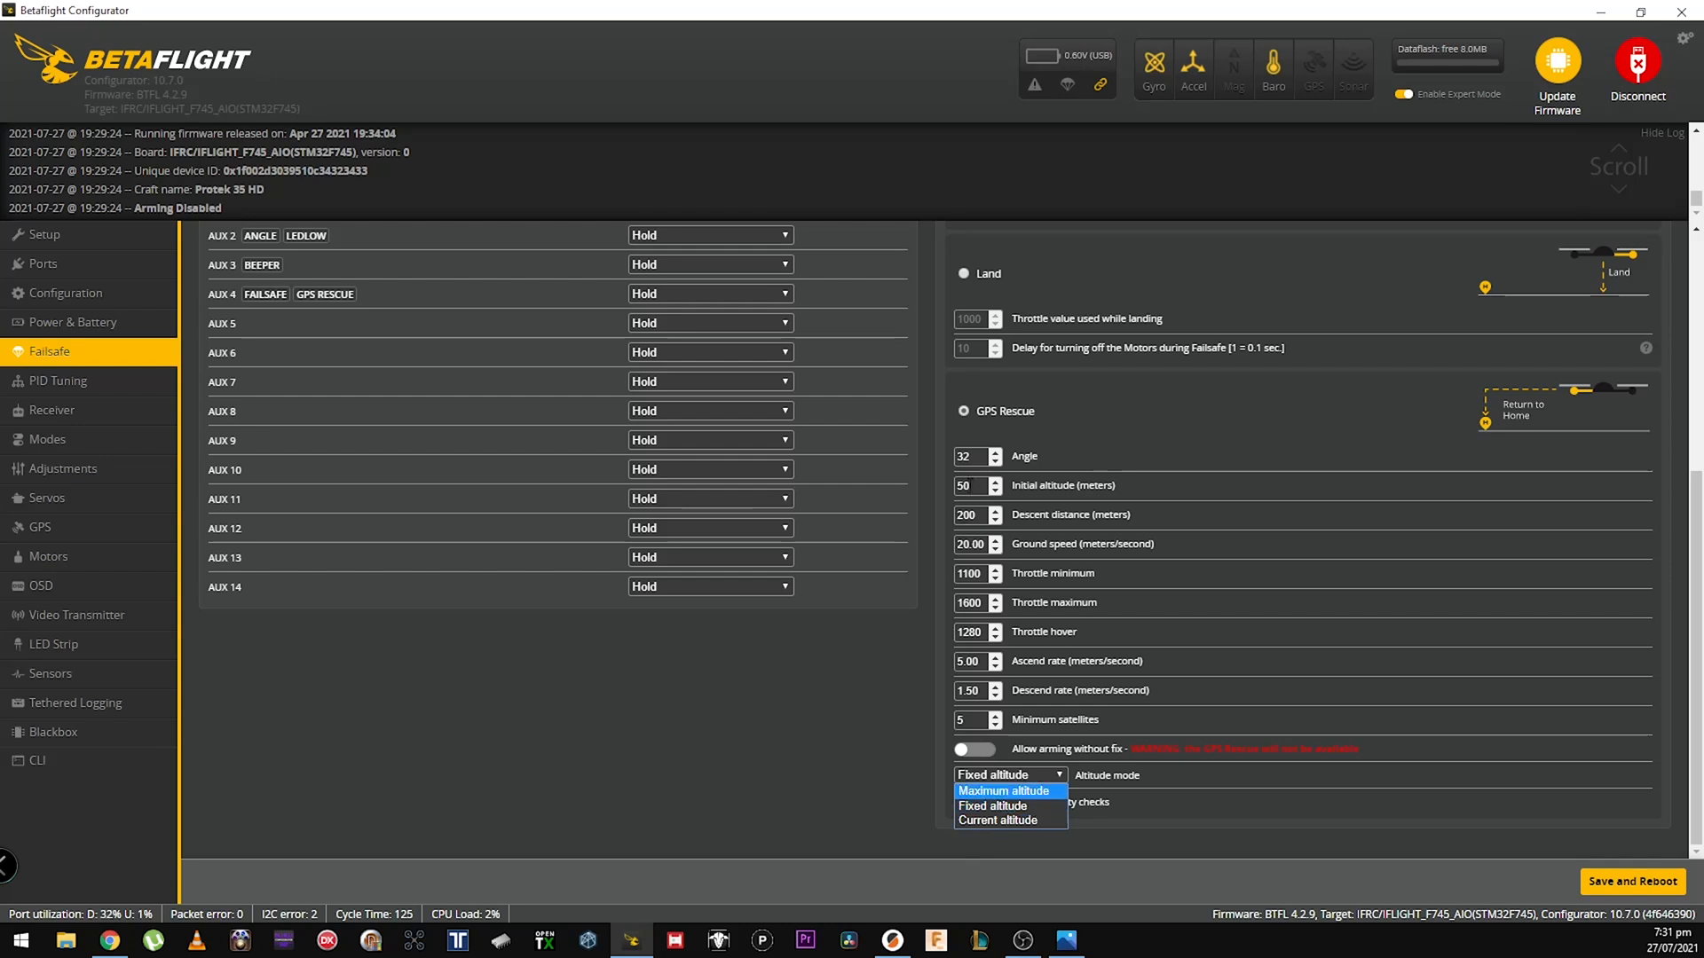
{"action": "left_click", "coordinate": [990, 806]}
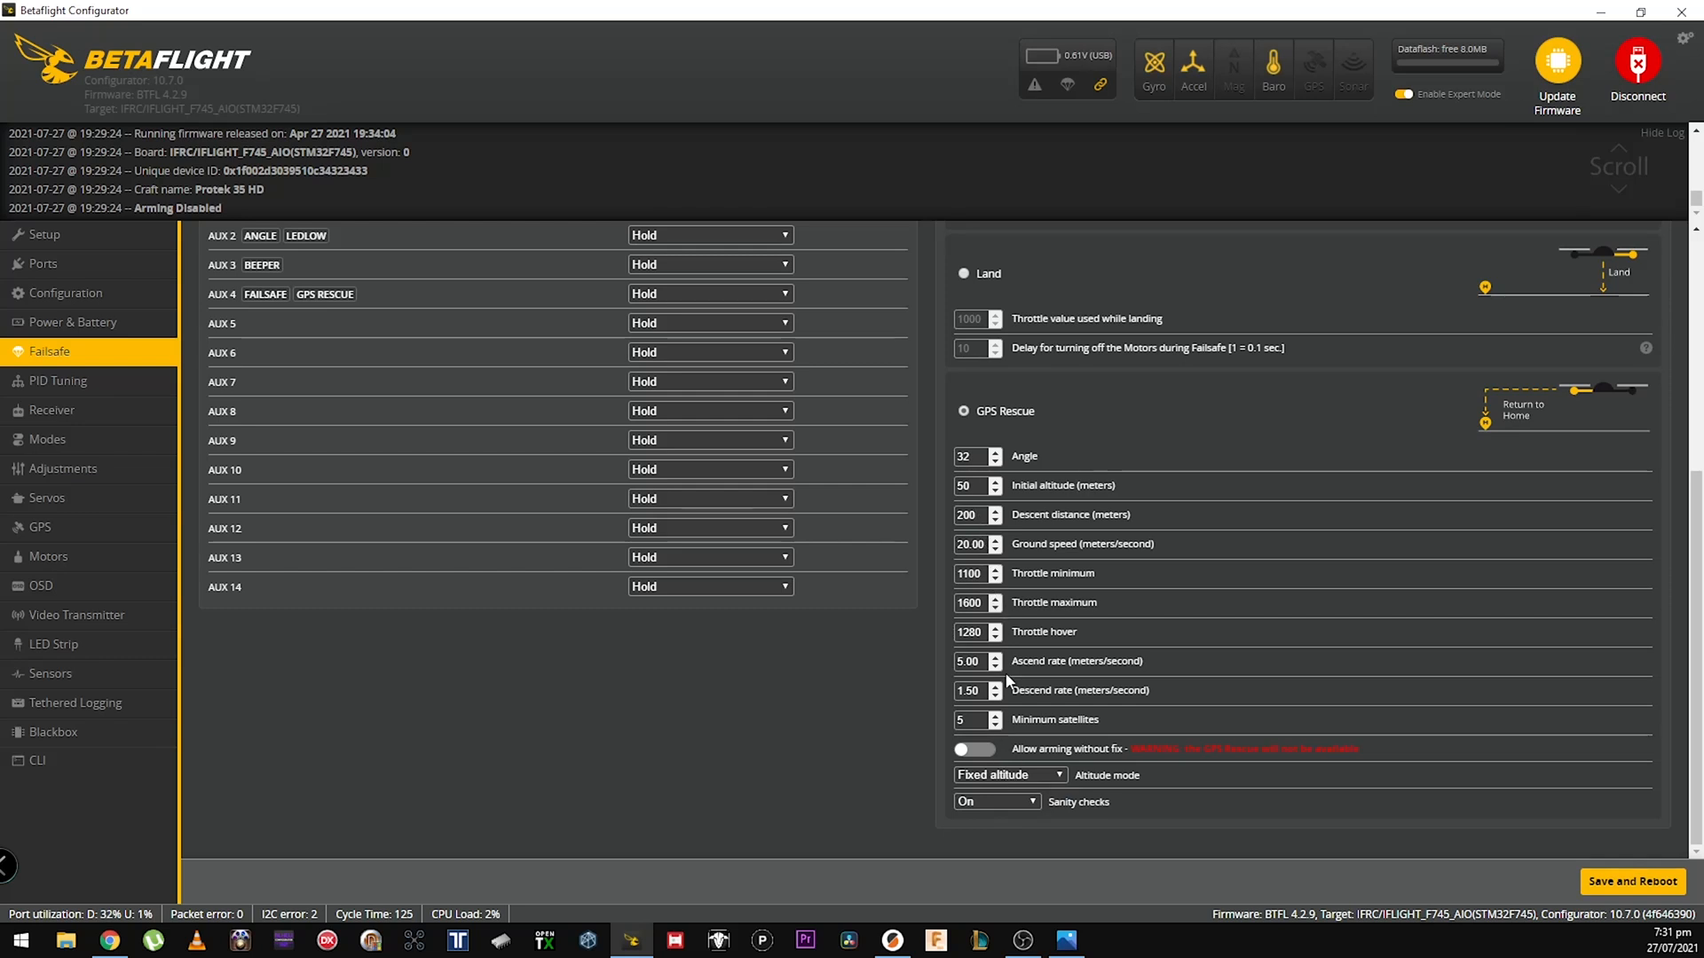
{"action": "left_click", "coordinate": [1009, 776]}
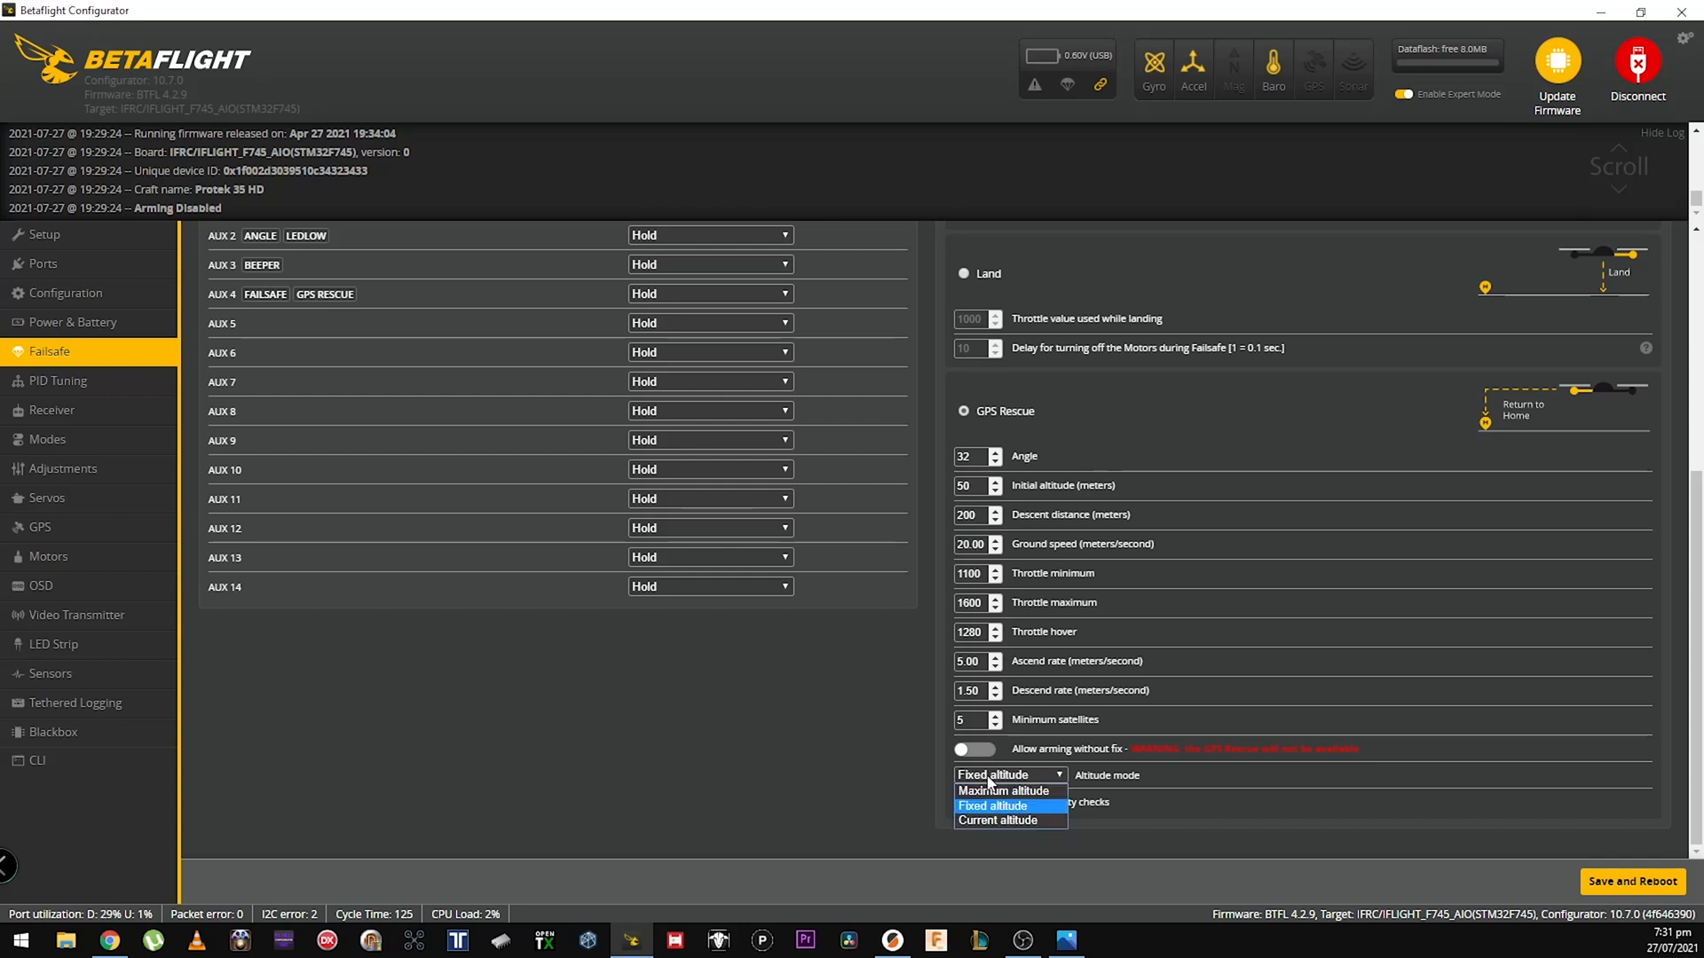
{"action": "left_click", "coordinate": [1001, 790]}
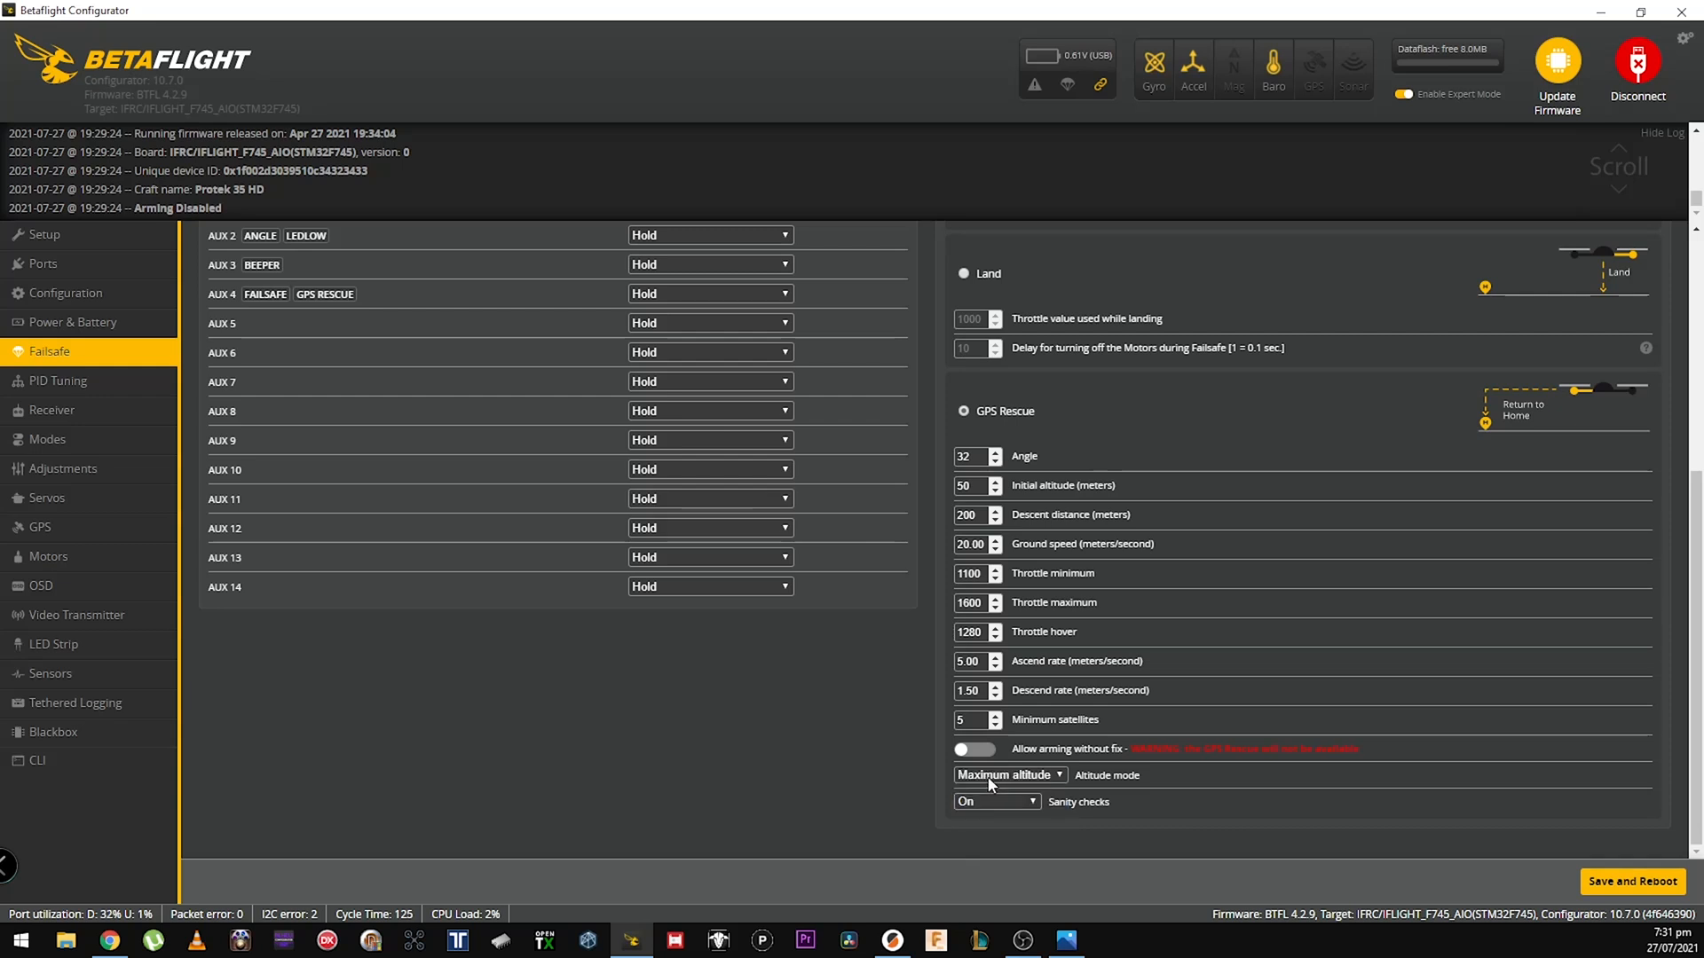
{"action": "mouse_move", "coordinate": [1056, 783]}
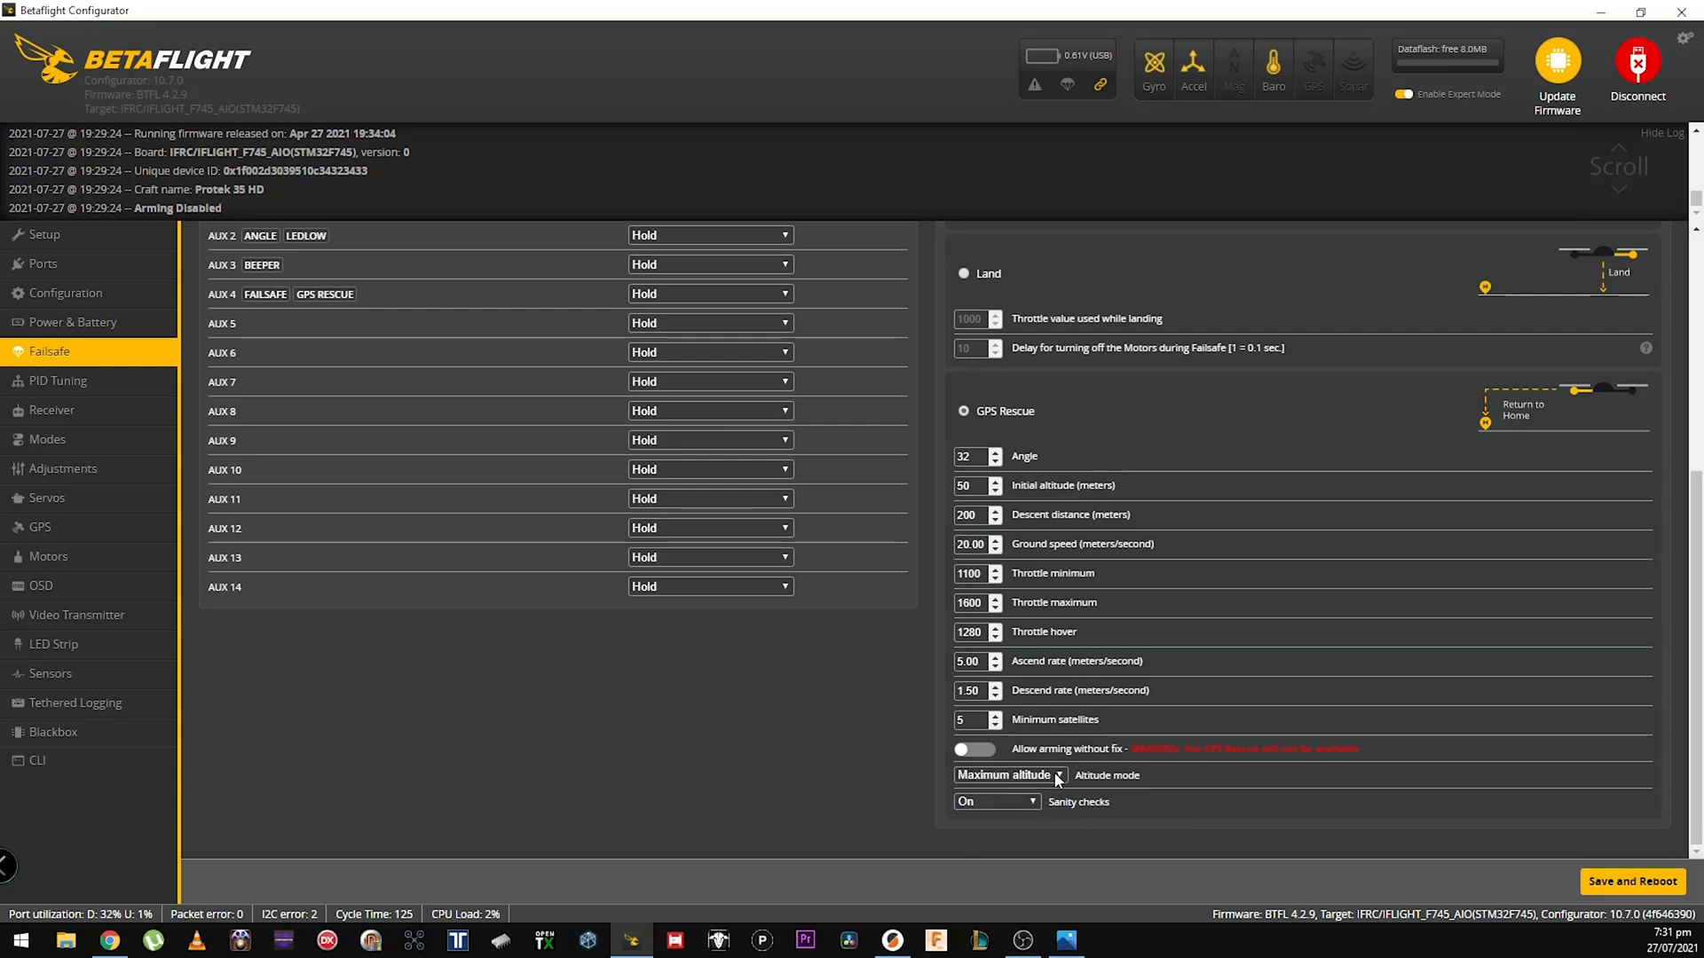
{"action": "left_click", "coordinate": [1005, 776]}
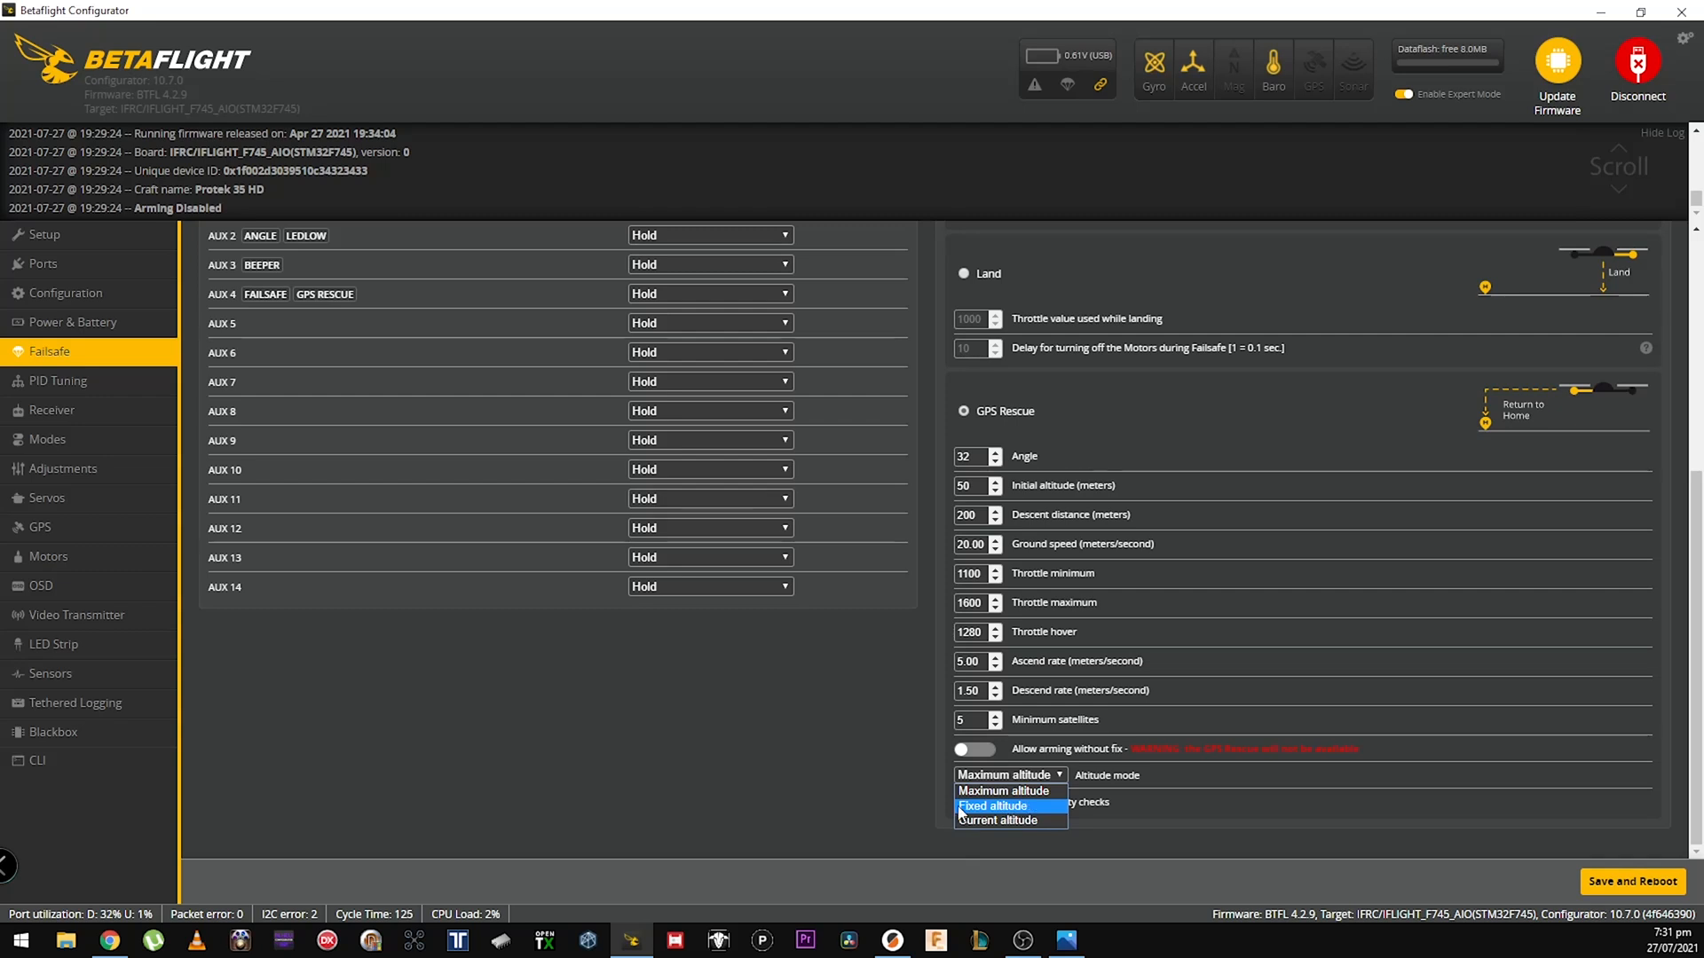
{"action": "mouse_move", "coordinate": [1009, 790]}
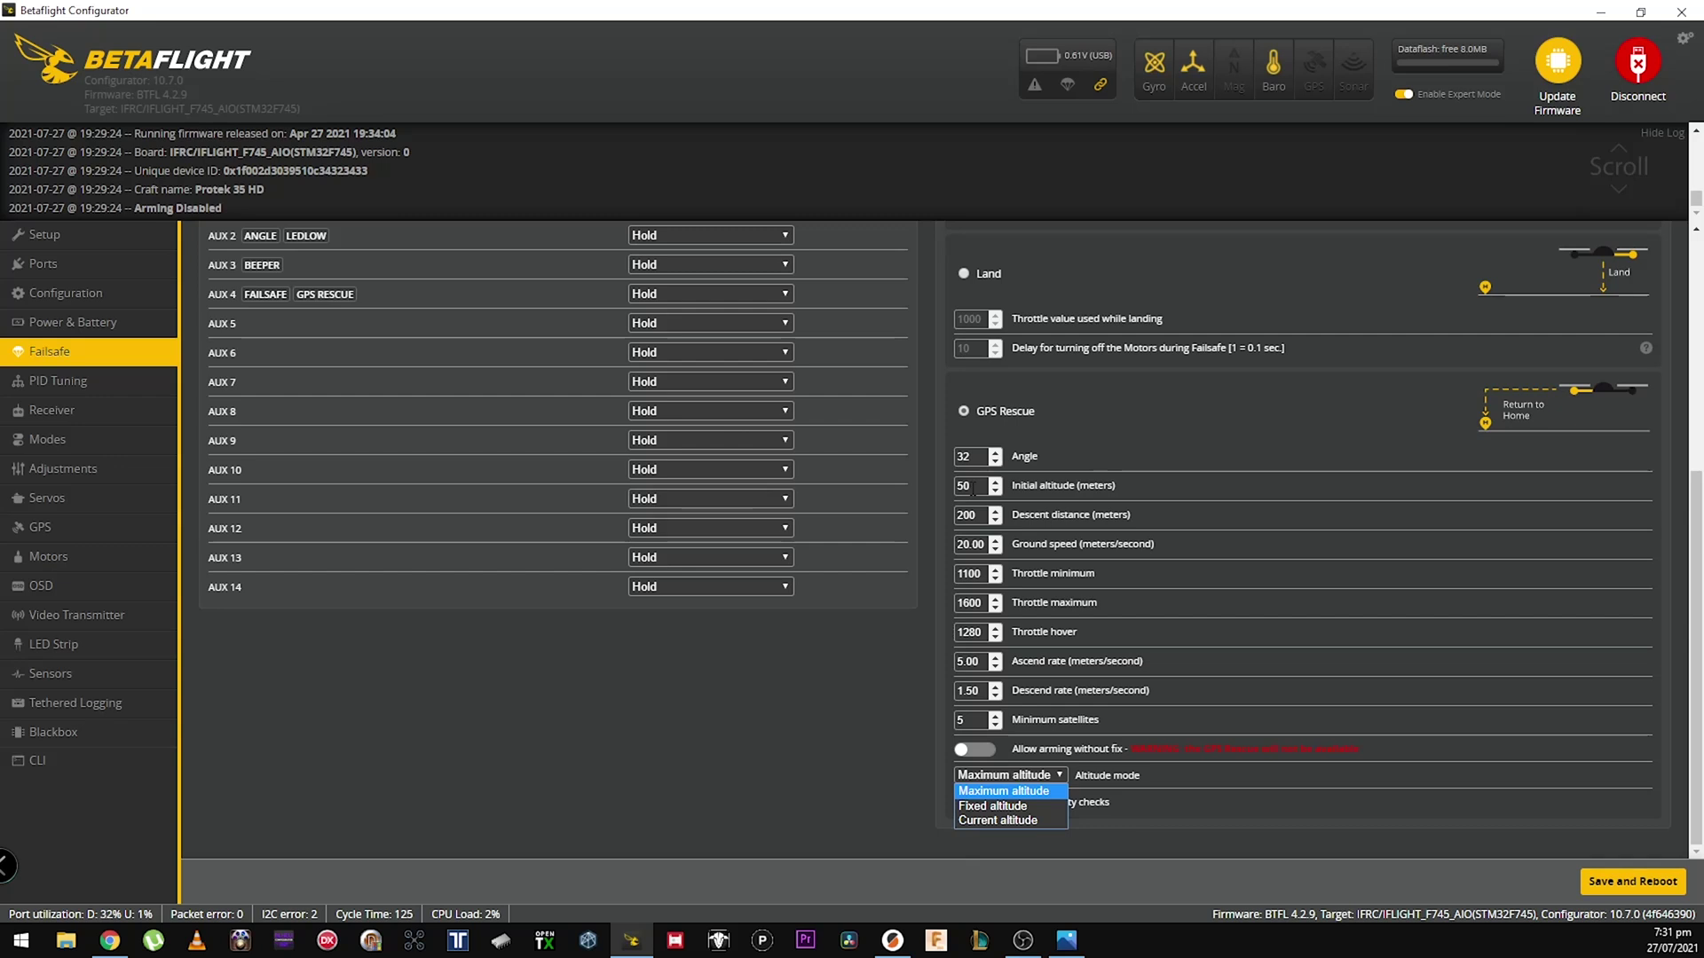
{"action": "mouse_move", "coordinate": [992, 806]}
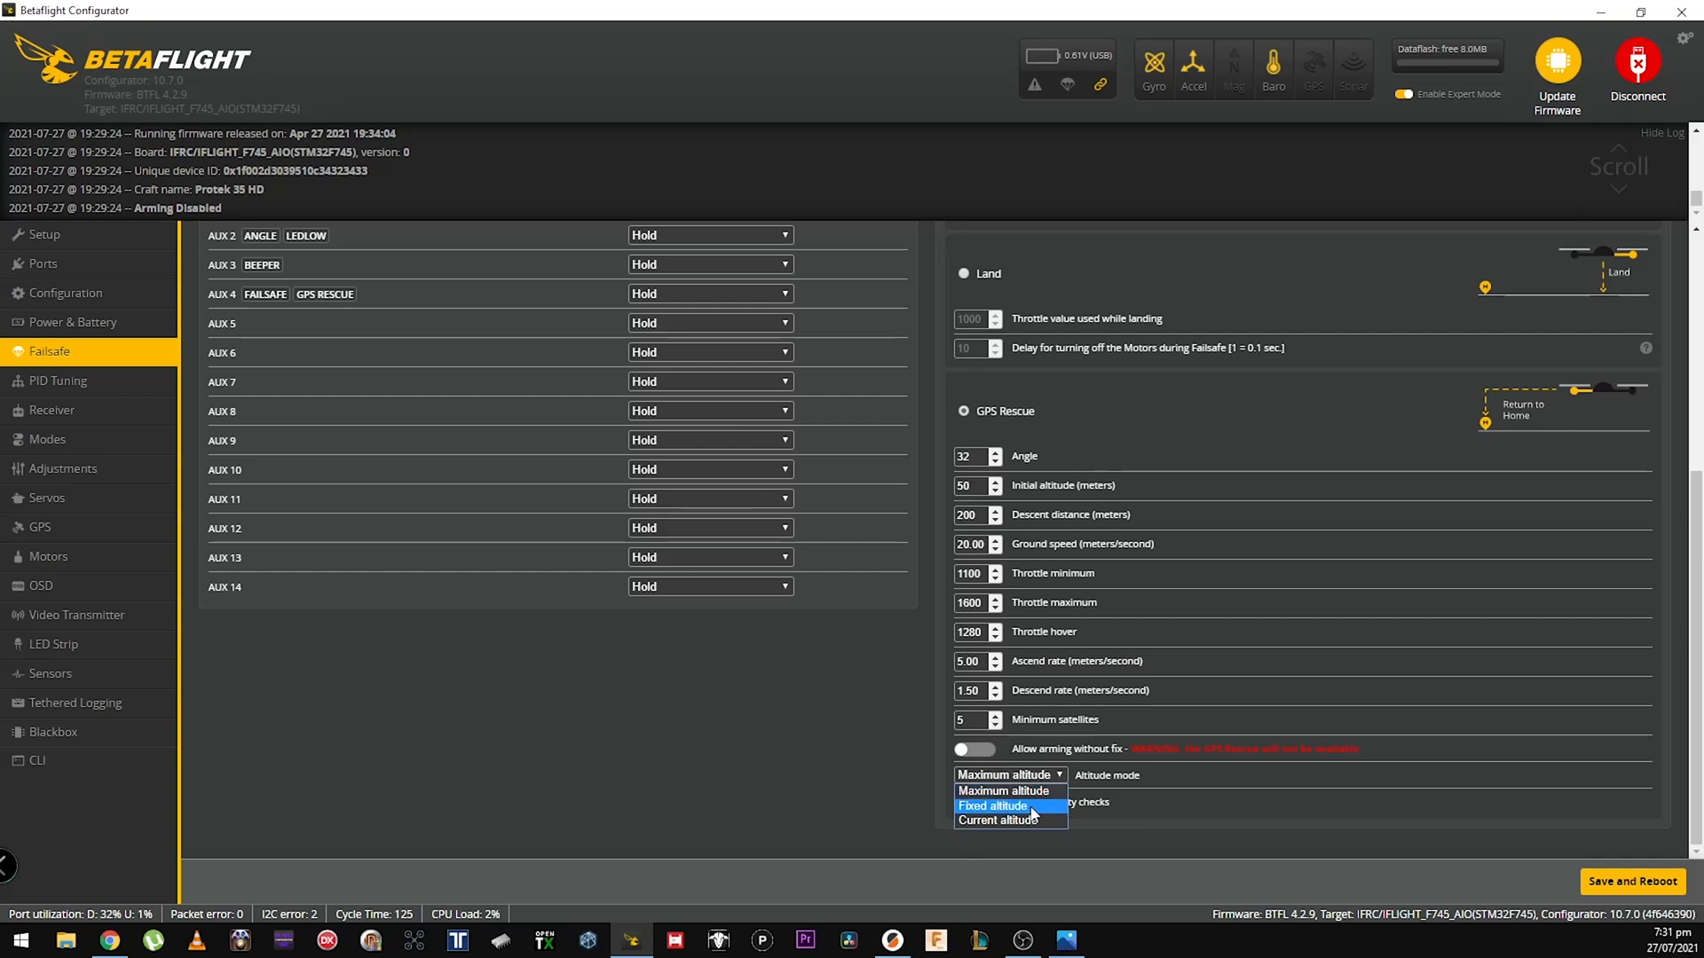
{"action": "left_click", "coordinate": [1003, 790]}
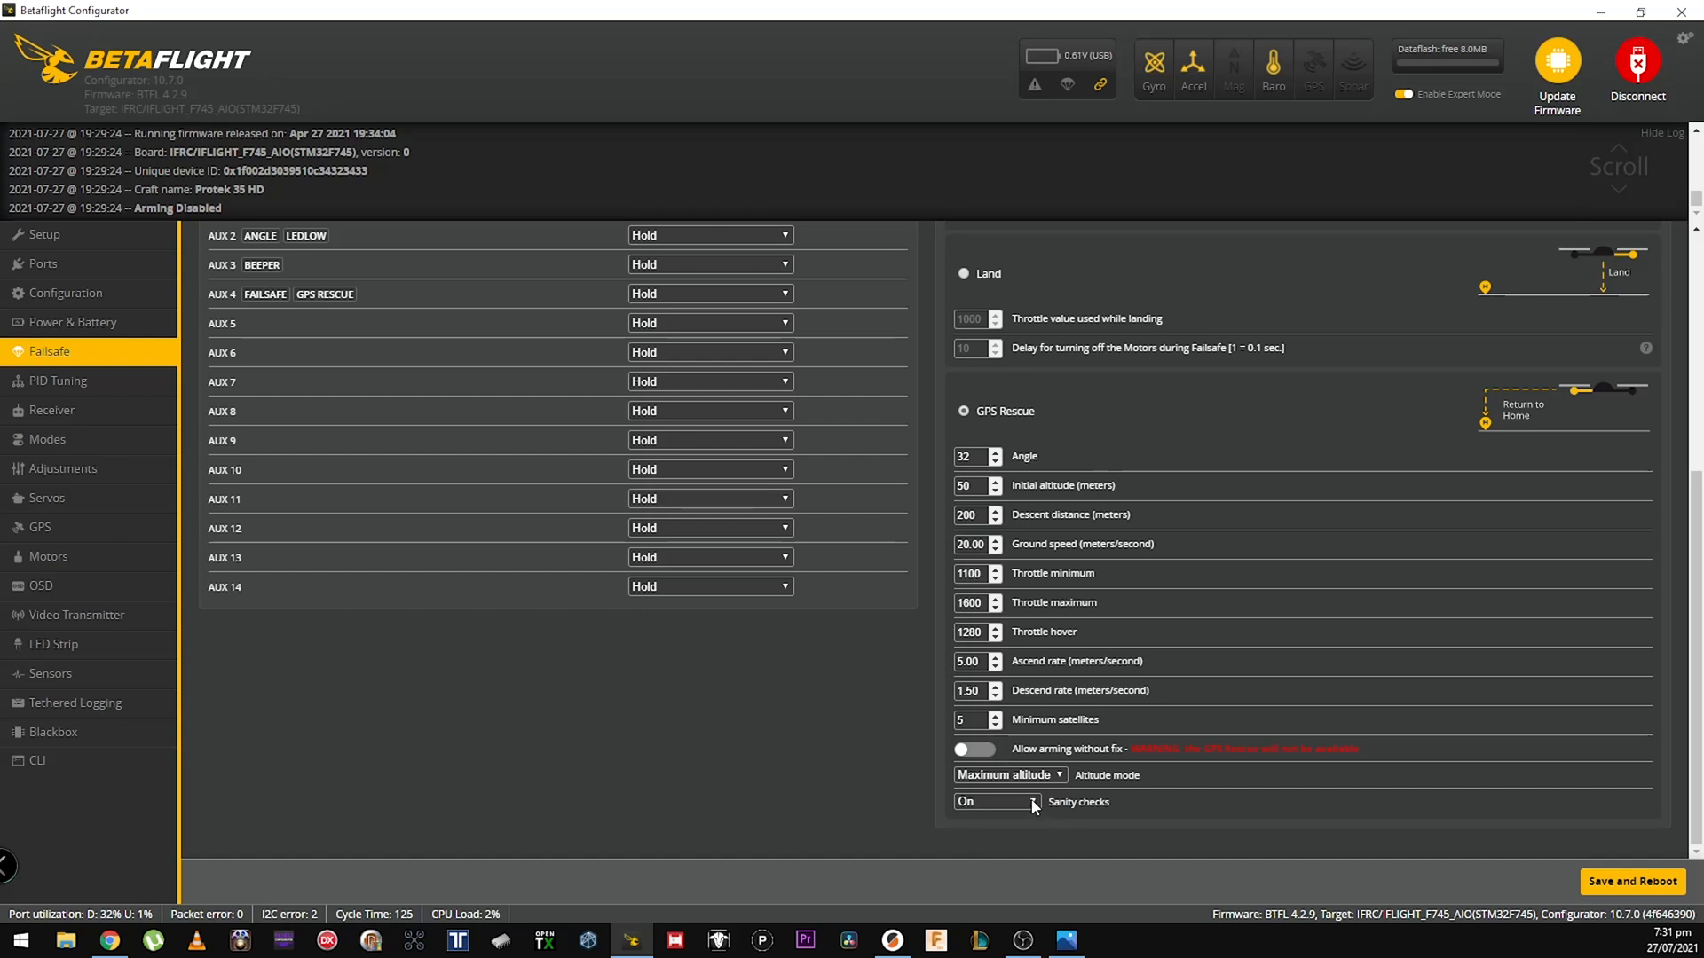
{"action": "left_click", "coordinate": [994, 802]}
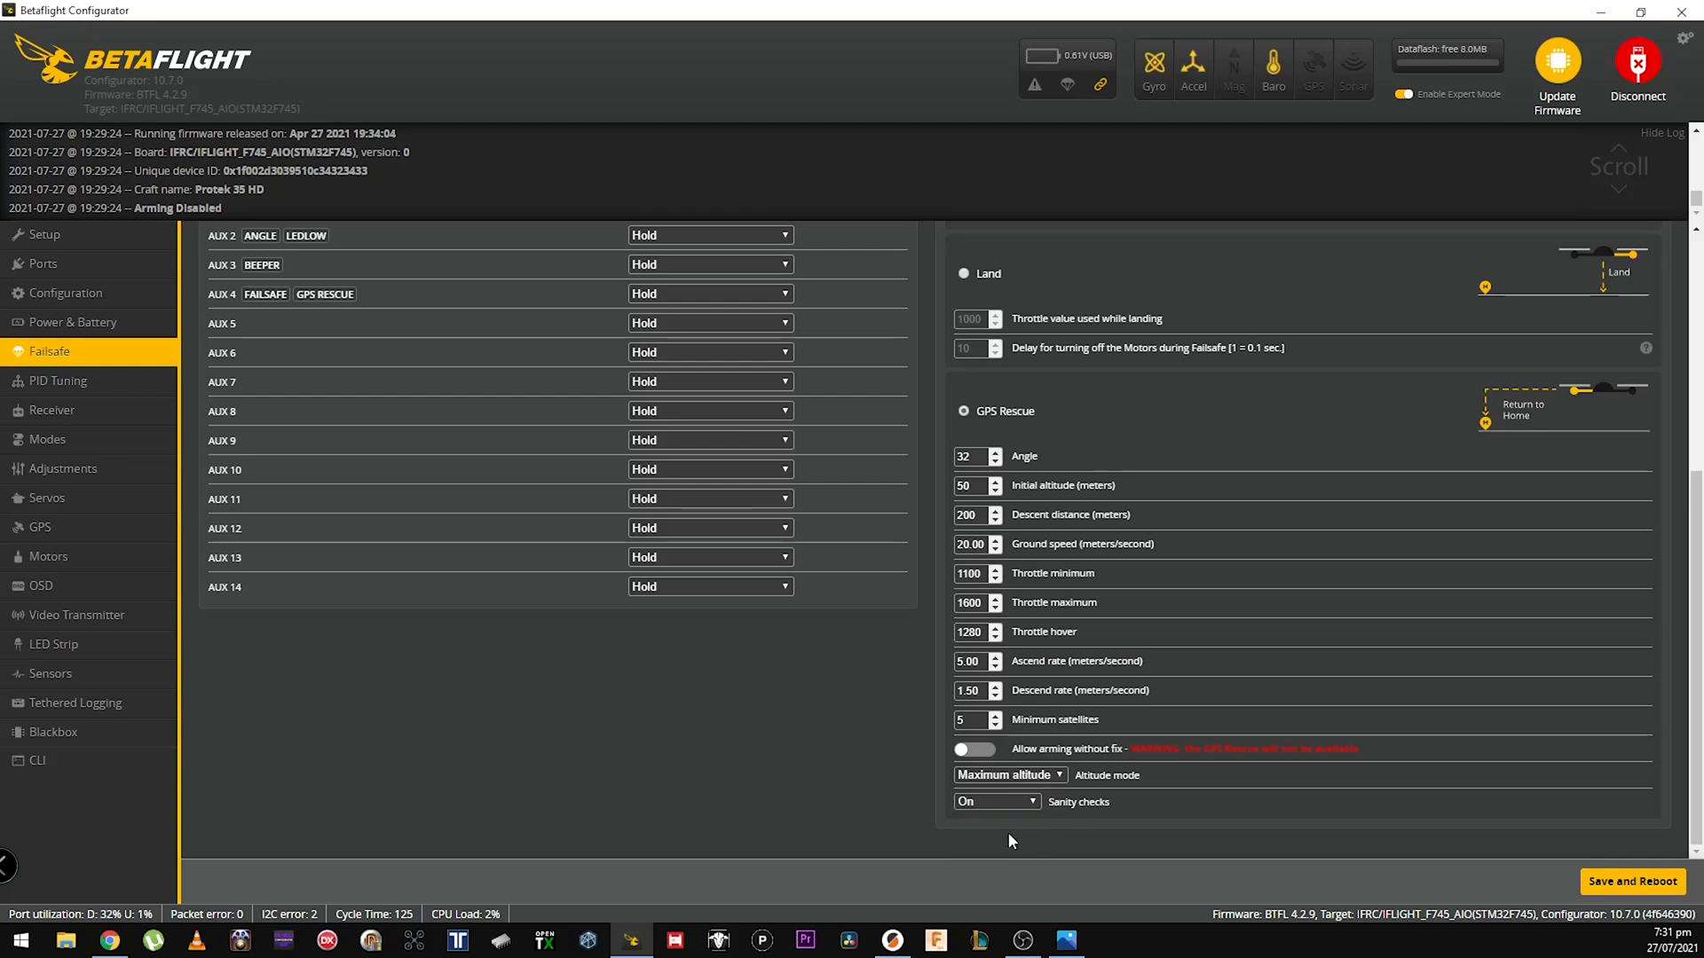
{"action": "mouse_move", "coordinate": [931, 761]}
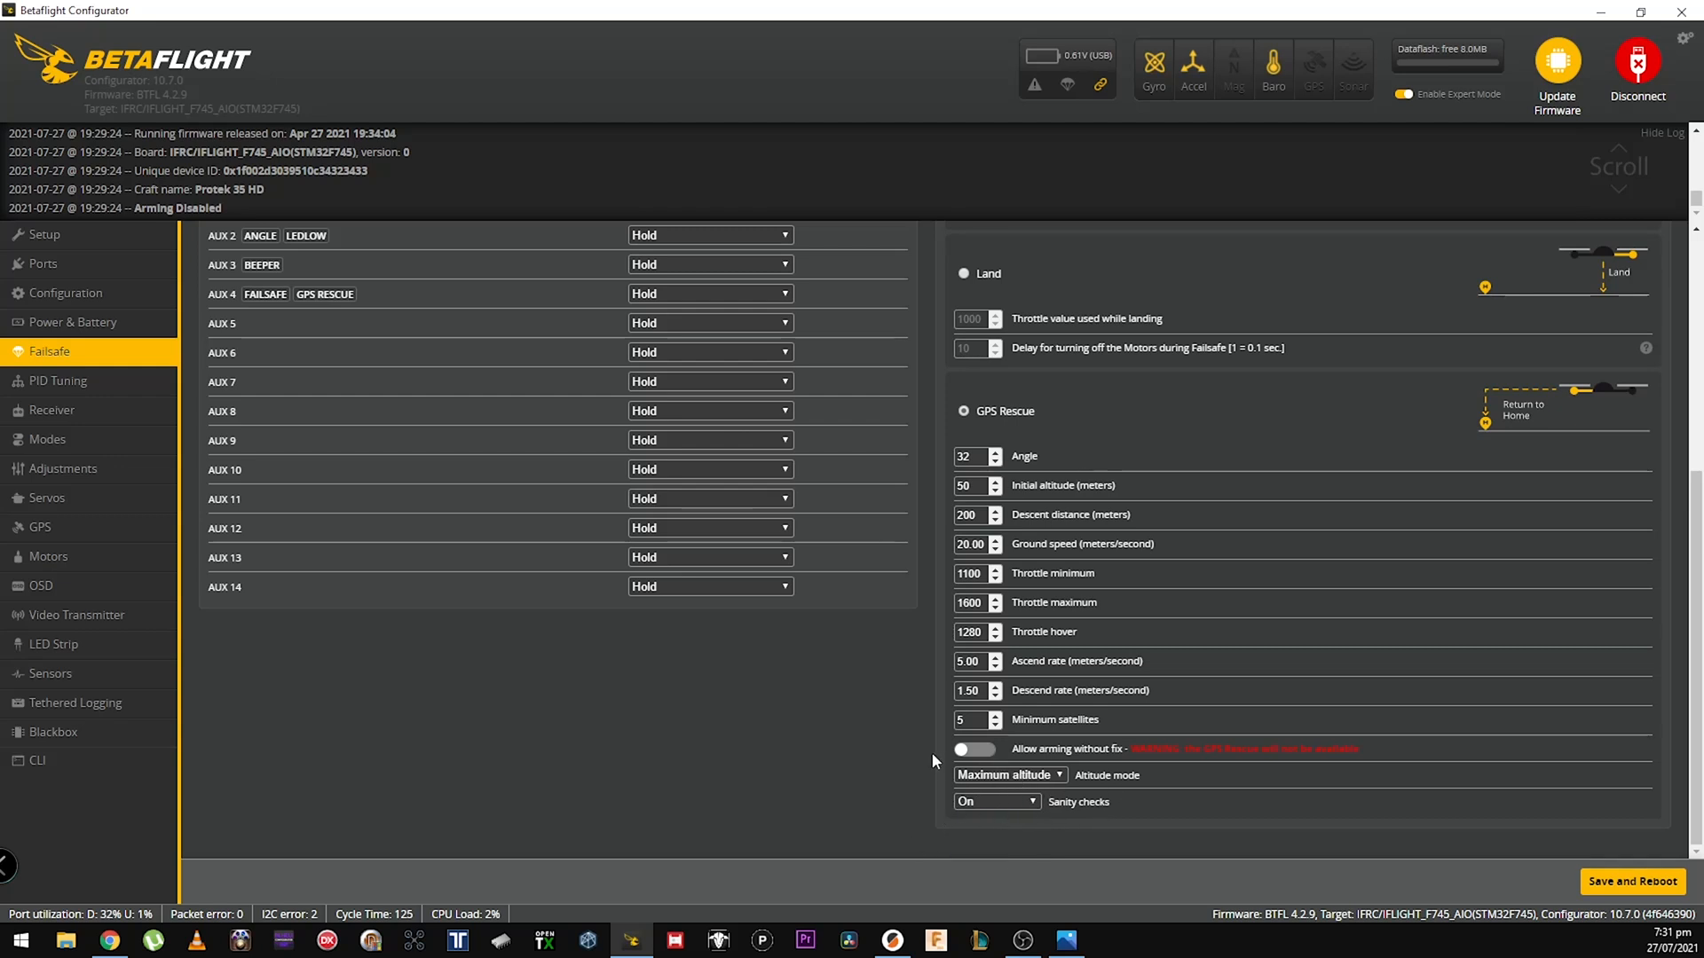
{"action": "mouse_move", "coordinate": [1047, 758]}
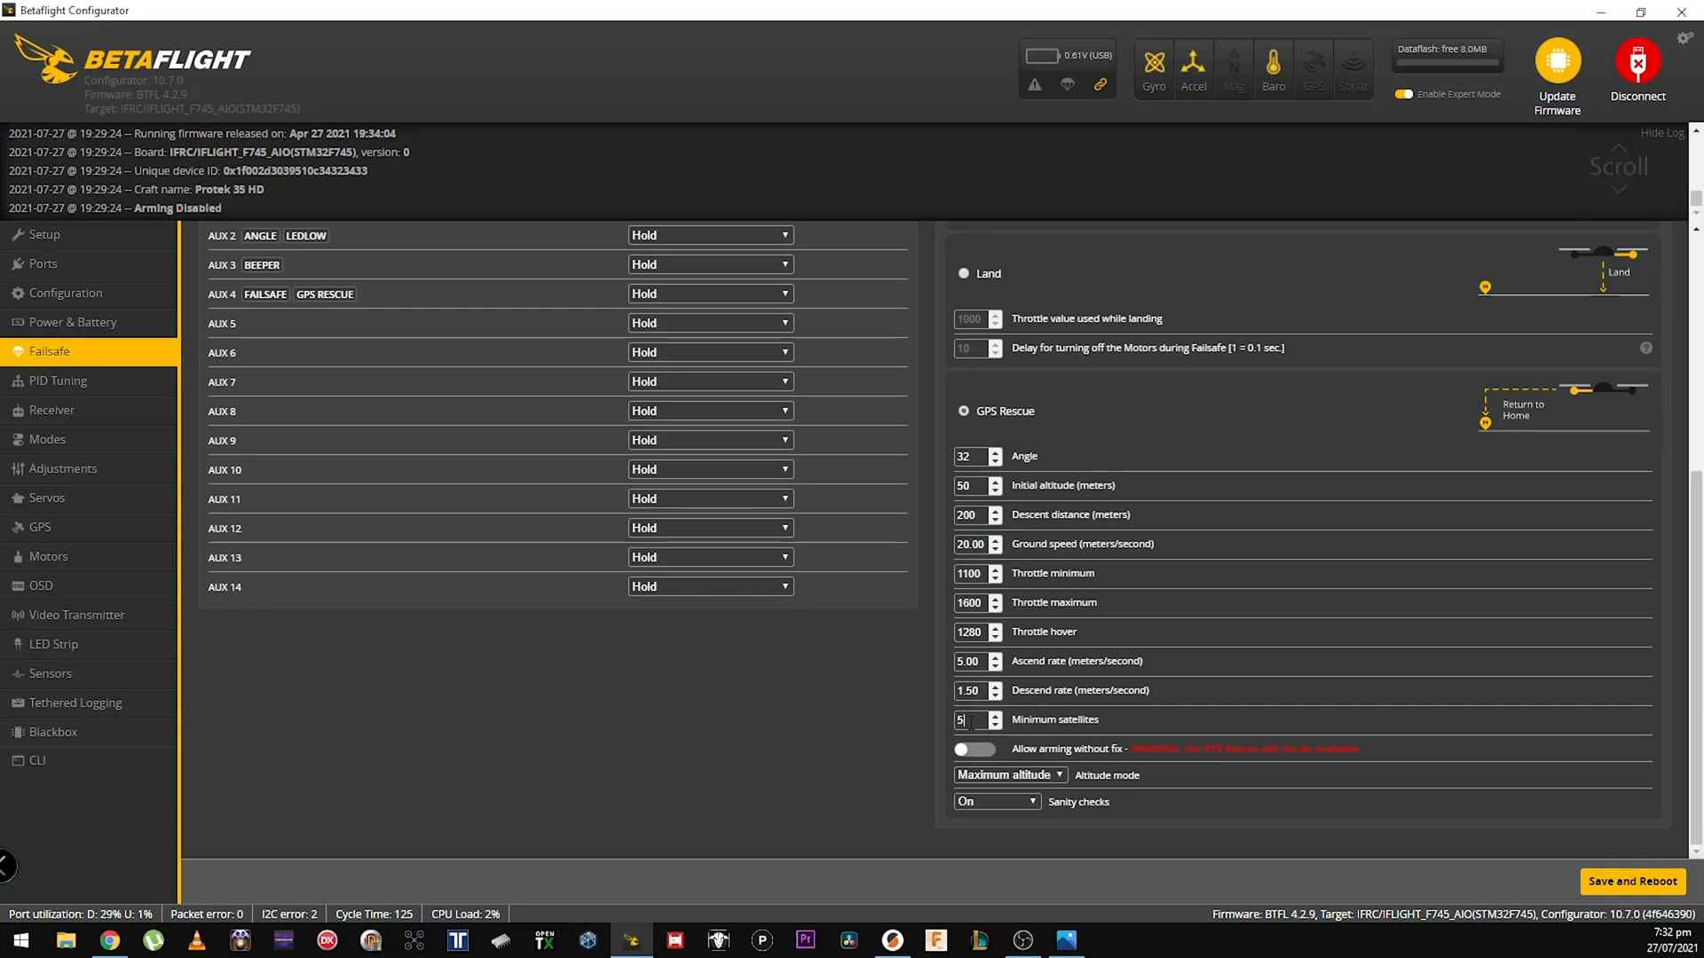
On Configuration, toggle the GPS feature off and back on, leaving it enabled with UBLOX
{"action": "scroll", "scroll_direction": "up", "scroll_amount": 3}
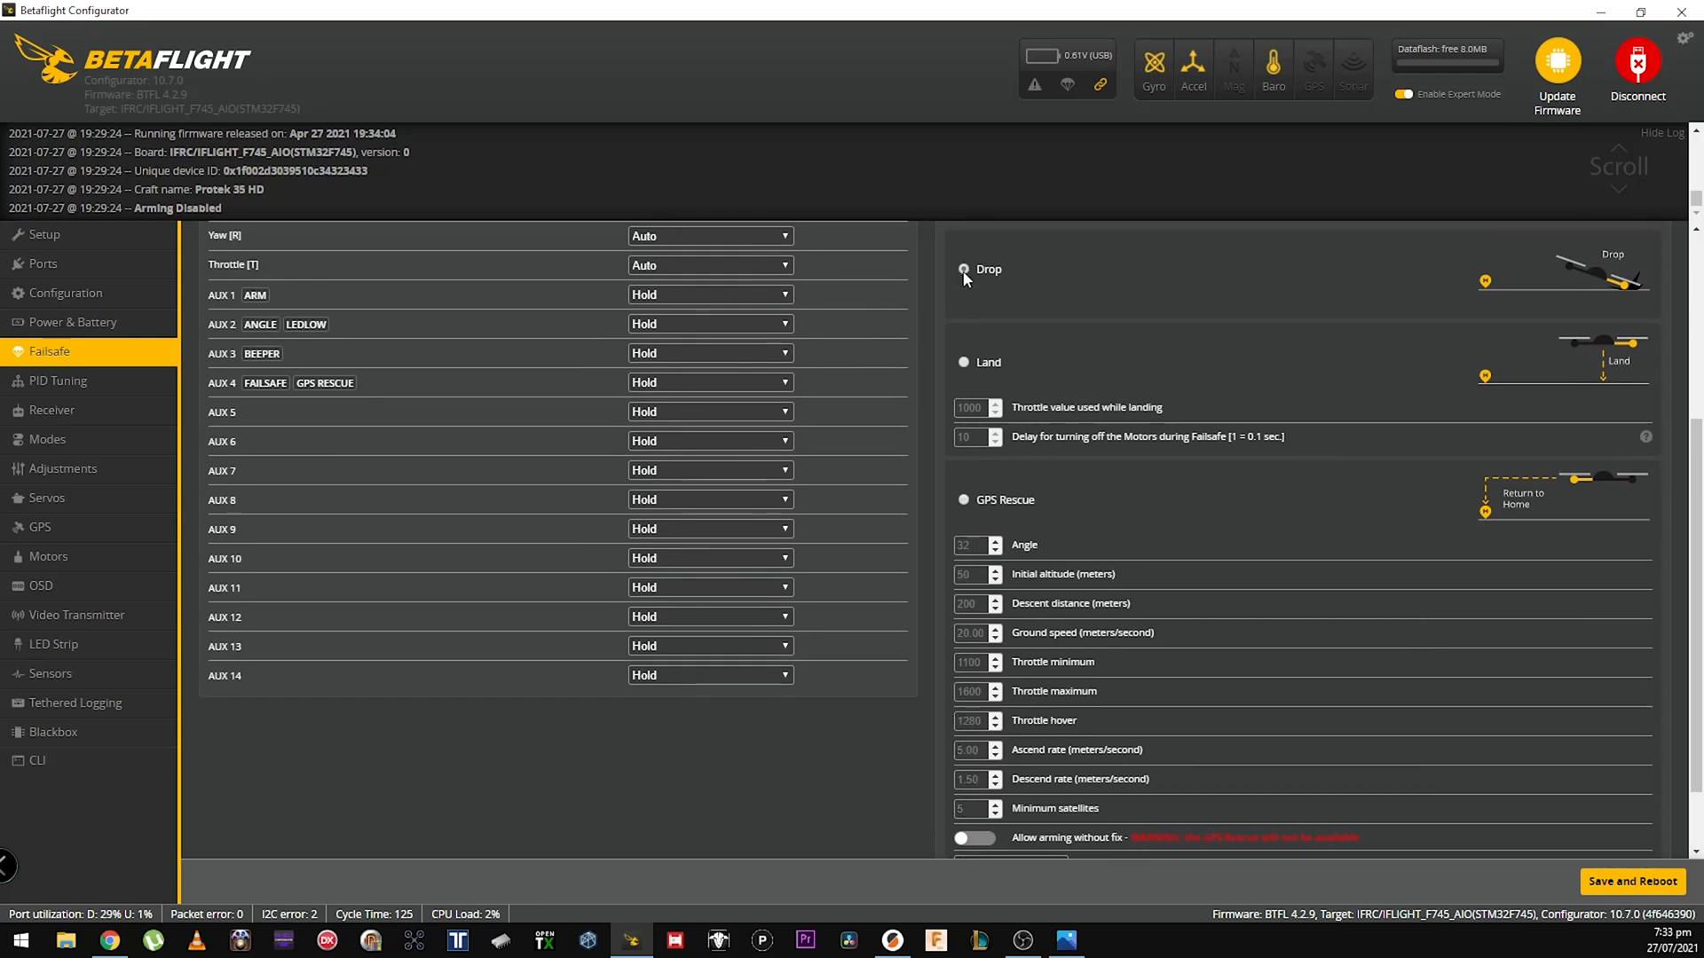
{"action": "left_click", "coordinate": [66, 293]}
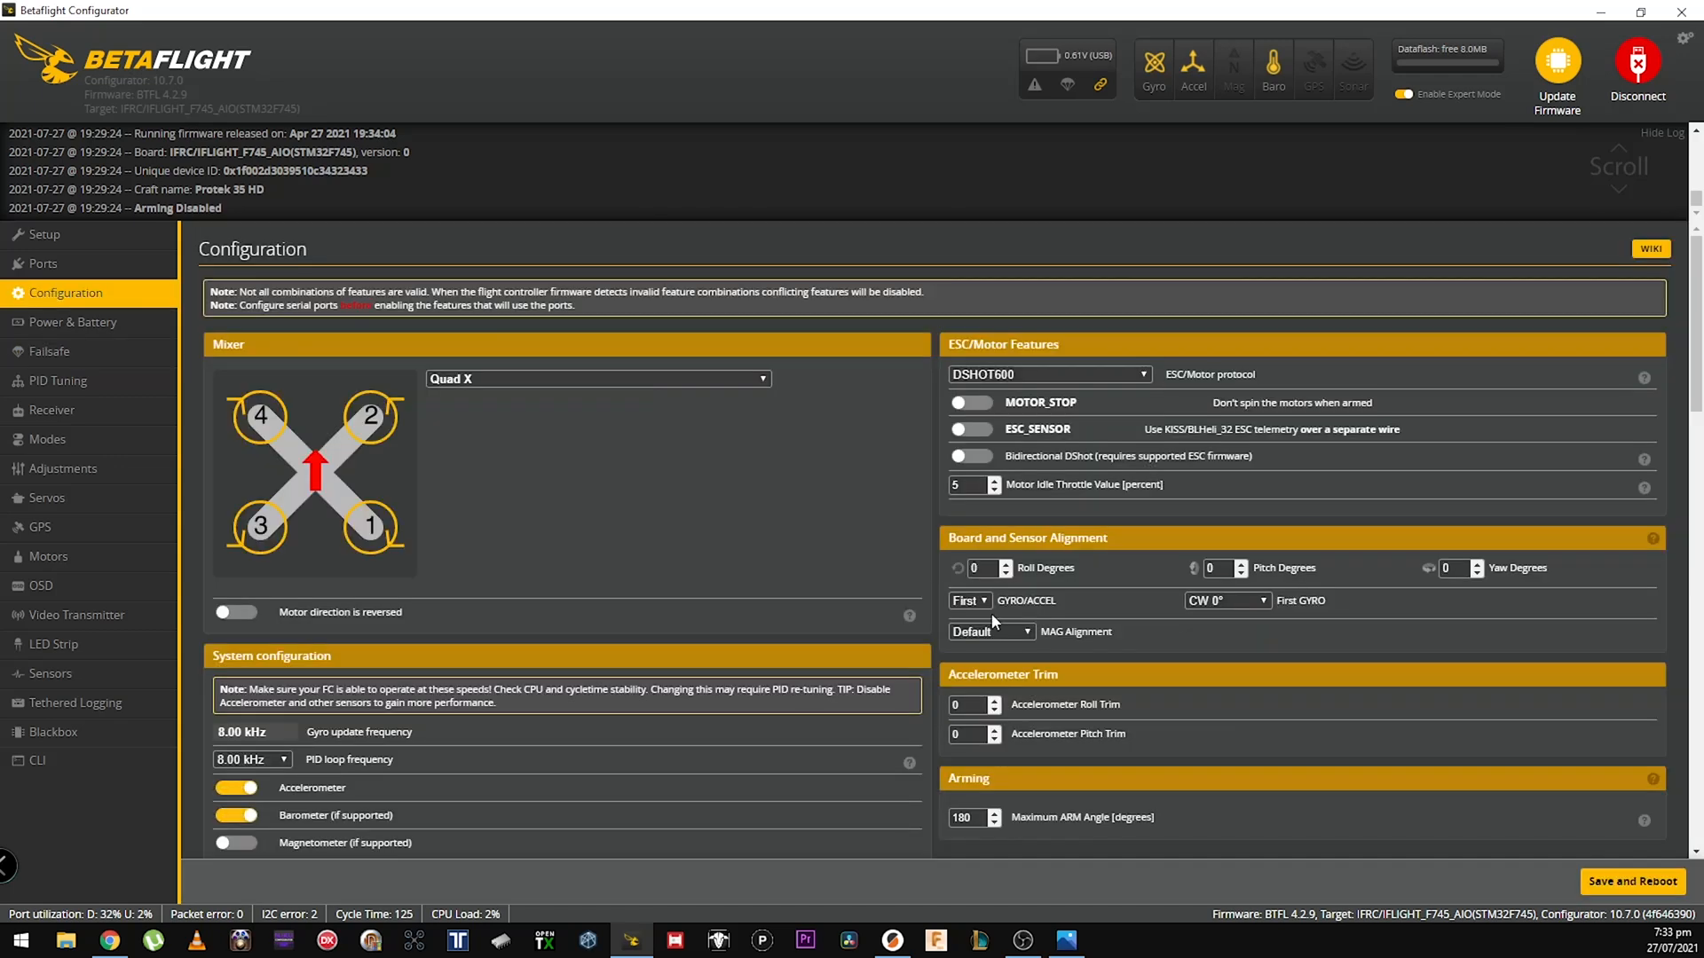
{"action": "scroll", "scroll_direction": "down", "scroll_amount": 3}
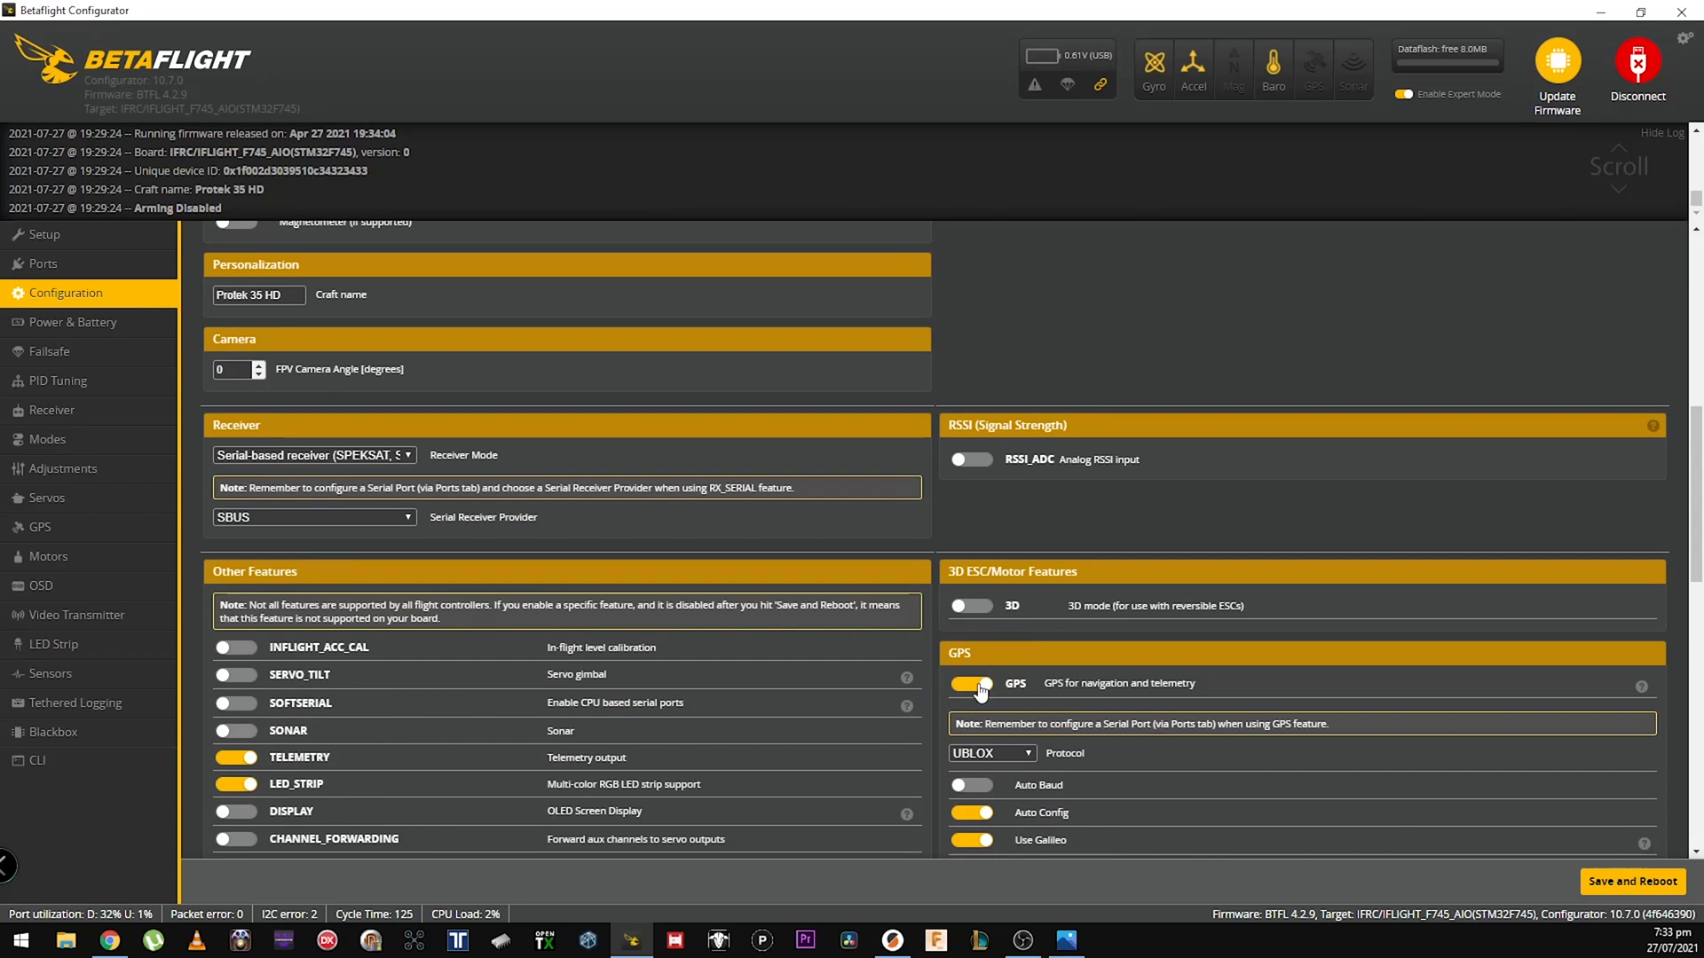
{"action": "left_click", "coordinate": [971, 681]}
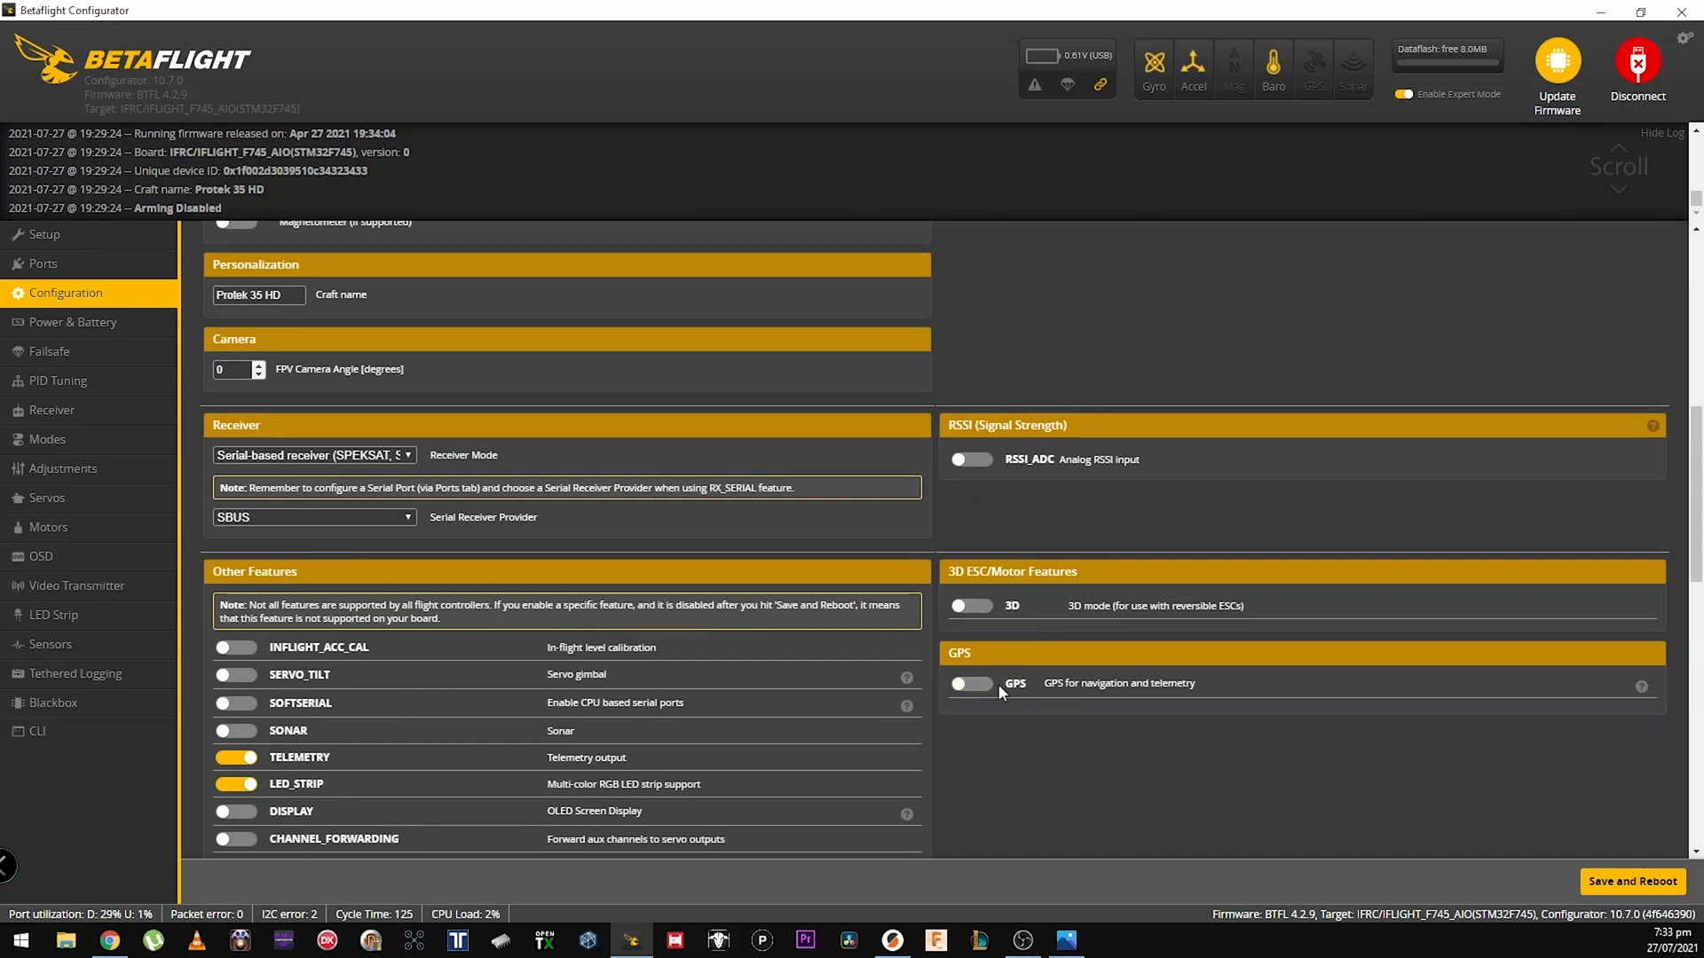
{"action": "mouse_move", "coordinate": [979, 696]}
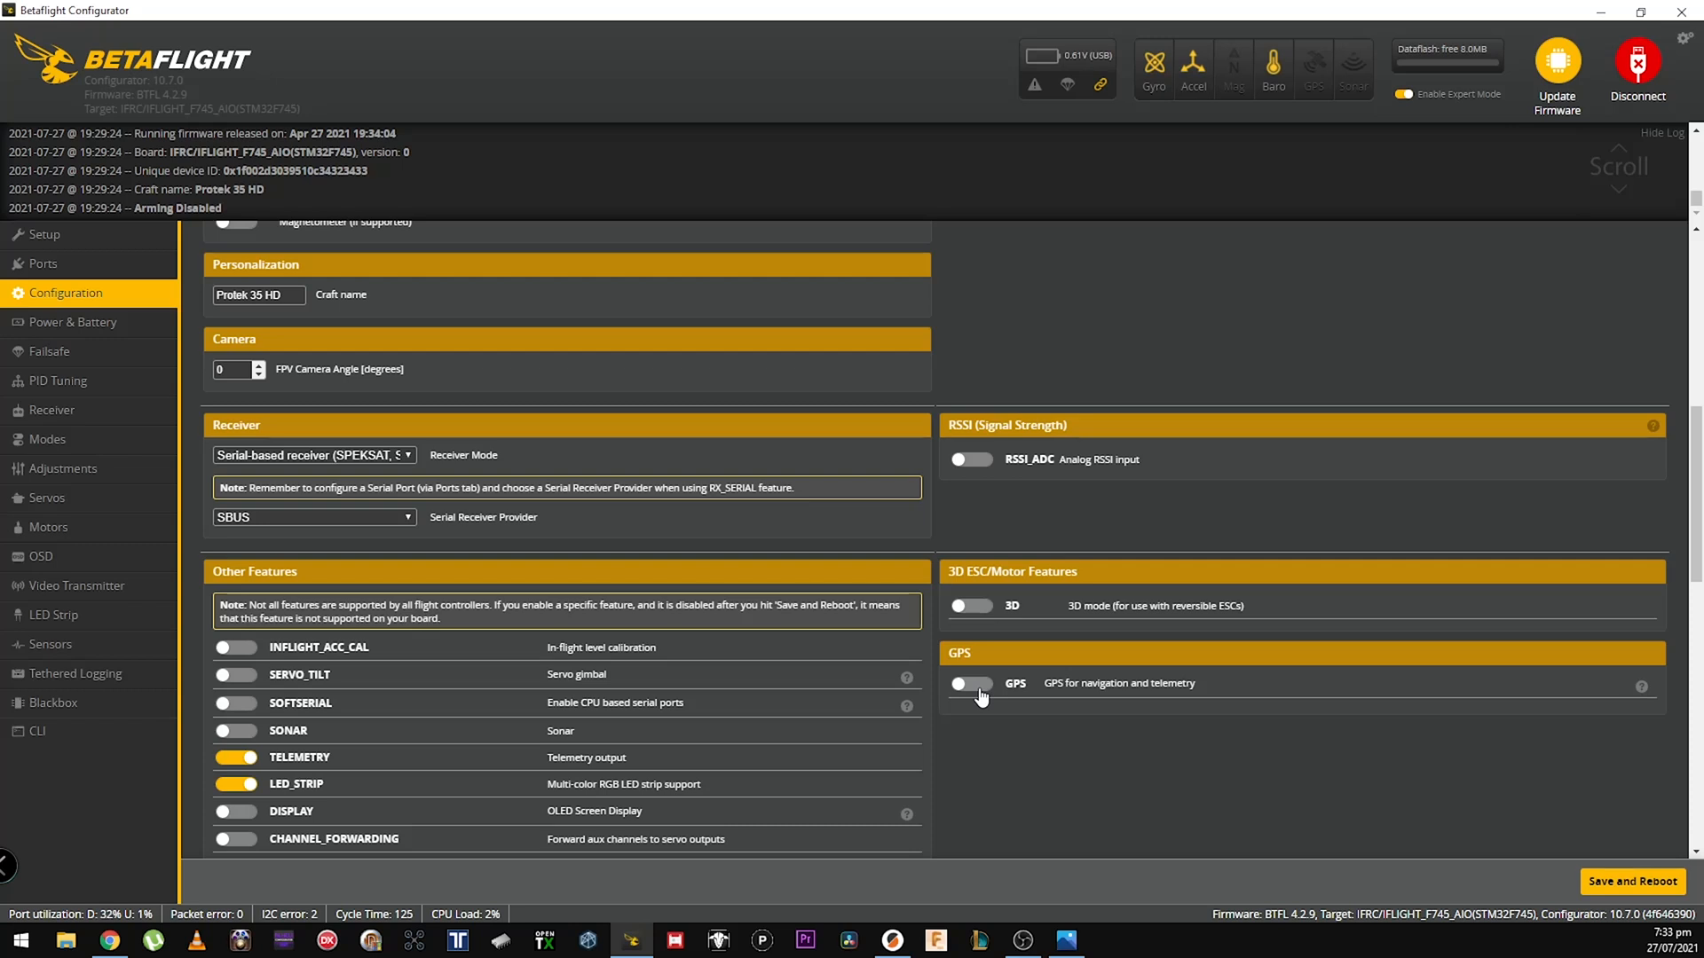
{"action": "left_click", "coordinate": [971, 684]}
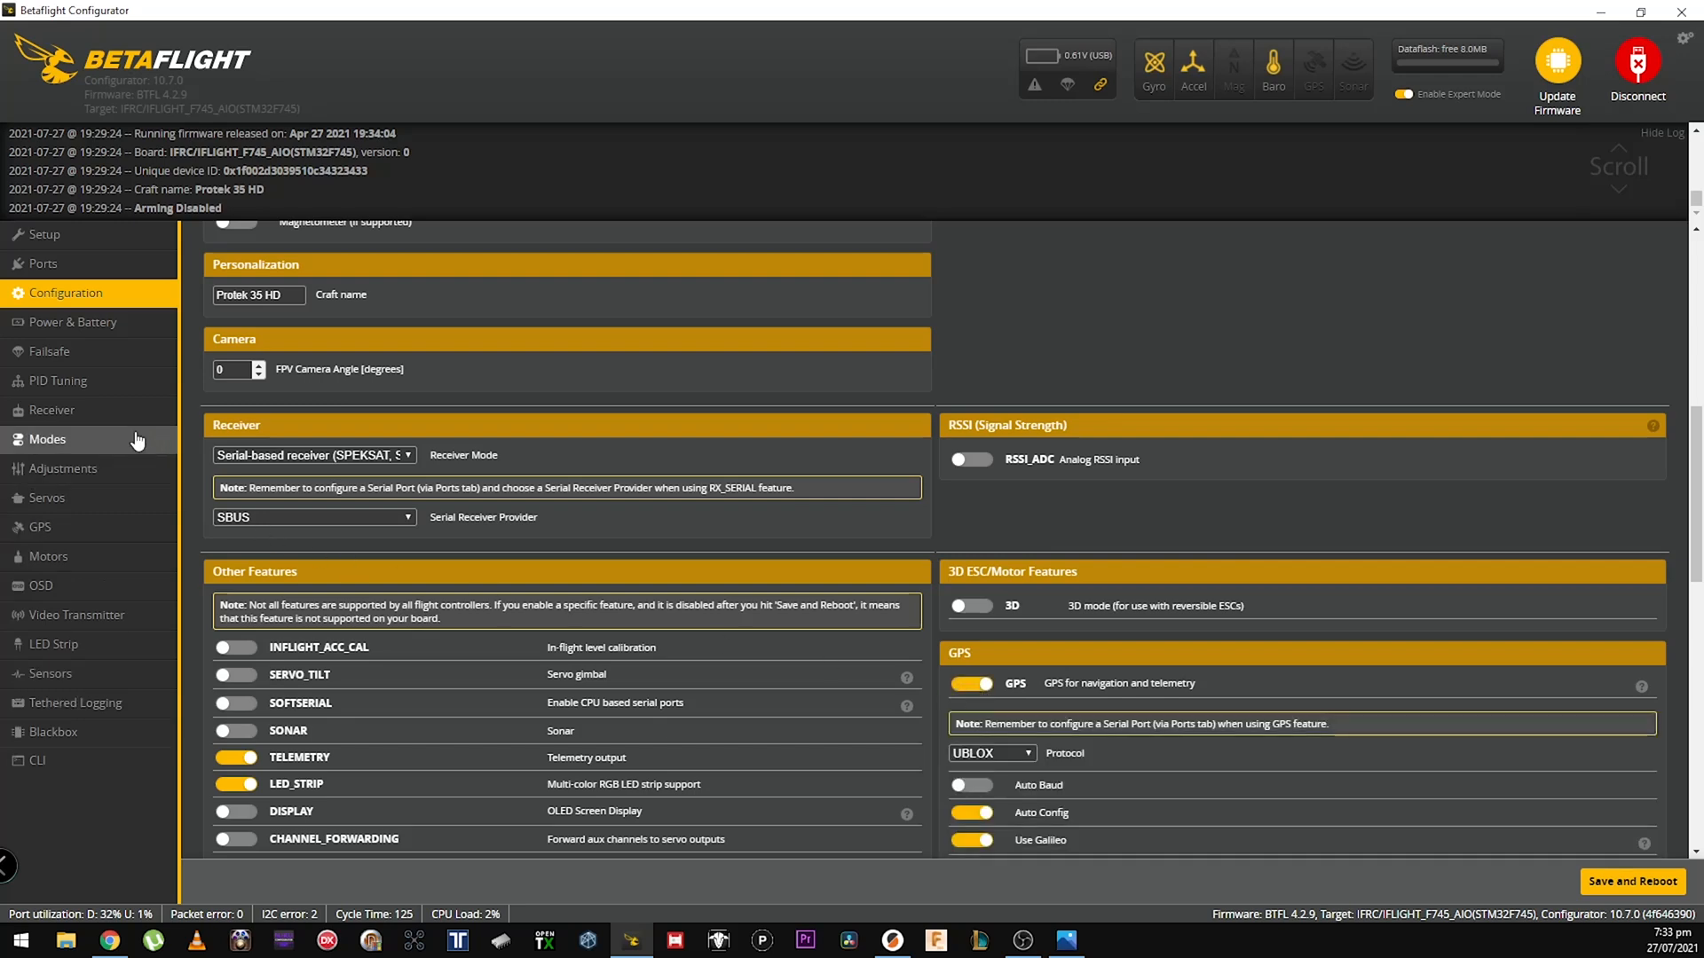
Show the Modes page with FAILSAFE and GPS RESCUE on AUX 4 at 1700–2100
{"action": "left_click", "coordinate": [46, 439]}
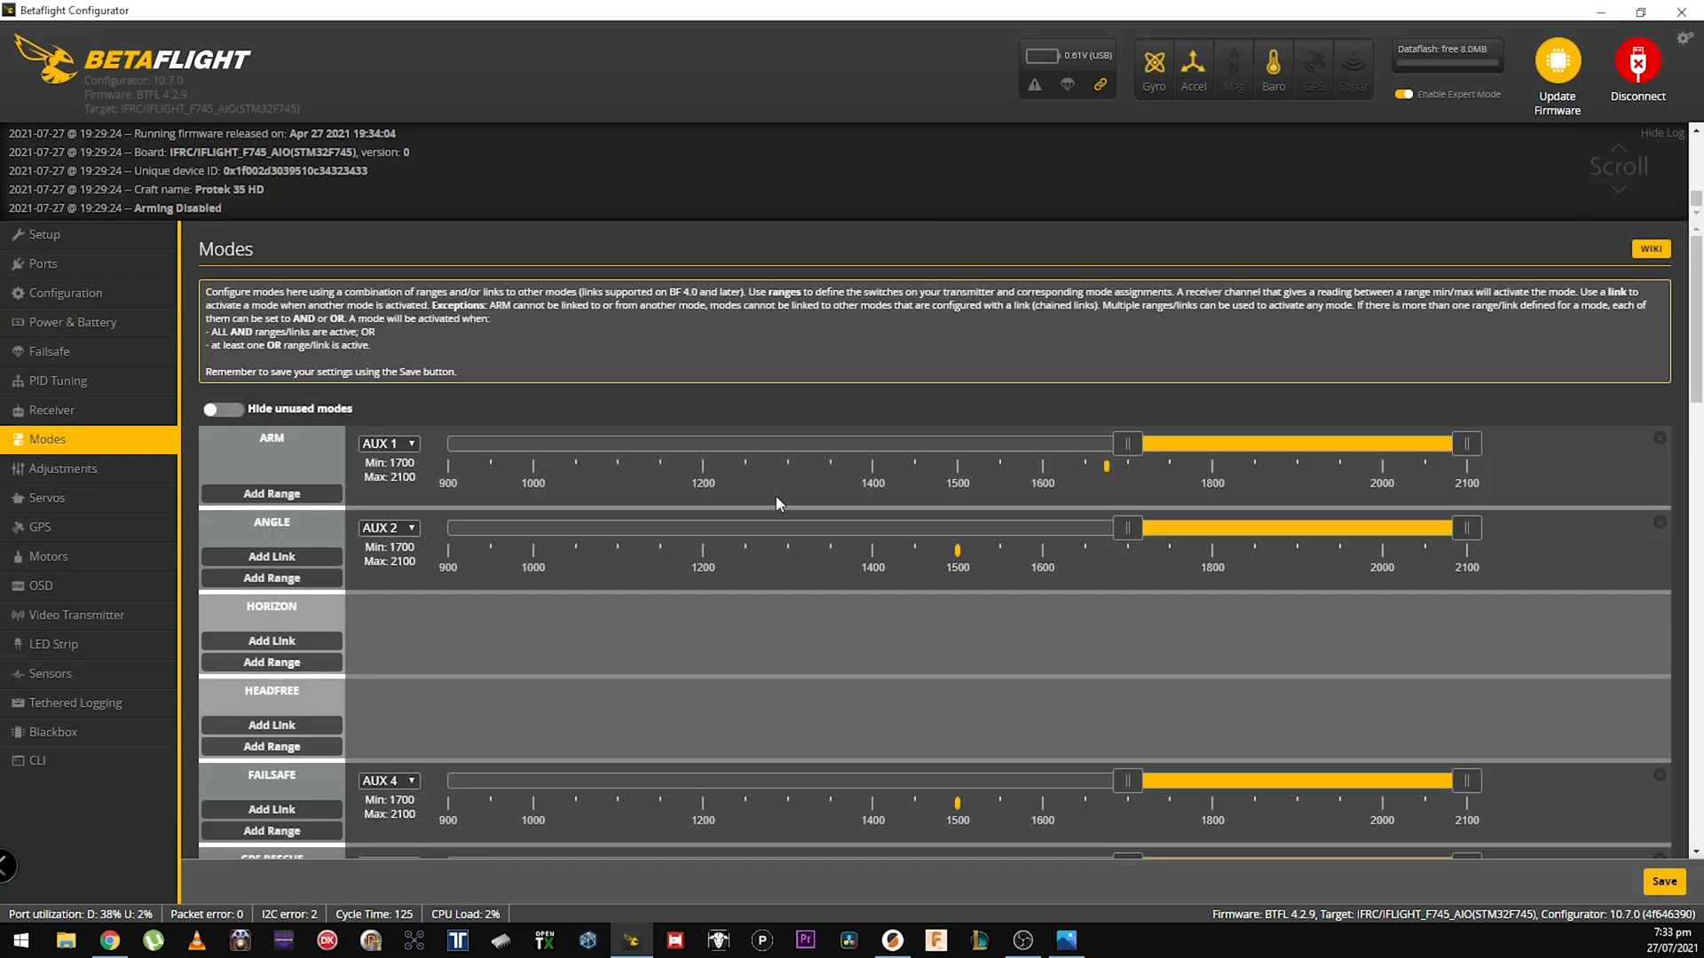
{"action": "scroll", "scroll_direction": "down", "scroll_amount": 3}
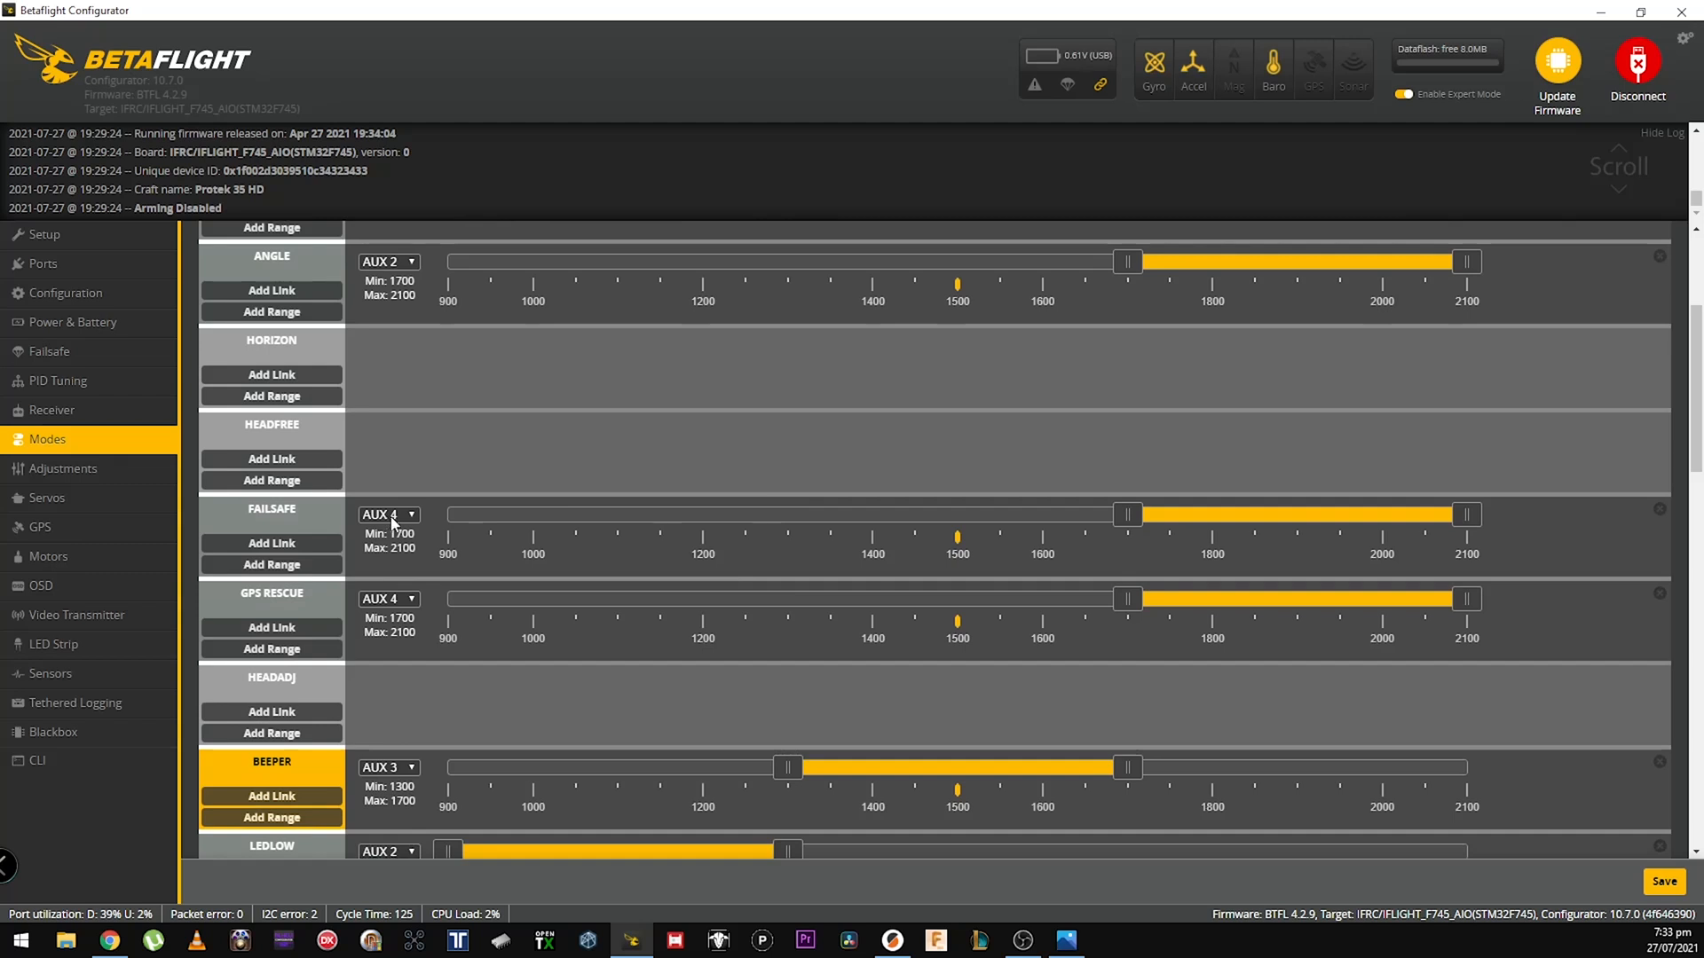